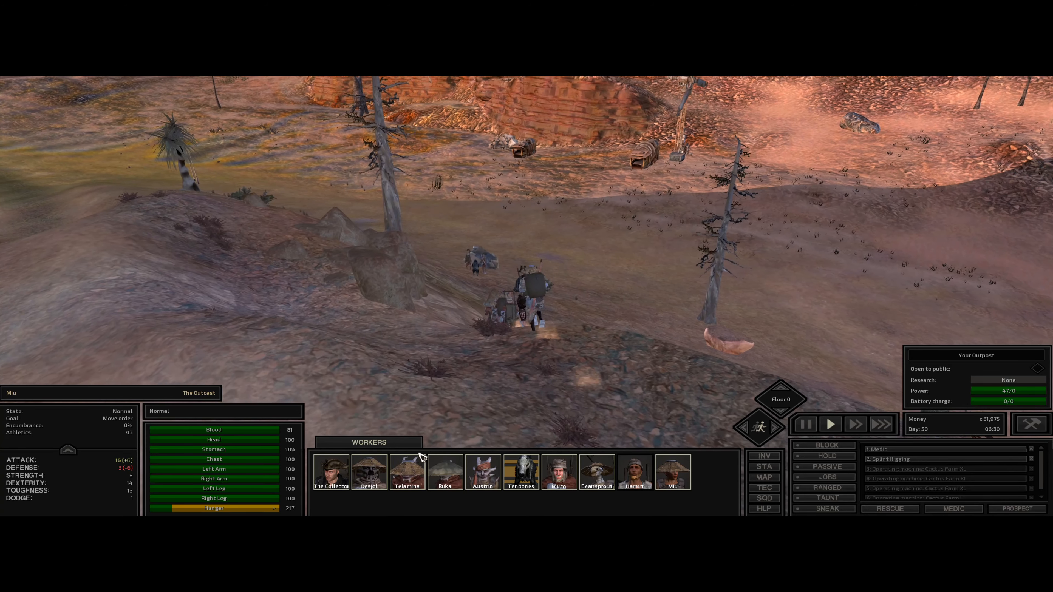
- Switch on job routines for Telamina and Austrin and assign Ruka to the iron refinery
click(369, 472)
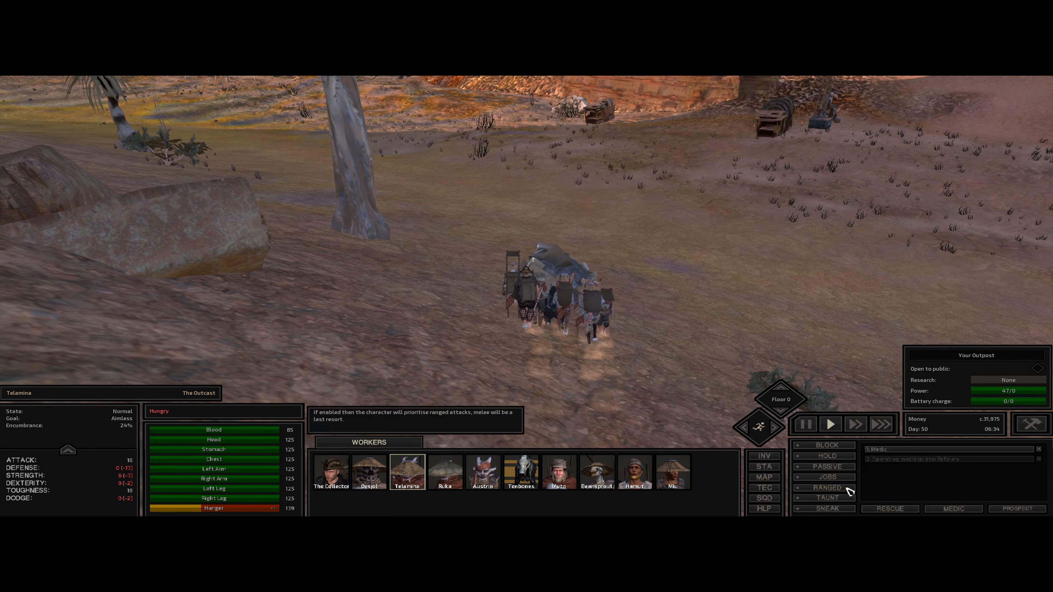
click(826, 476)
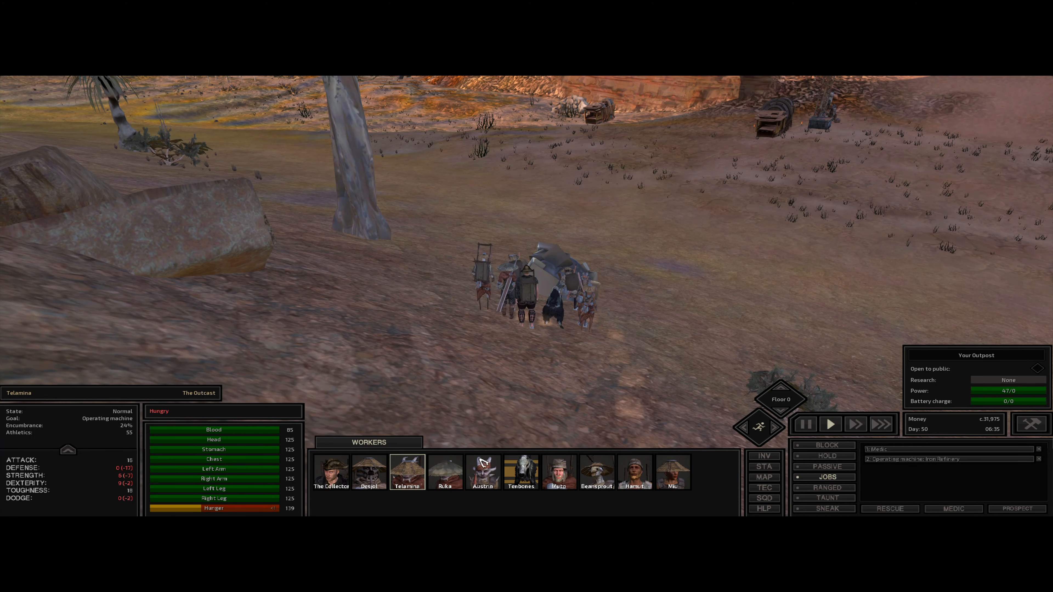
click(444, 472)
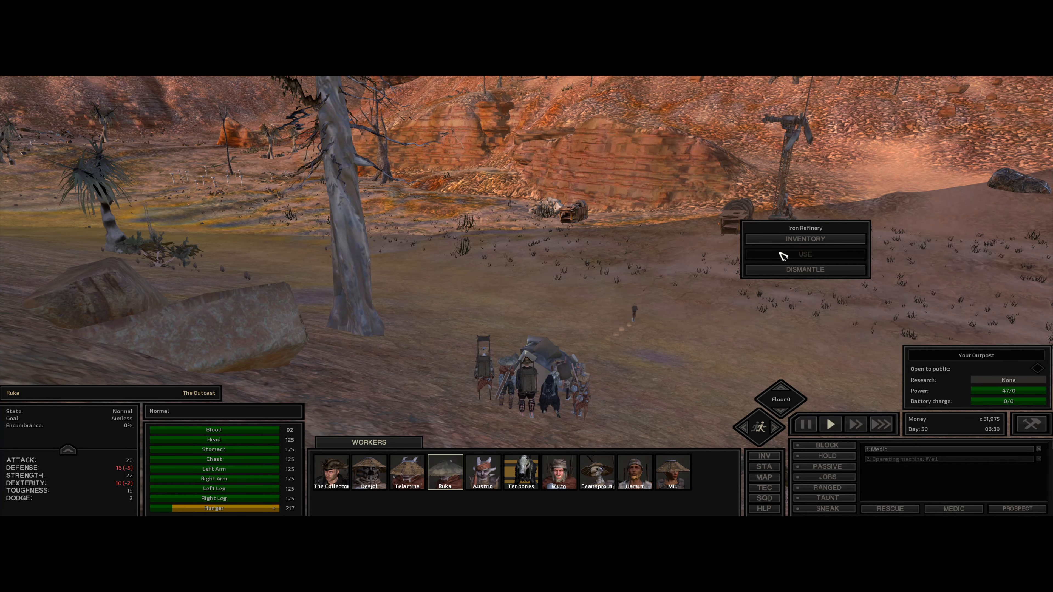
click(803, 253)
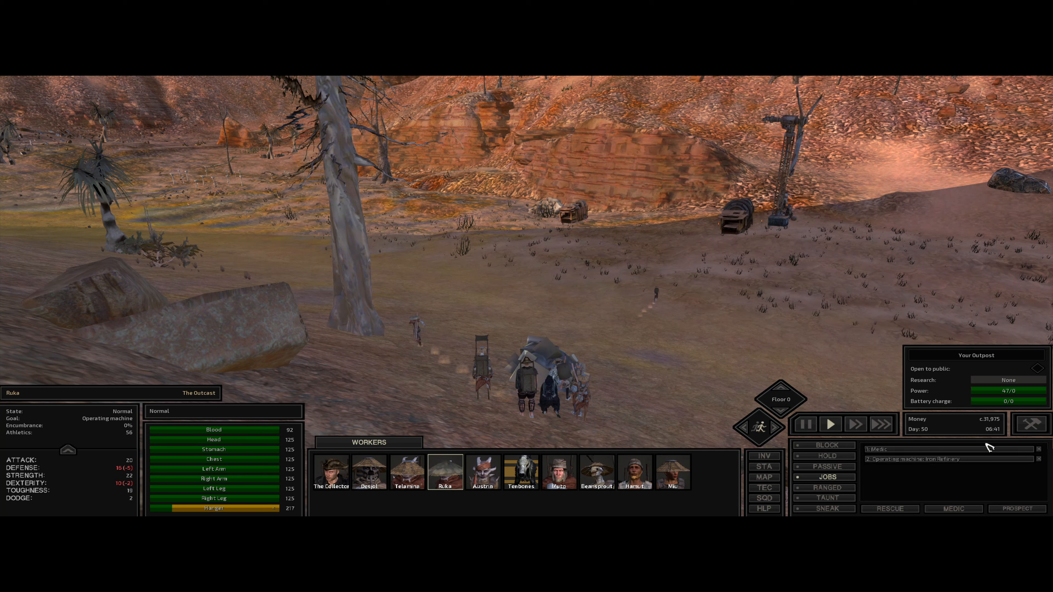
click(482, 470)
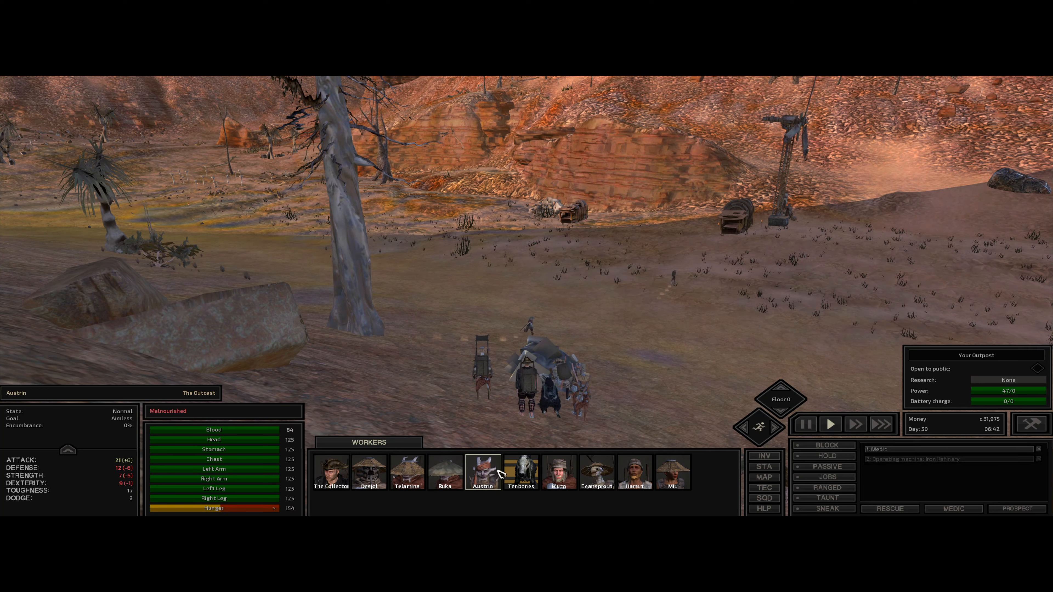
mouse_move(828, 467)
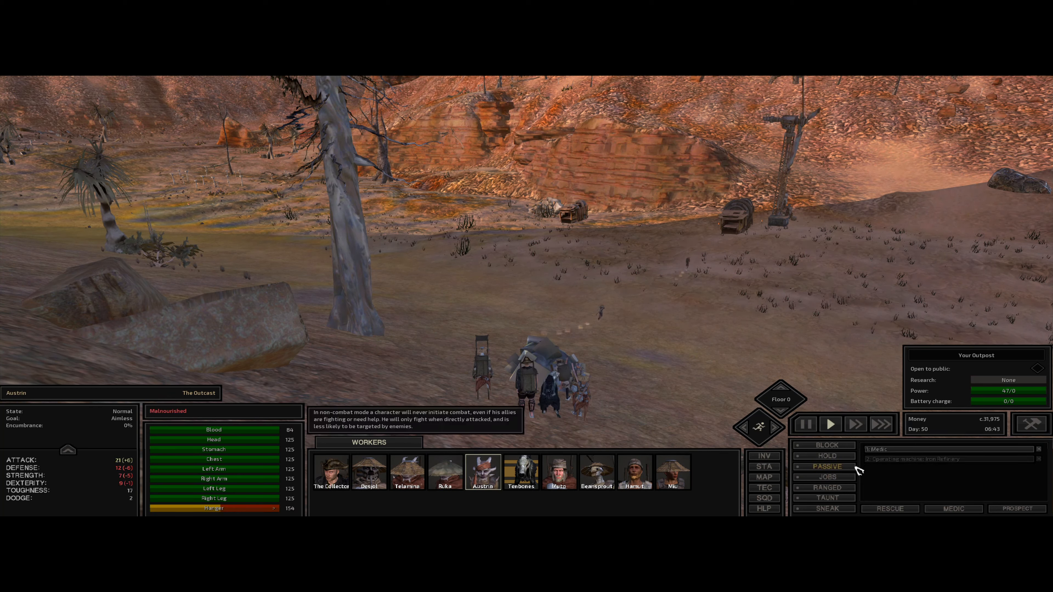
click(828, 477)
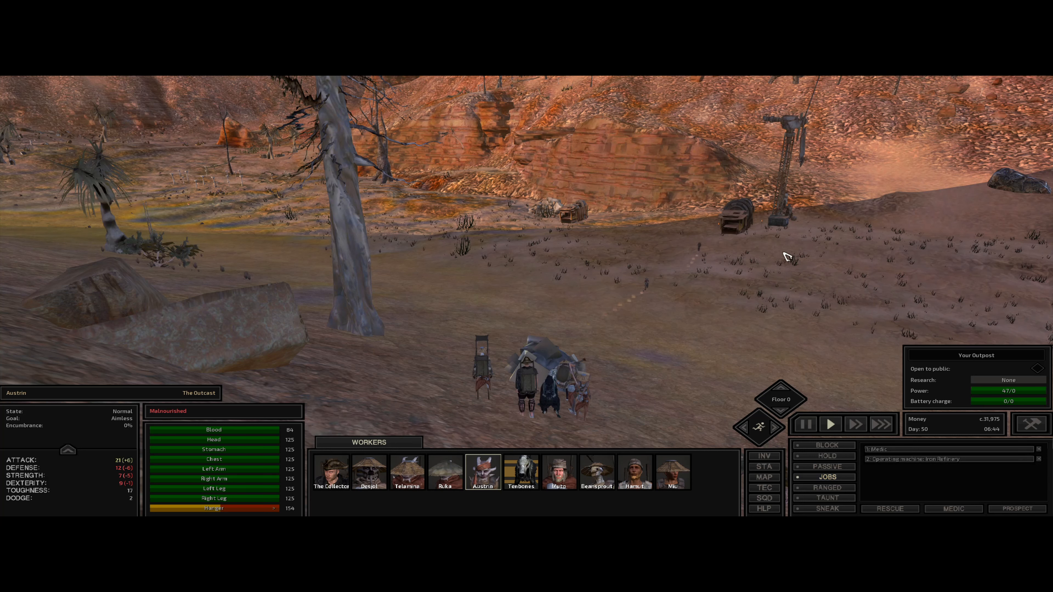
- Reassign Ruka to mine the iron deposit and delete her refinery job
click(730, 225)
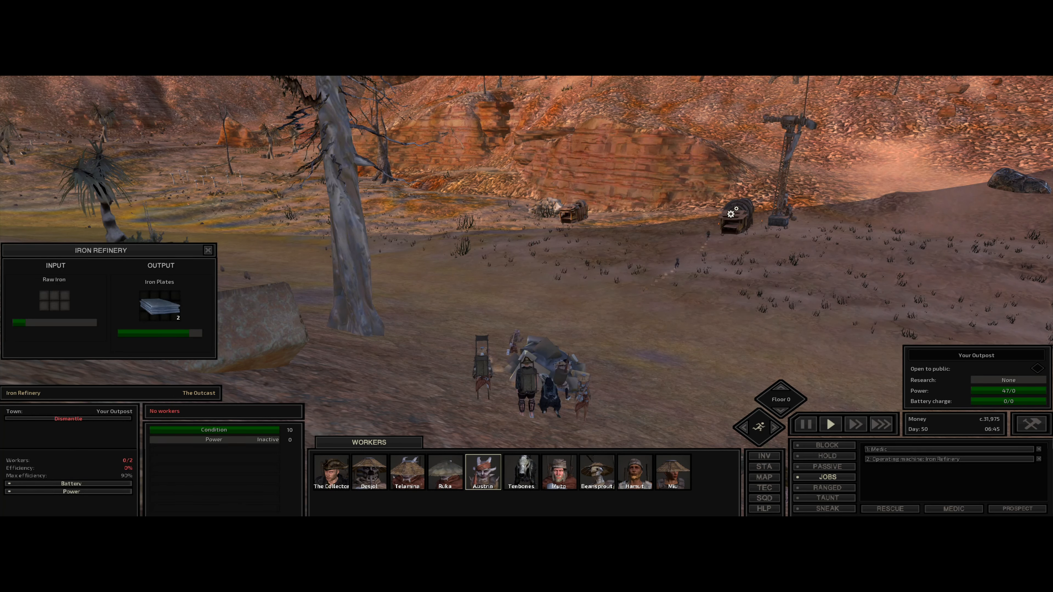
click(445, 472)
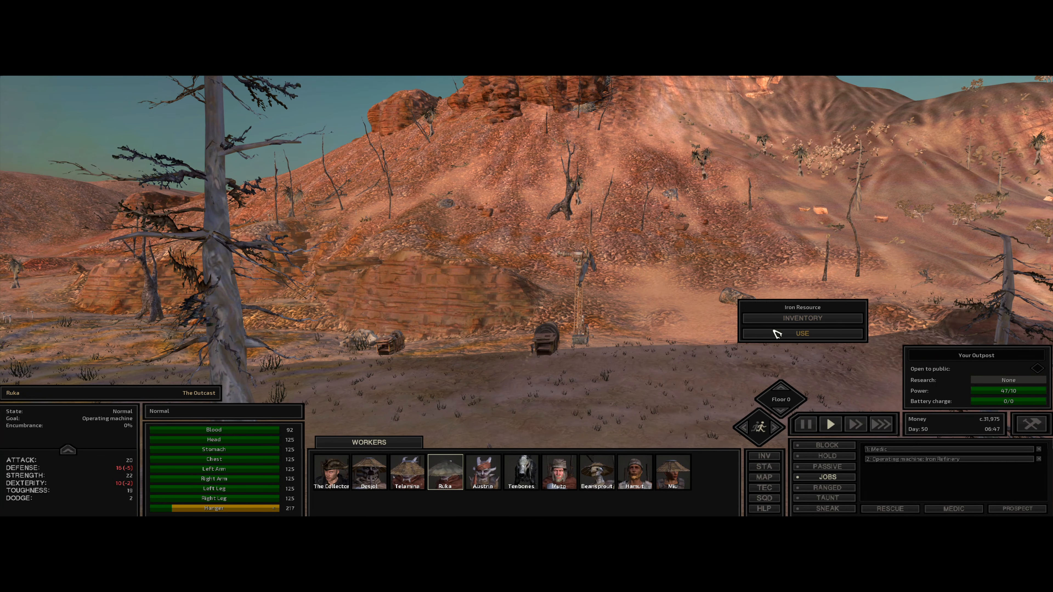
click(801, 333)
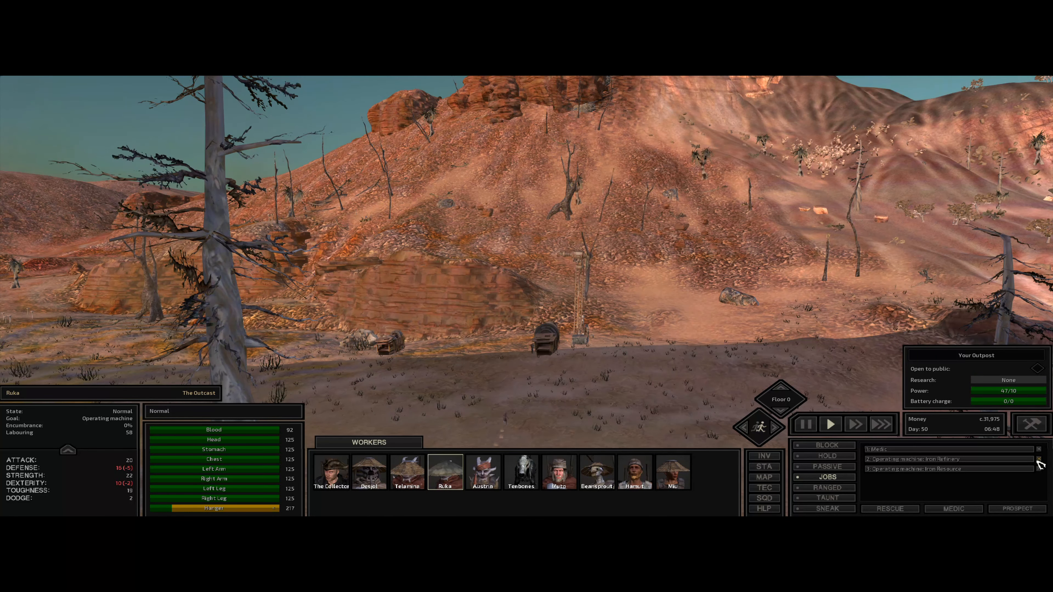
click(1040, 459)
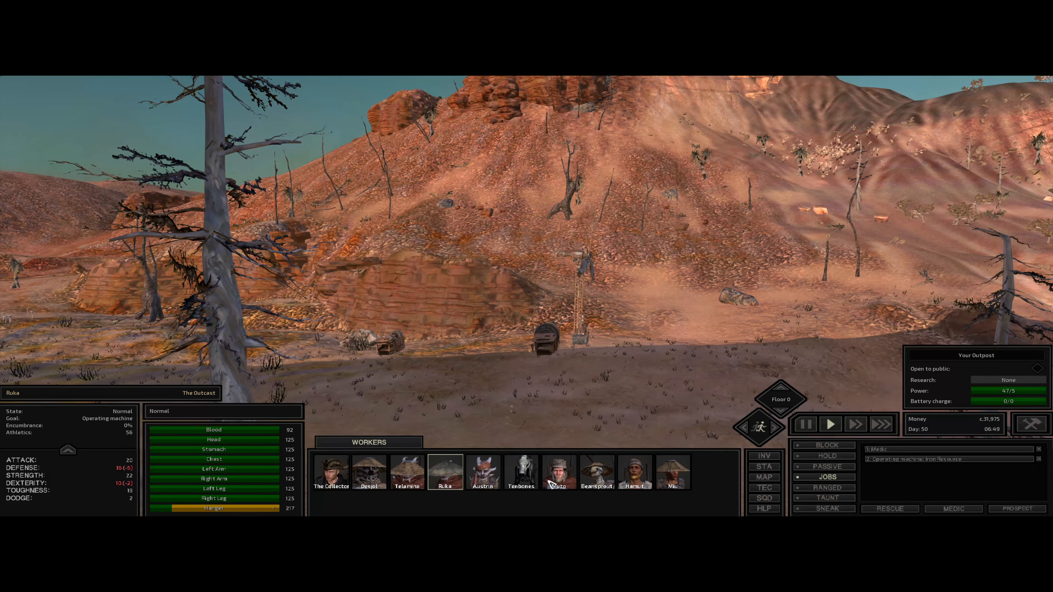
- Remove Muto's cooking stove job, enable Beansprout's job routine and select Desjot
click(558, 470)
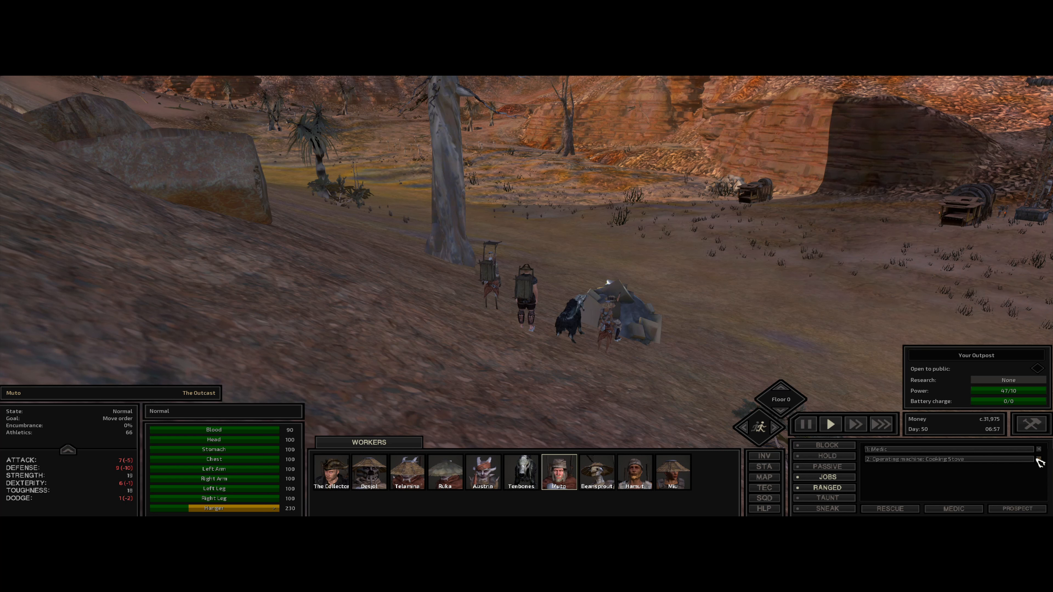
click(596, 472)
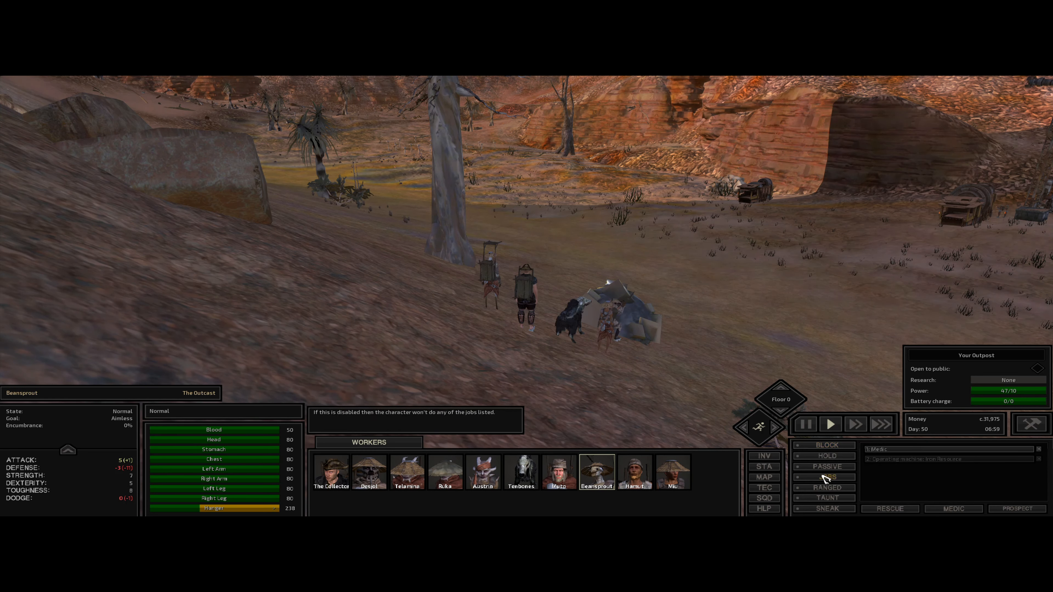
click(826, 477)
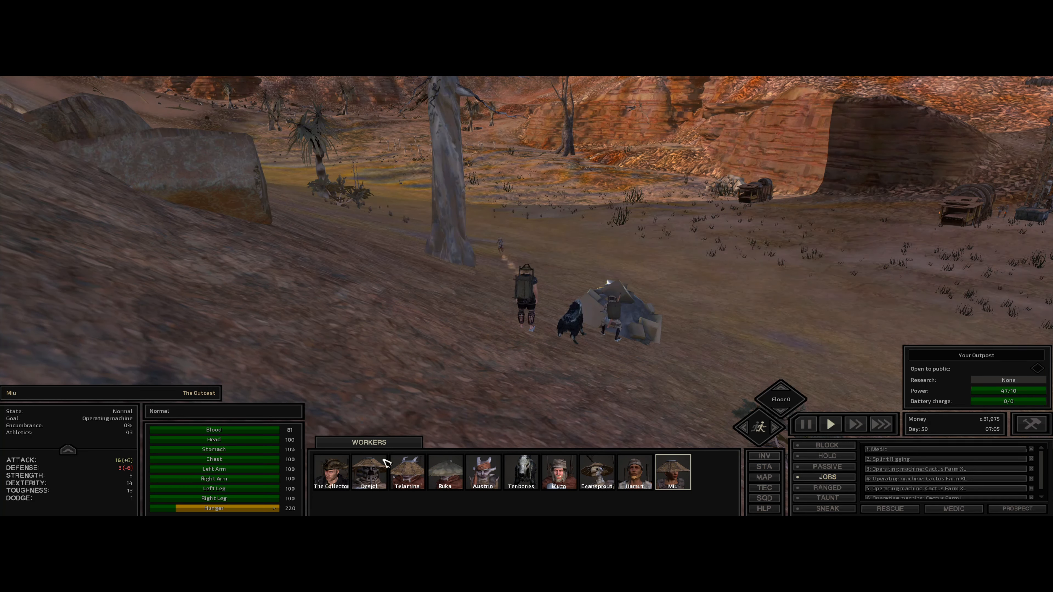
click(330, 472)
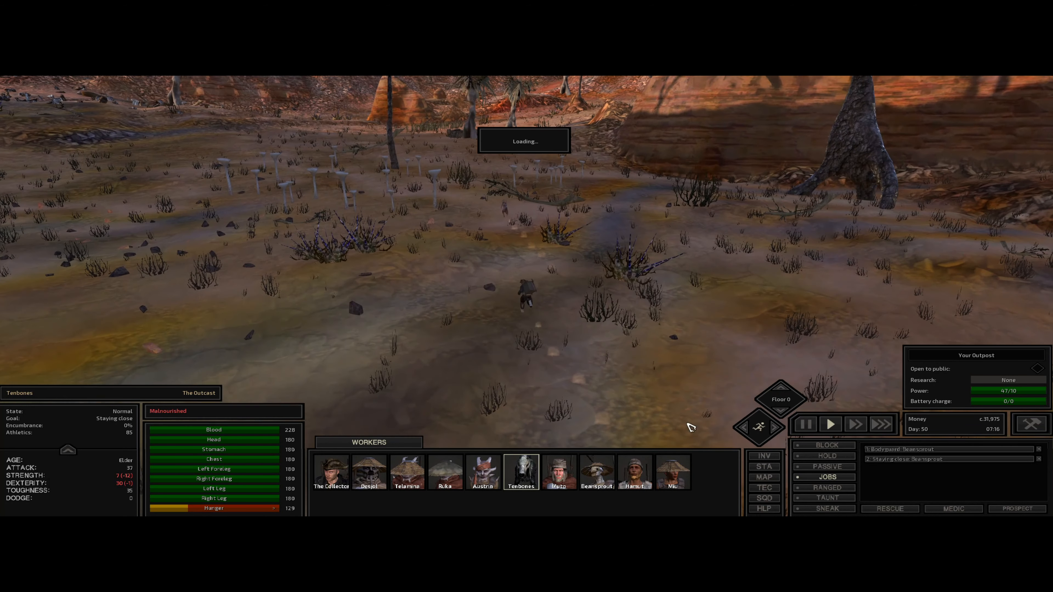
- Review Muto's cactus farm jobs, send The Collector on a move order and select Telamina
click(558, 472)
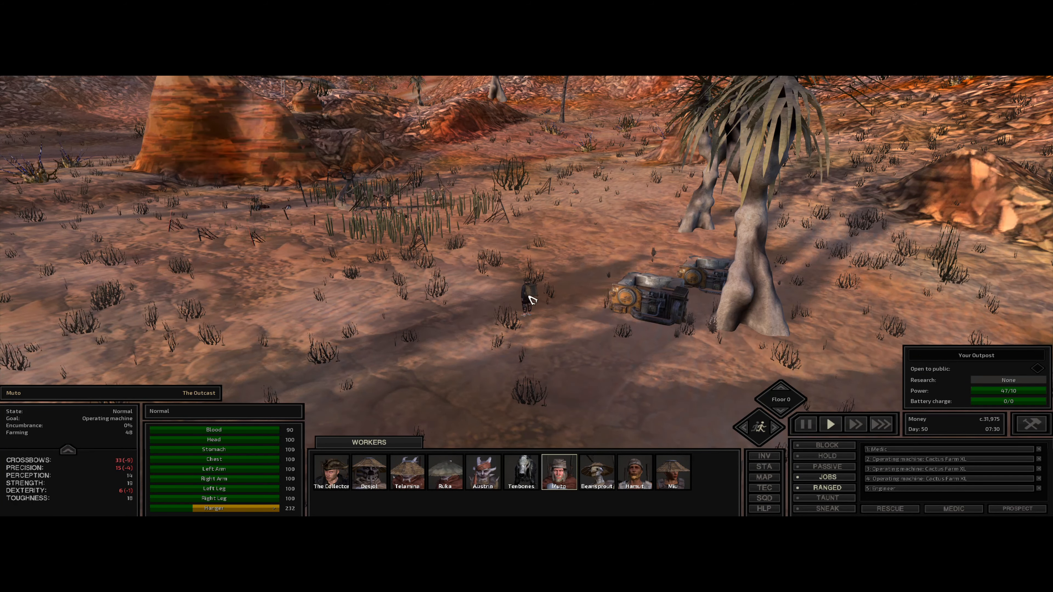
click(764, 477)
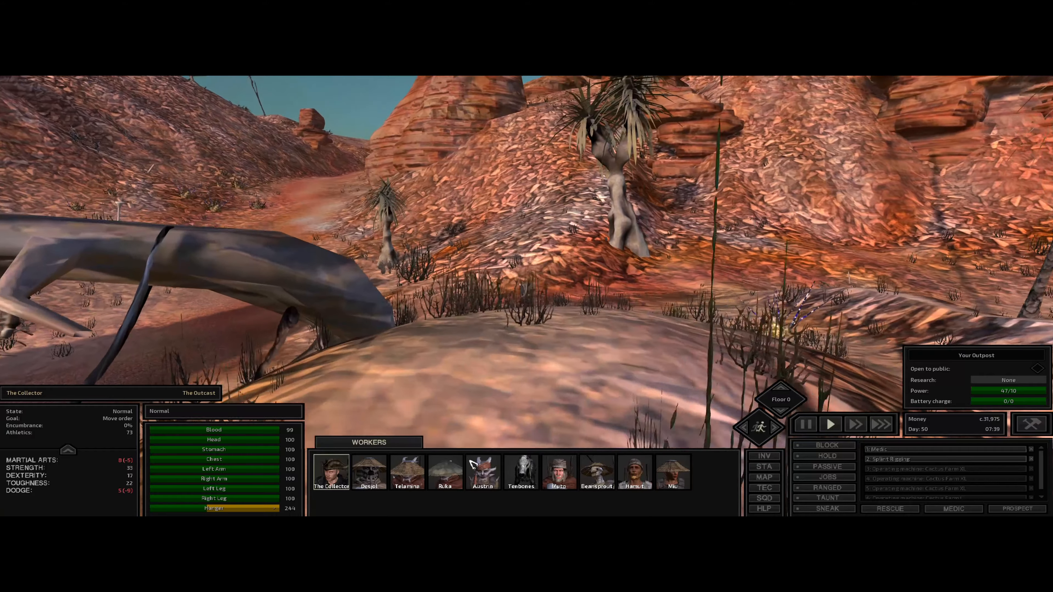
click(369, 470)
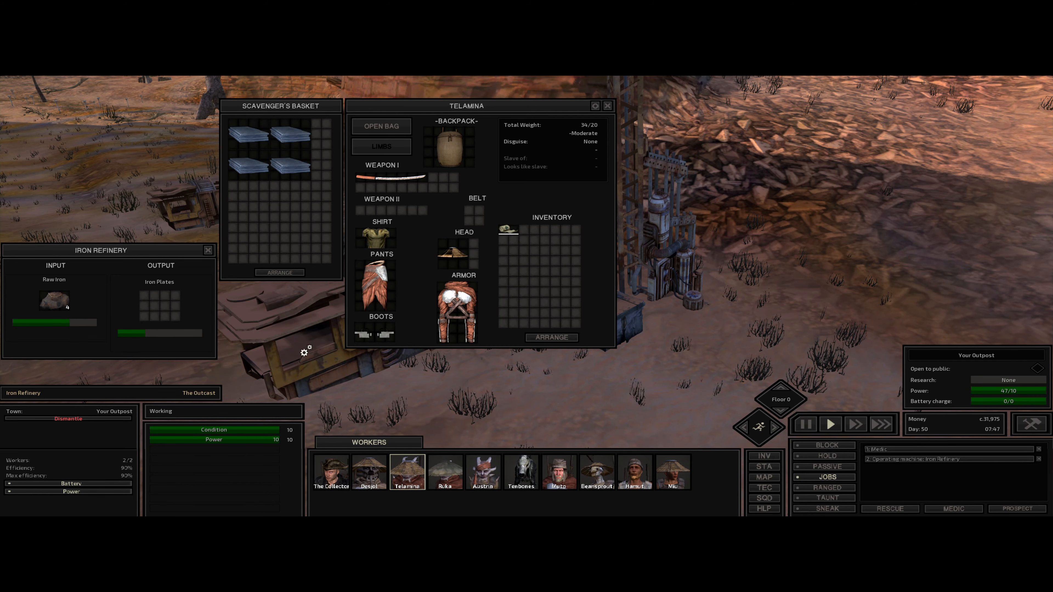
- Take the iron plates into Telamina's basket, equip Ruka's backpack and collect the farm's cactus
click(606, 105)
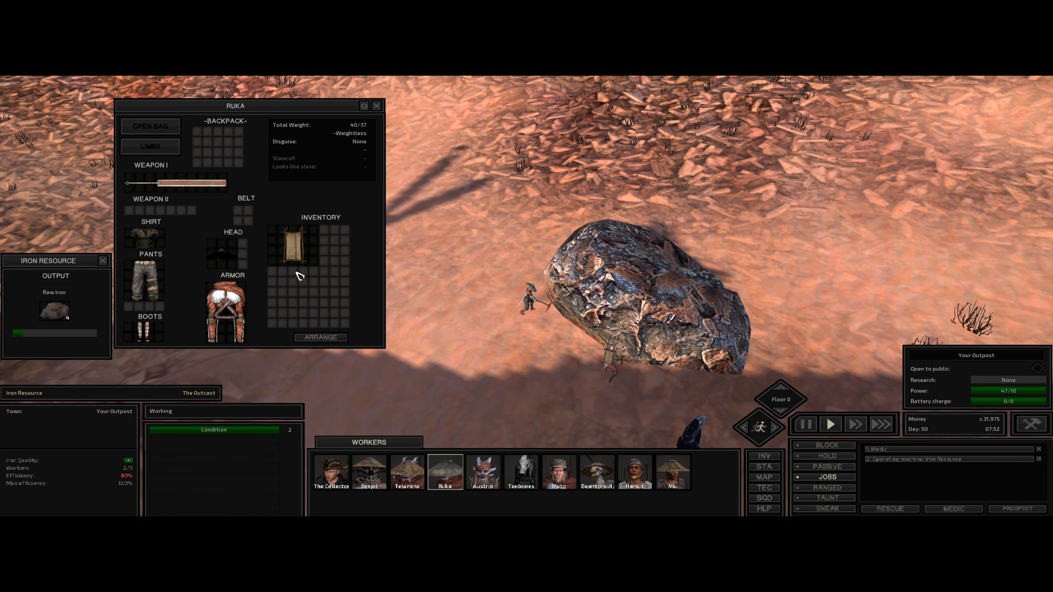
drag(293, 243, 218, 146)
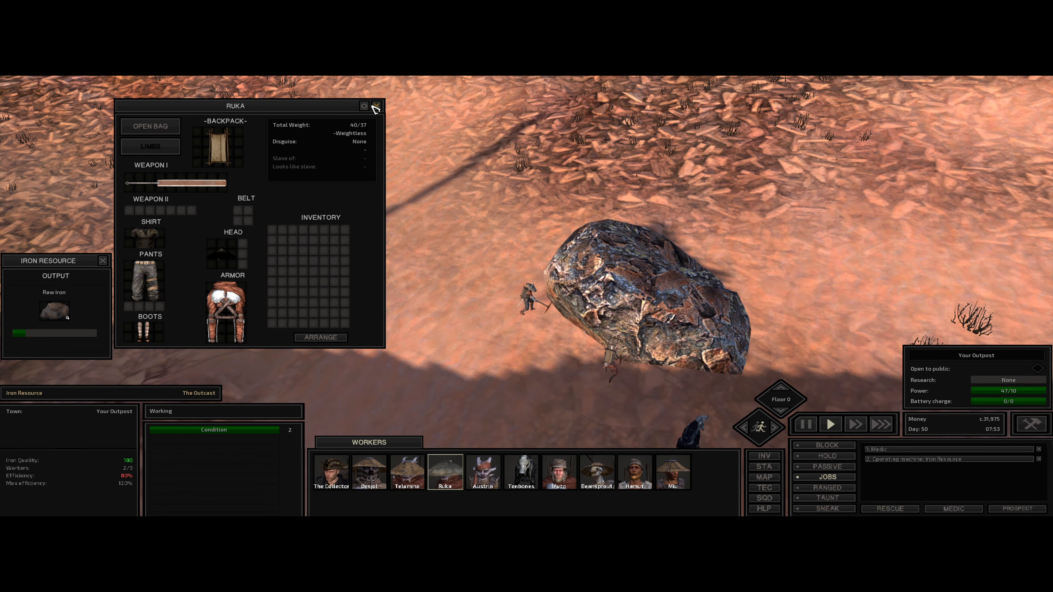
click(375, 106)
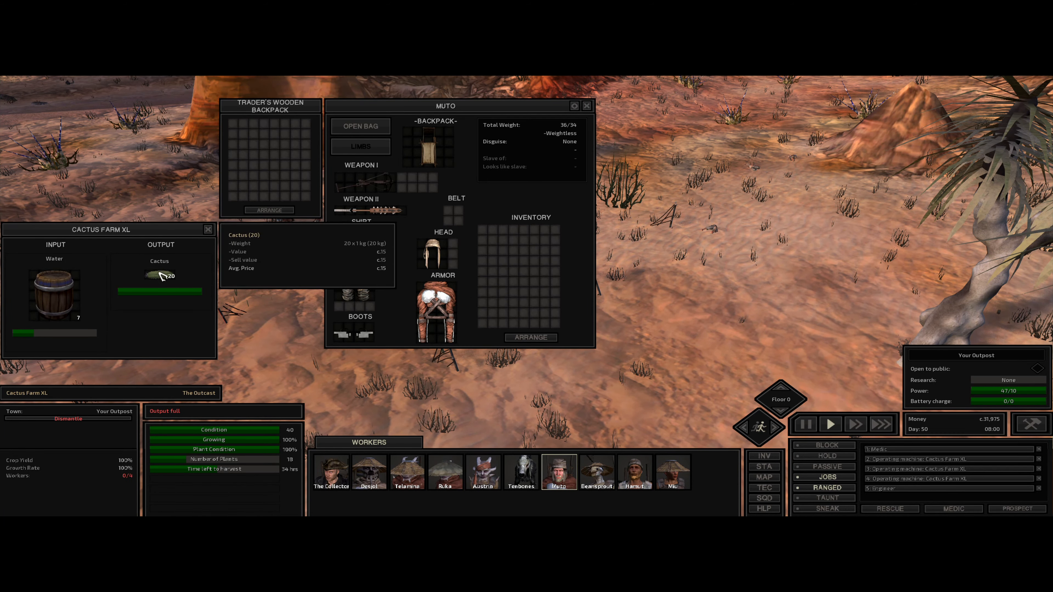
click(585, 105)
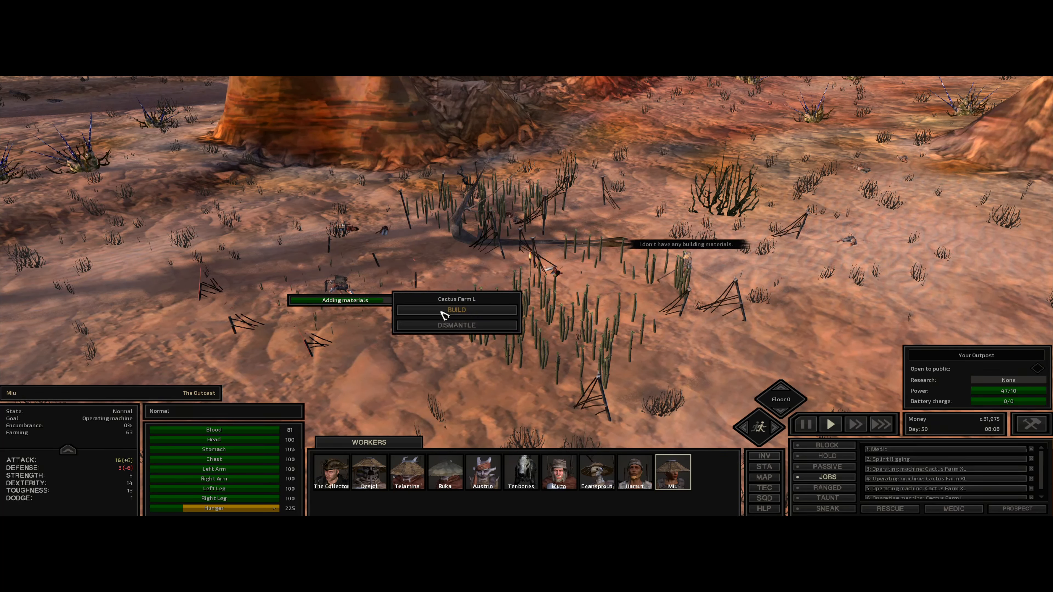
- Start building Cactus Farm L, upgrade to Cactus Farm XL and head into the bar to Rane The Giant
click(456, 309)
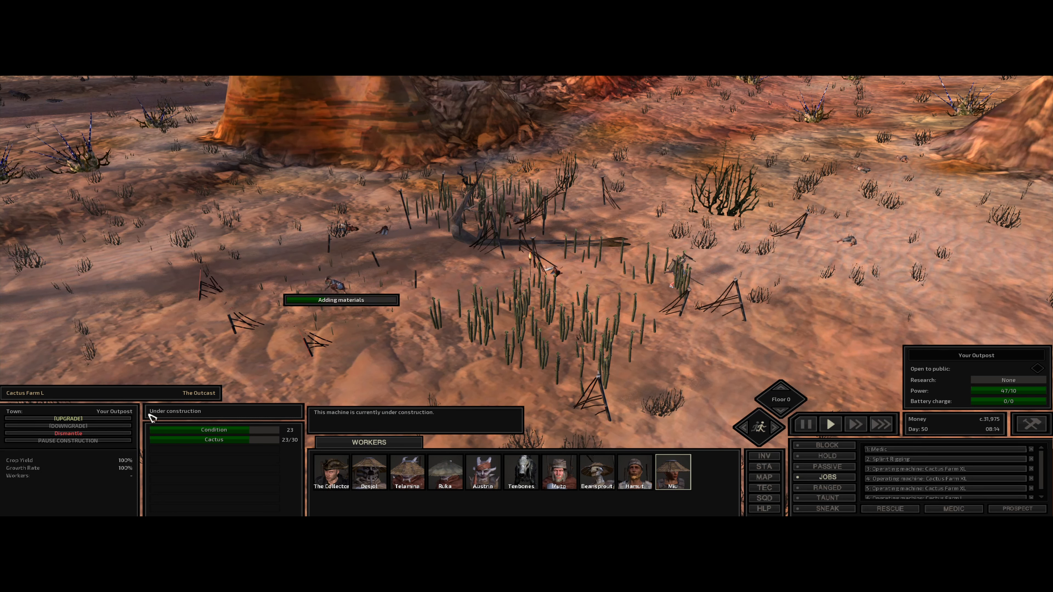
click(558, 472)
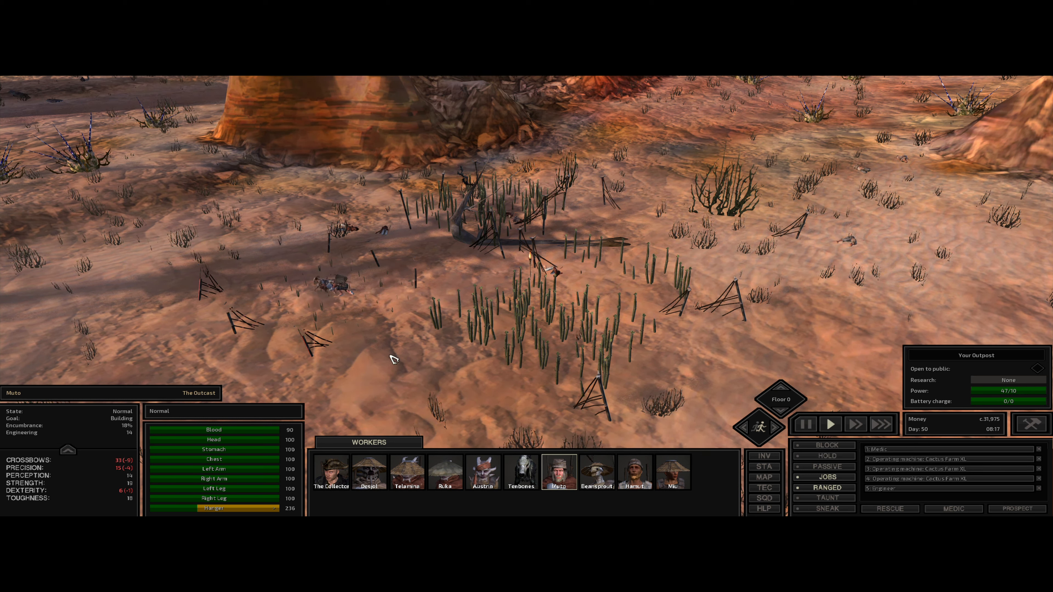
click(671, 470)
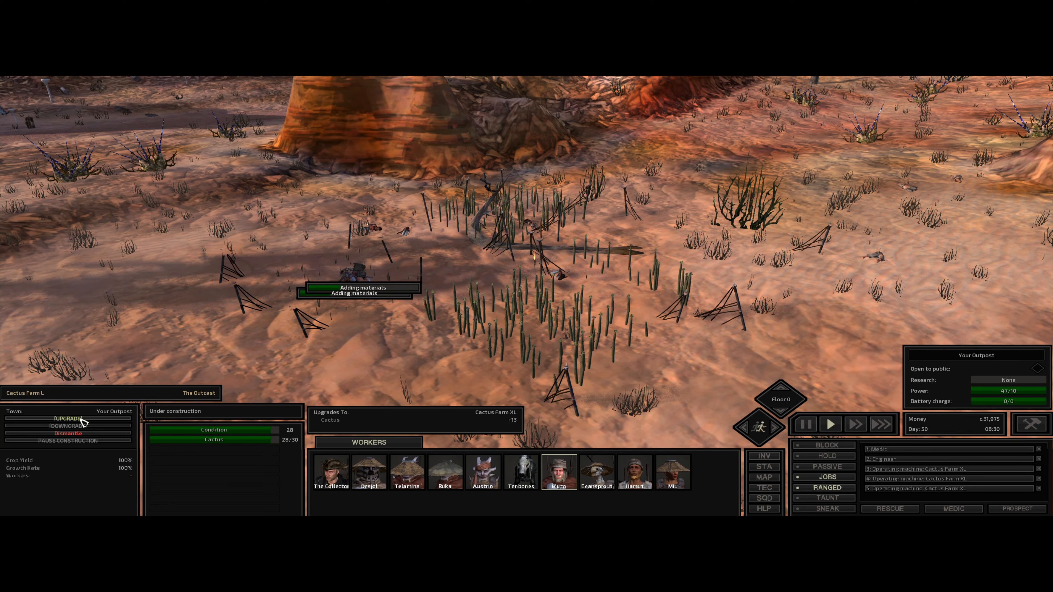
click(67, 418)
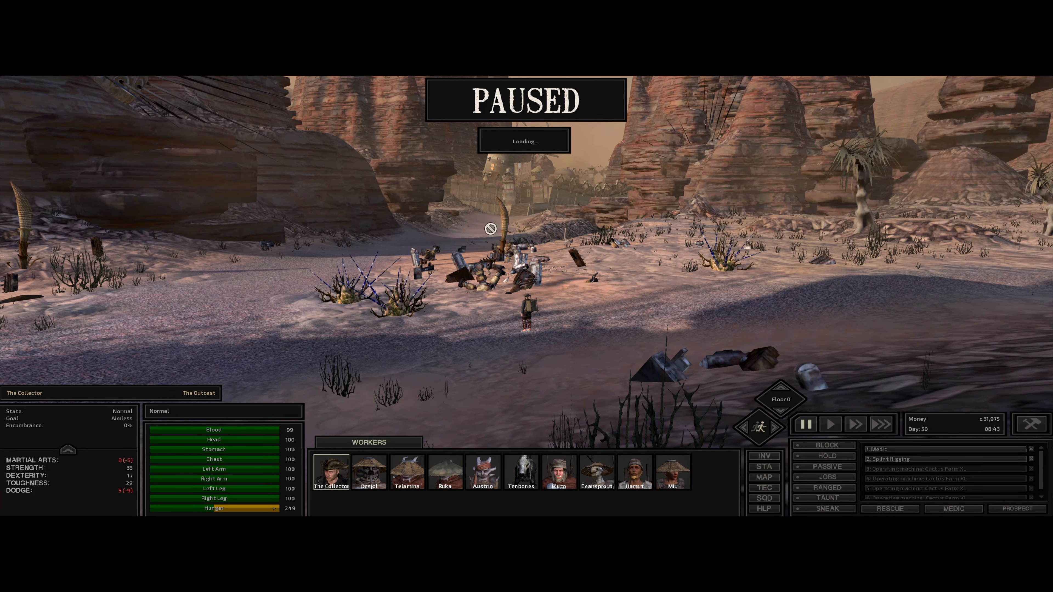
click(829, 424)
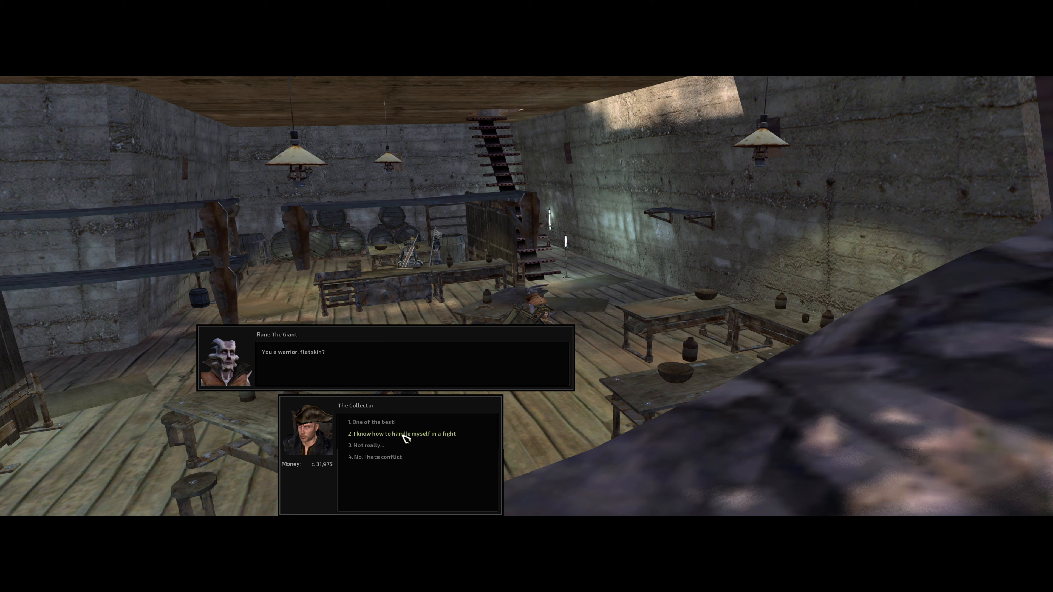
- Answer Rane about fighting, ask his skills, hire him for 7,500 cats and view his inventory
click(401, 433)
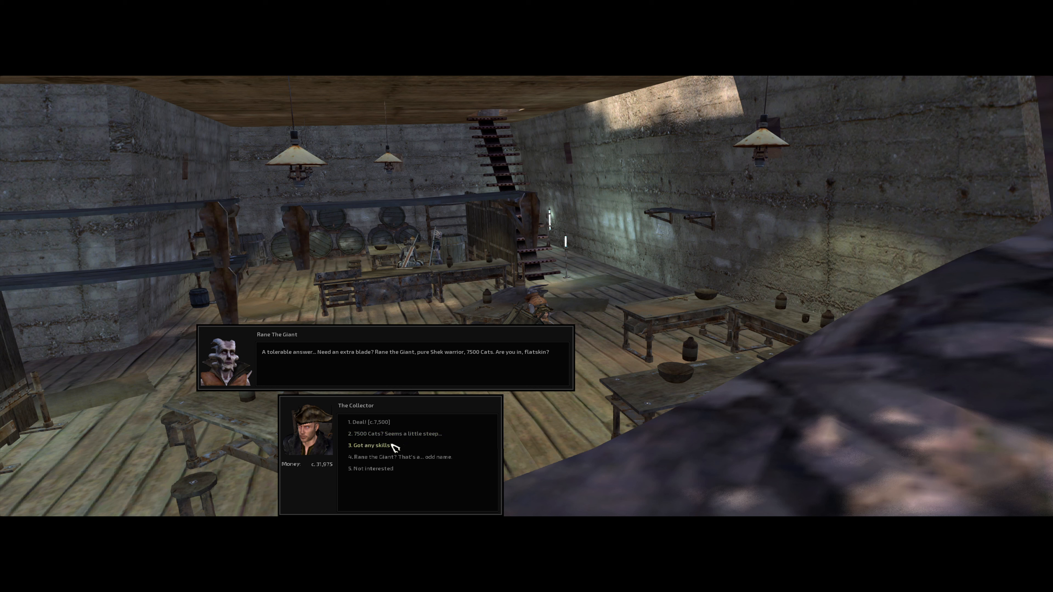
click(370, 445)
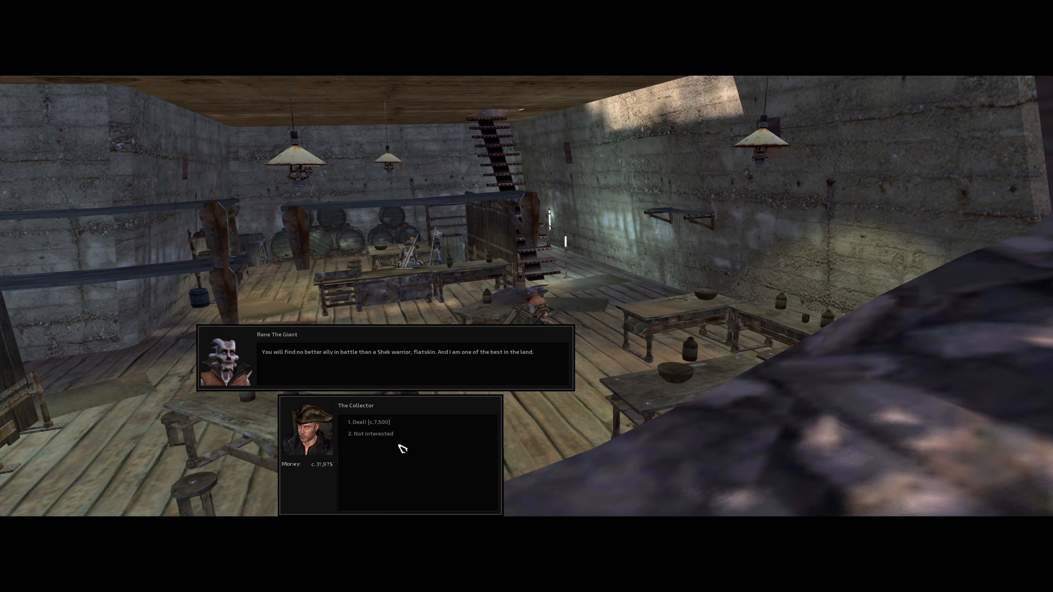
mouse_move(395, 434)
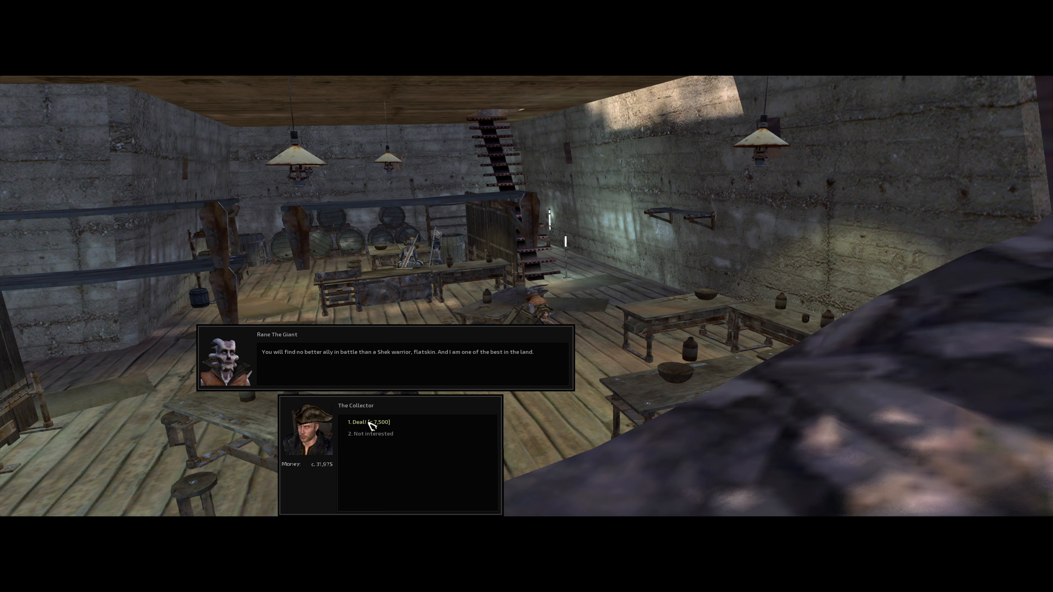
click(369, 421)
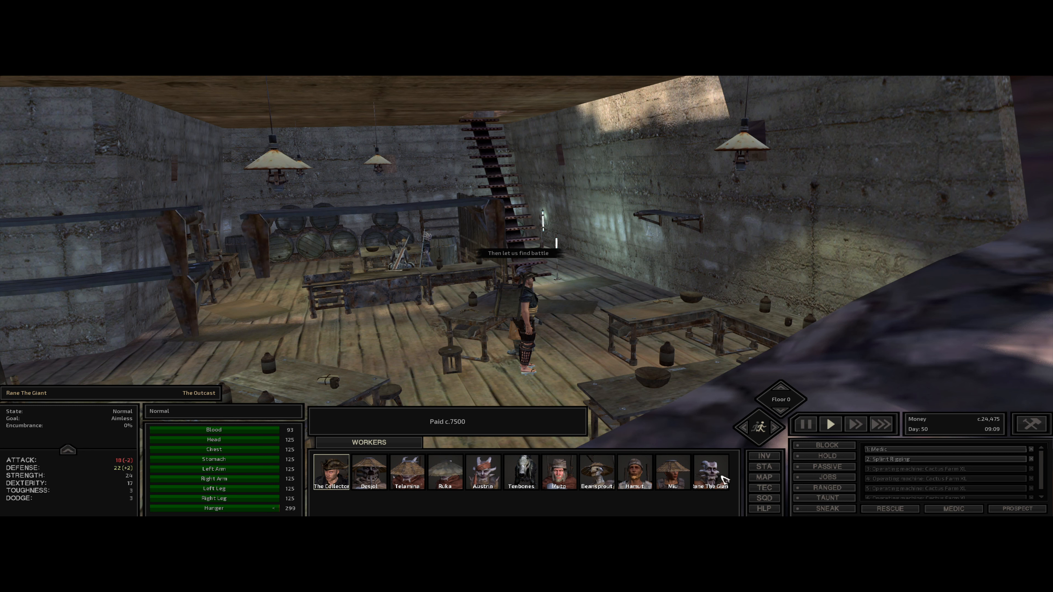
click(711, 472)
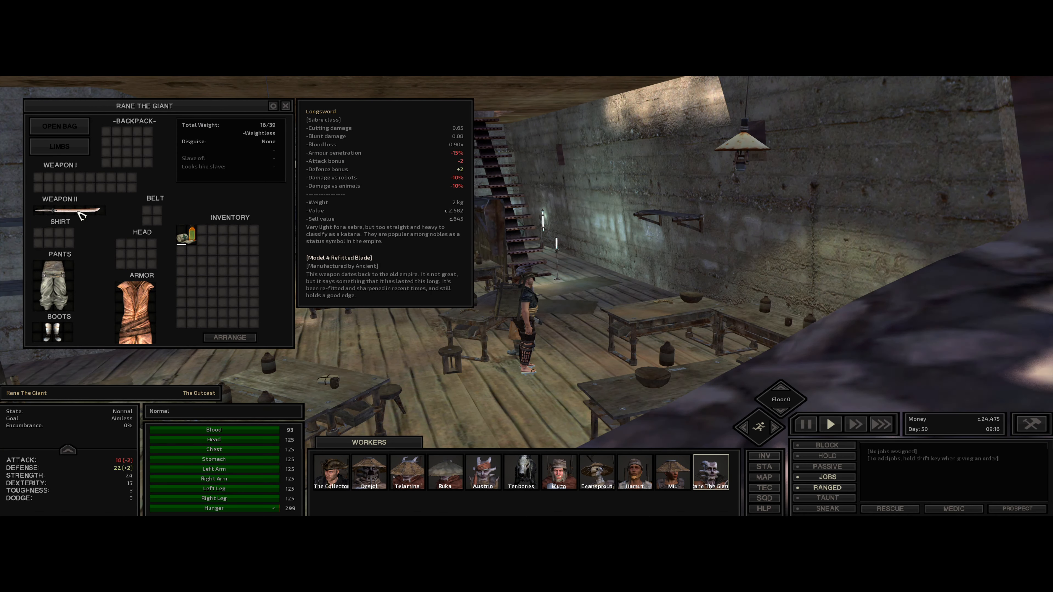
click(285, 105)
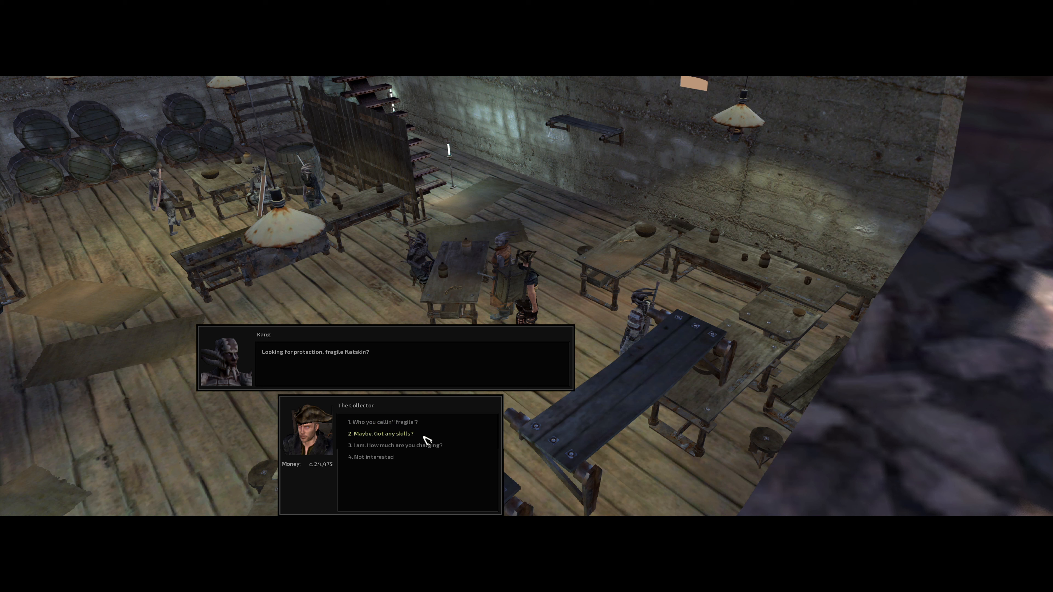
mouse_move(410, 437)
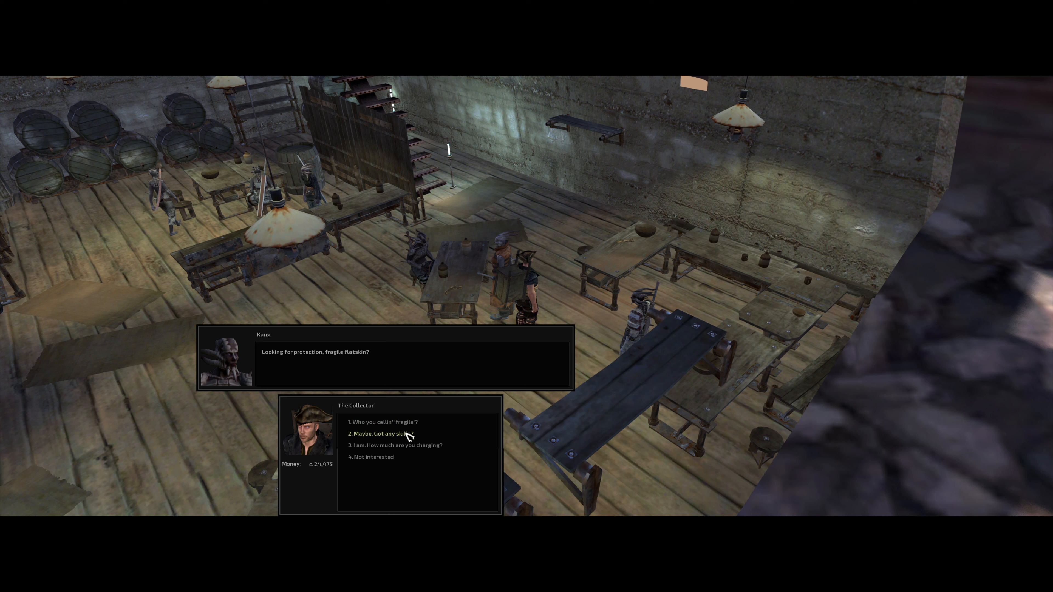
- Ask Kang about his skills, tell him to lose the attitude and hire him for 6,000 cats
click(383, 434)
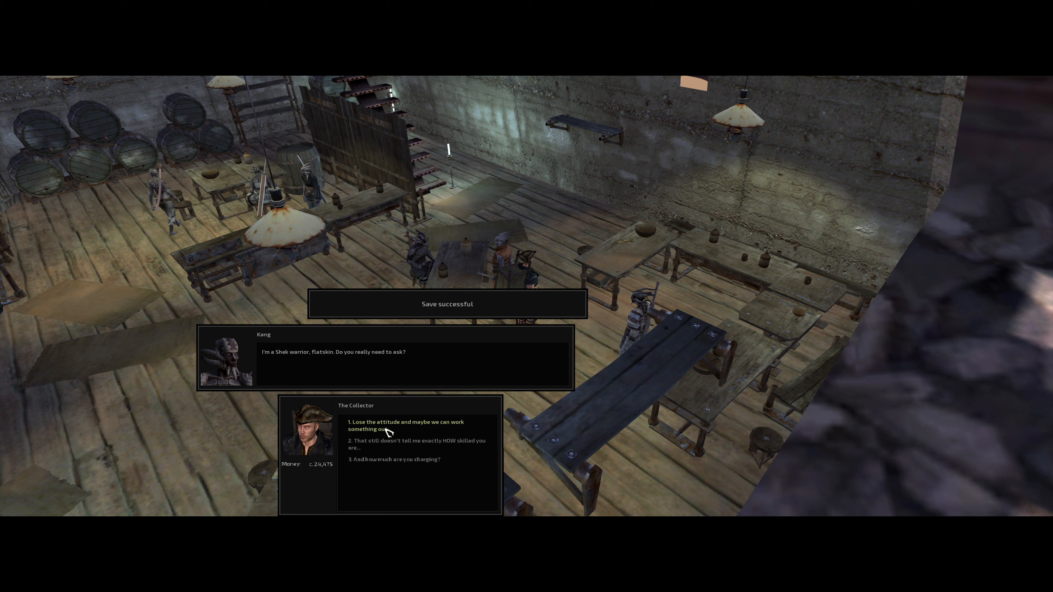
click(401, 425)
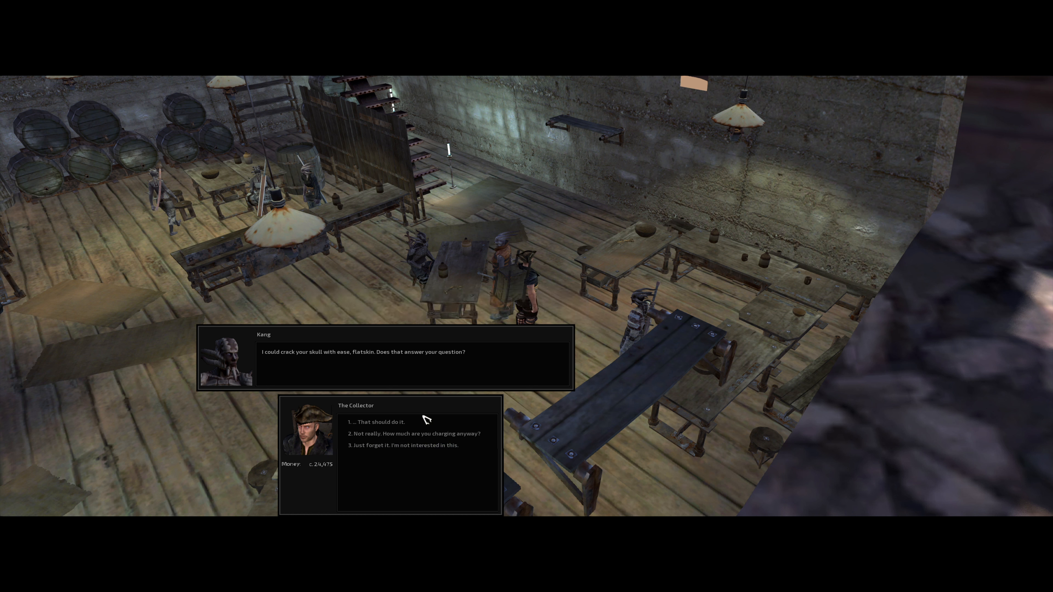
mouse_move(377, 421)
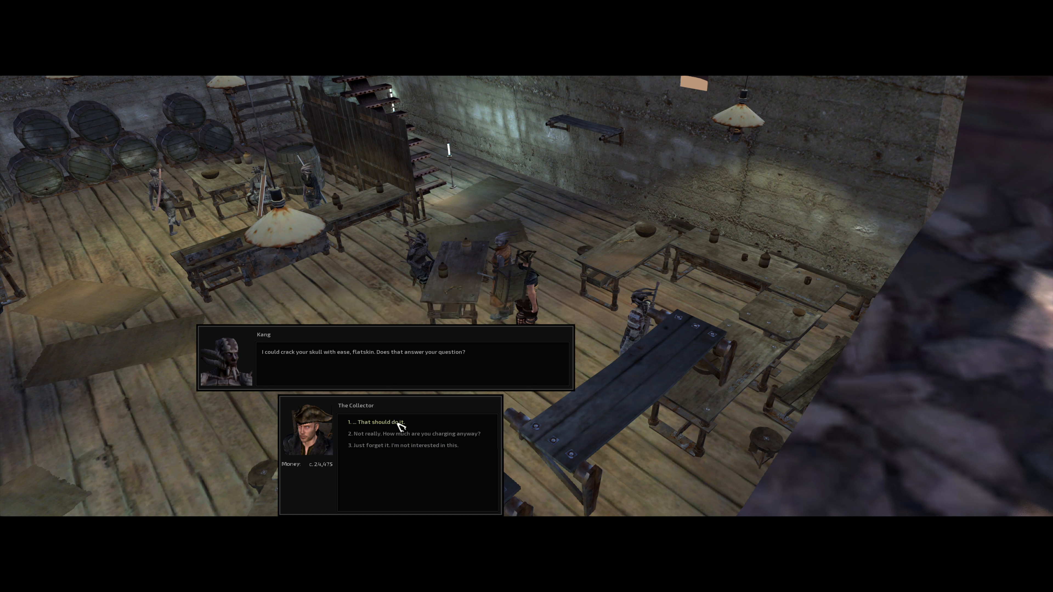
click(378, 422)
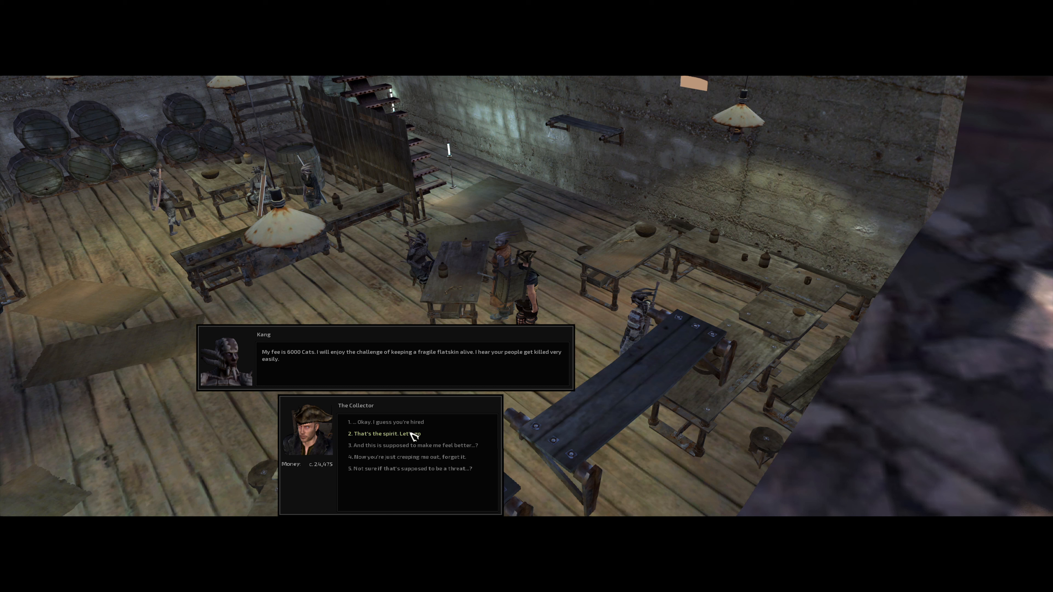
click(387, 434)
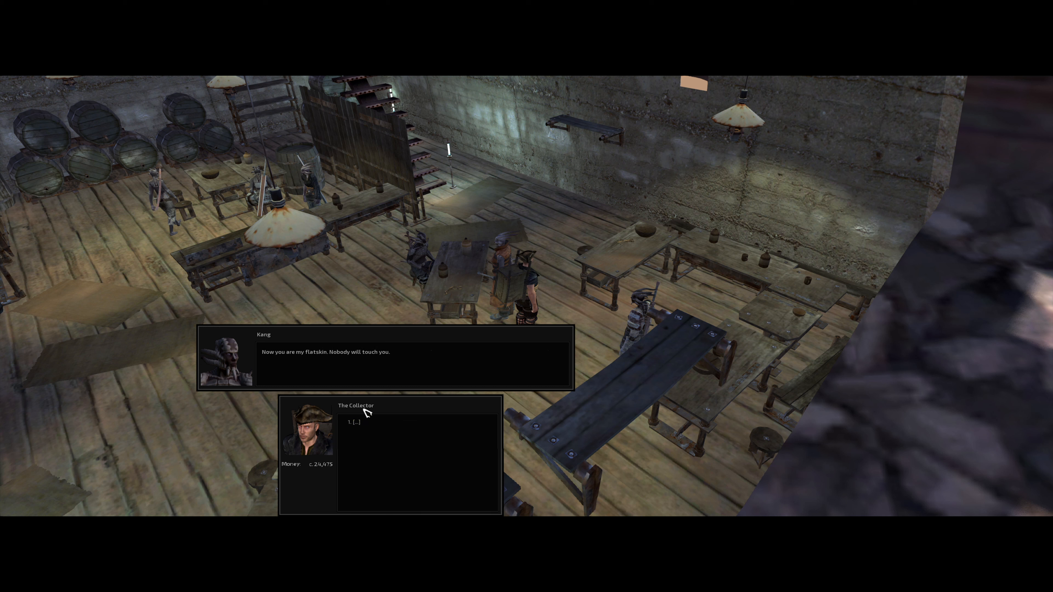
click(354, 421)
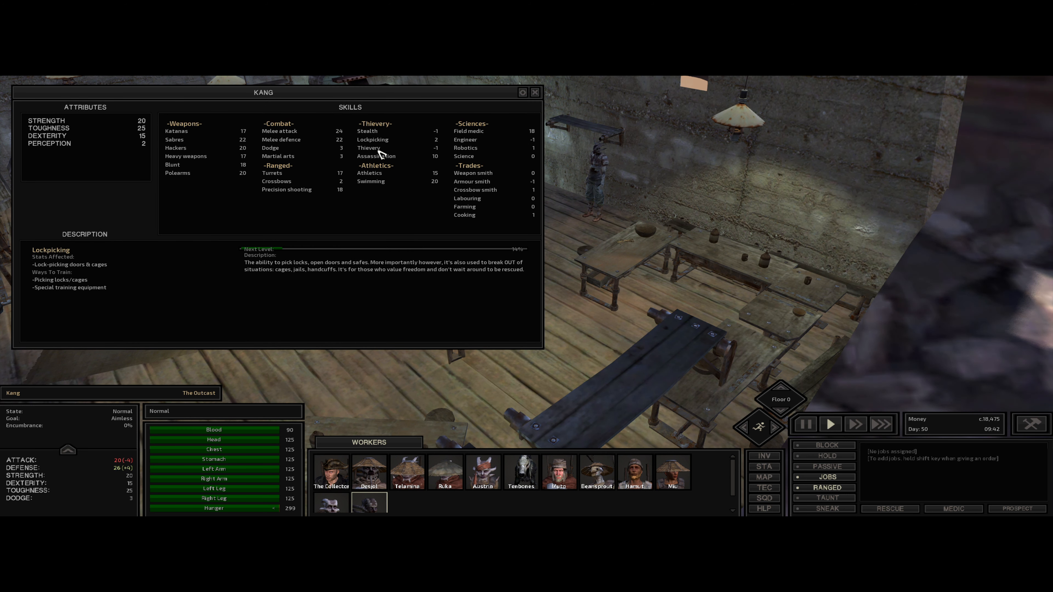
- Look over Kang's stats and gear windows
click(367, 131)
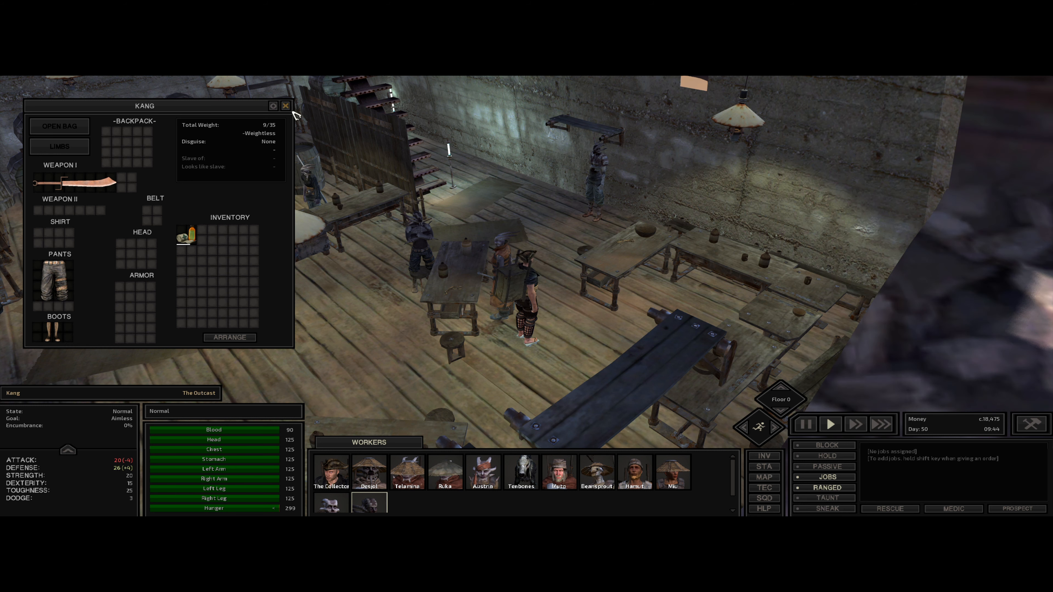
click(285, 105)
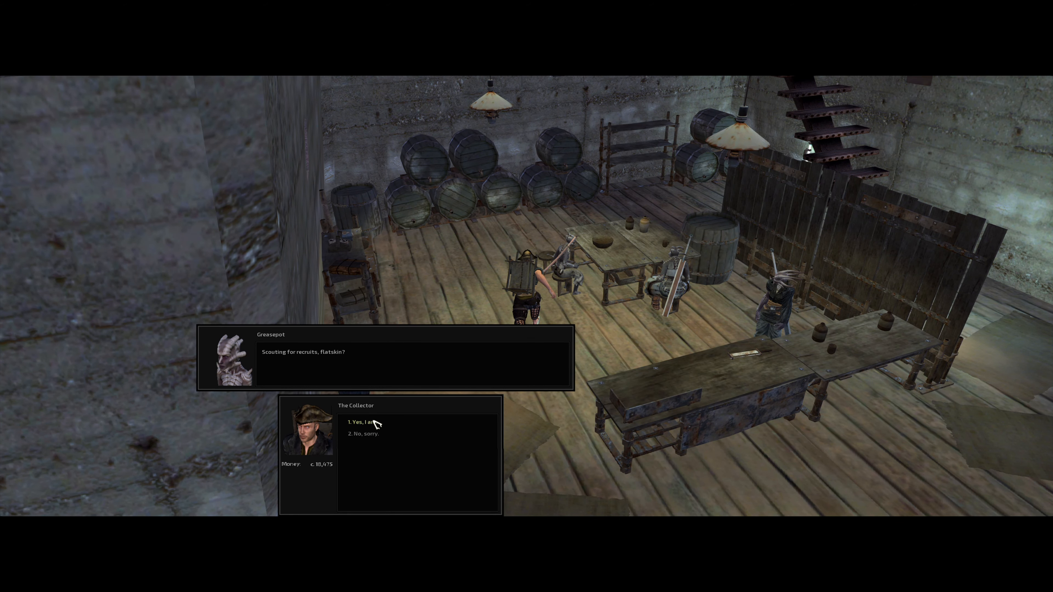
- Confirm recruiting and hire Greasepot for 3,000 cats
click(363, 422)
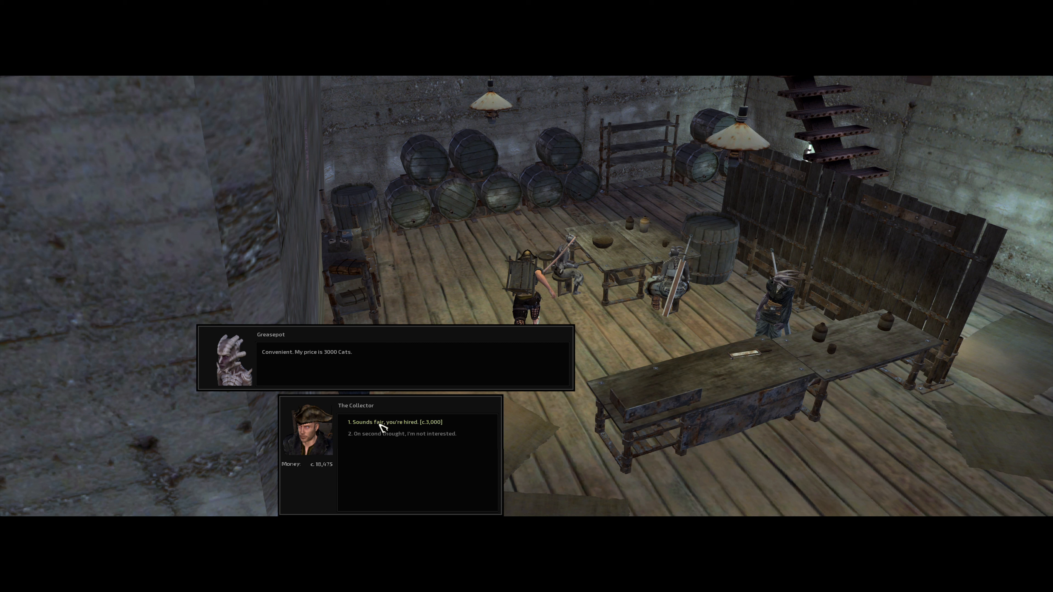
click(396, 422)
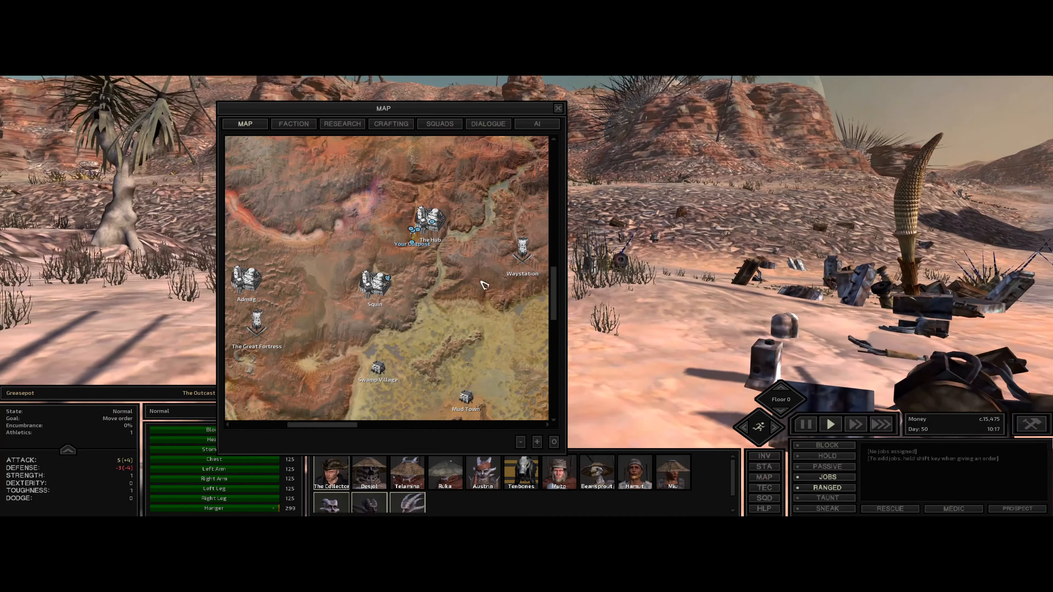
- Close the map to return to the outpost's copper resource and Desjot's inventory
click(558, 108)
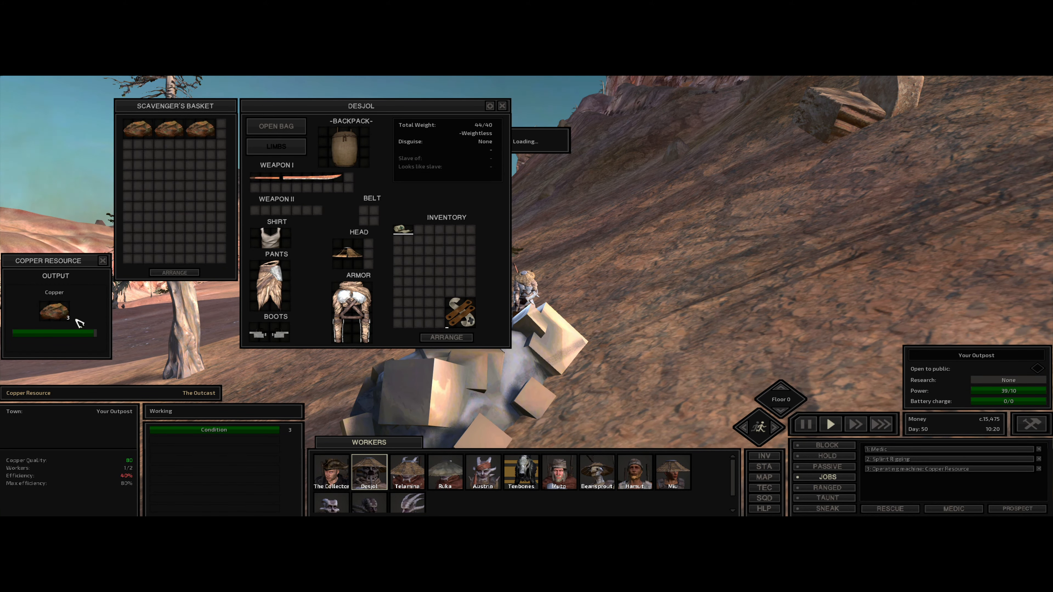
mouse_move(54, 310)
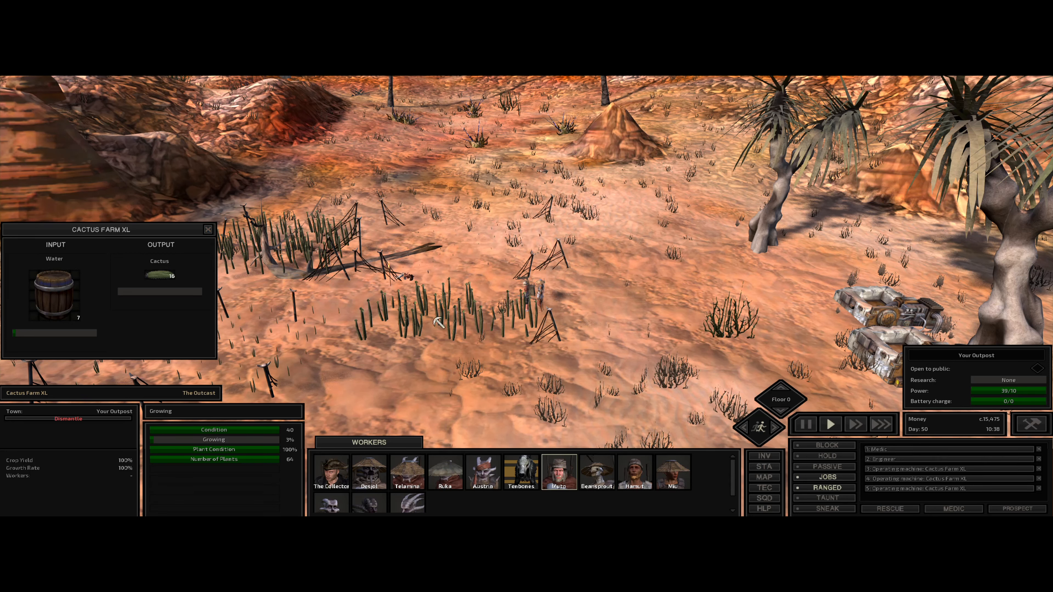
- Select Muto at the full cactus farm, then jump to Hamut at the Hub
click(558, 472)
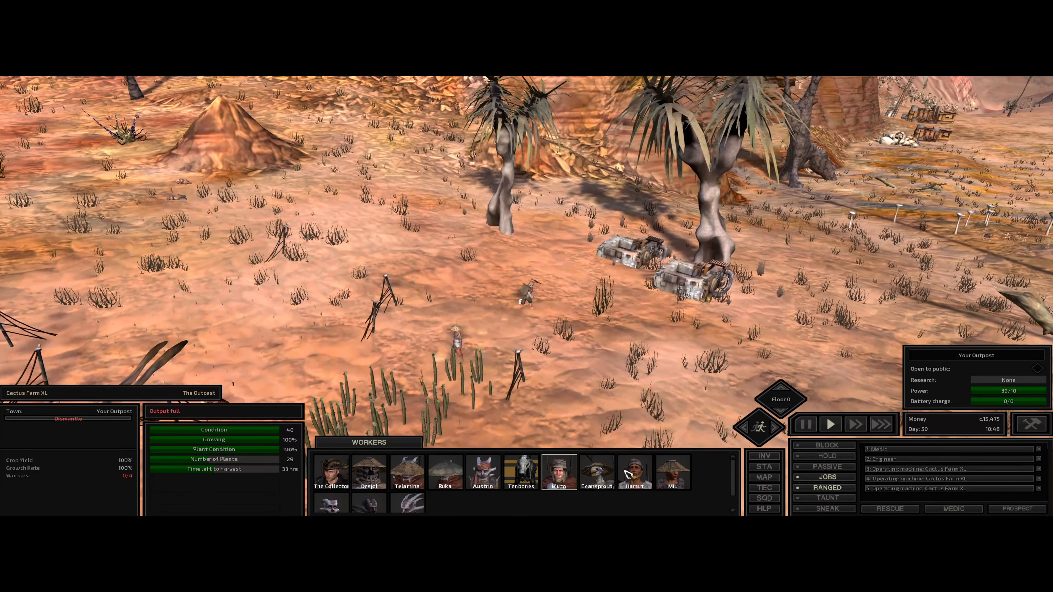
click(672, 472)
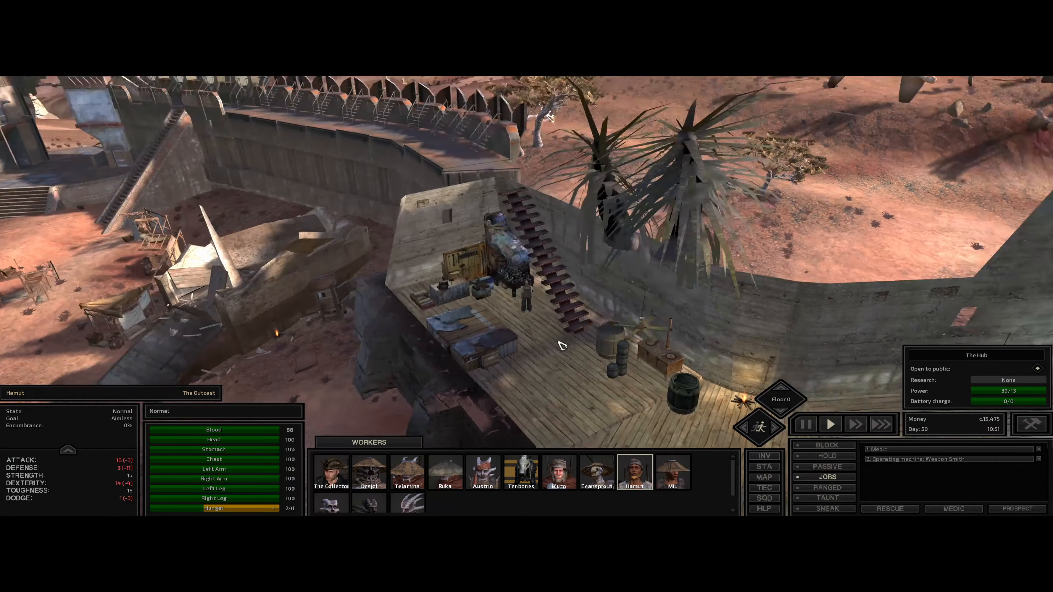
- Close Hamut's inventory and select The Collector from the squad bar
click(634, 469)
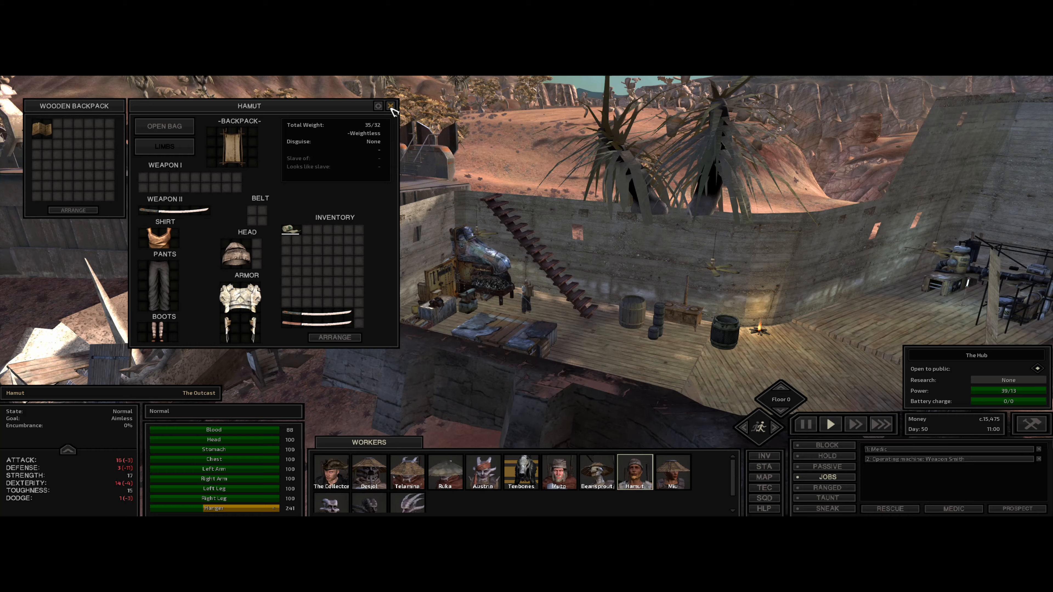
click(392, 106)
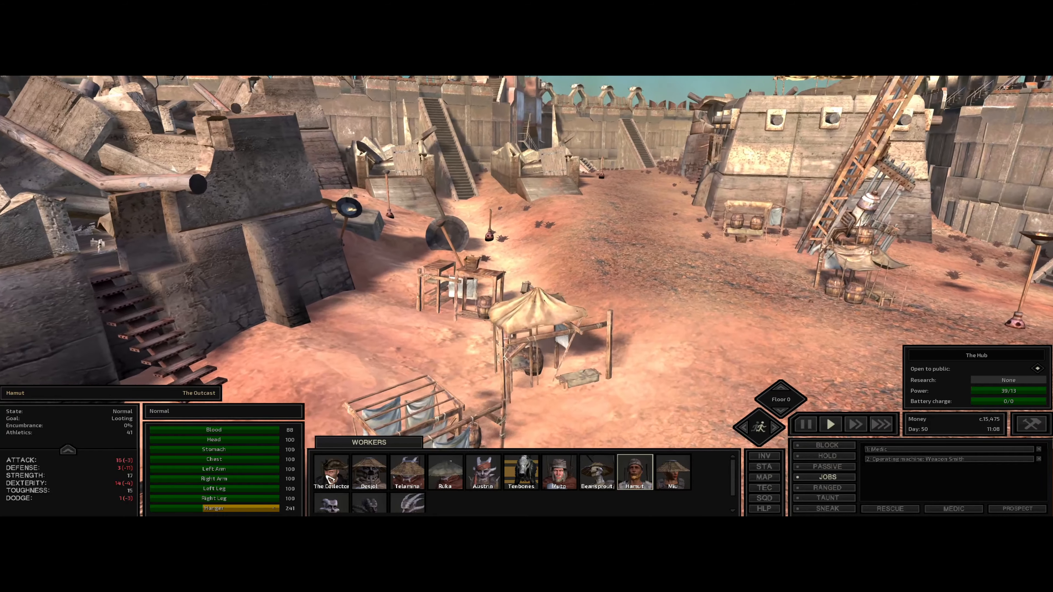
click(330, 472)
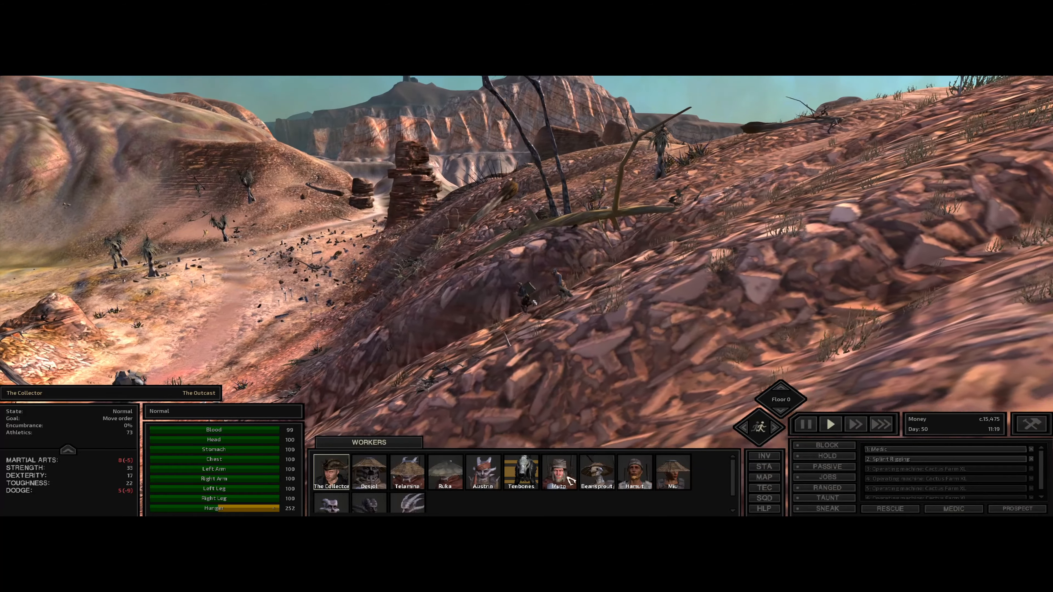
- Select Muto, inspect the water well he is working, then close his inventory
click(559, 470)
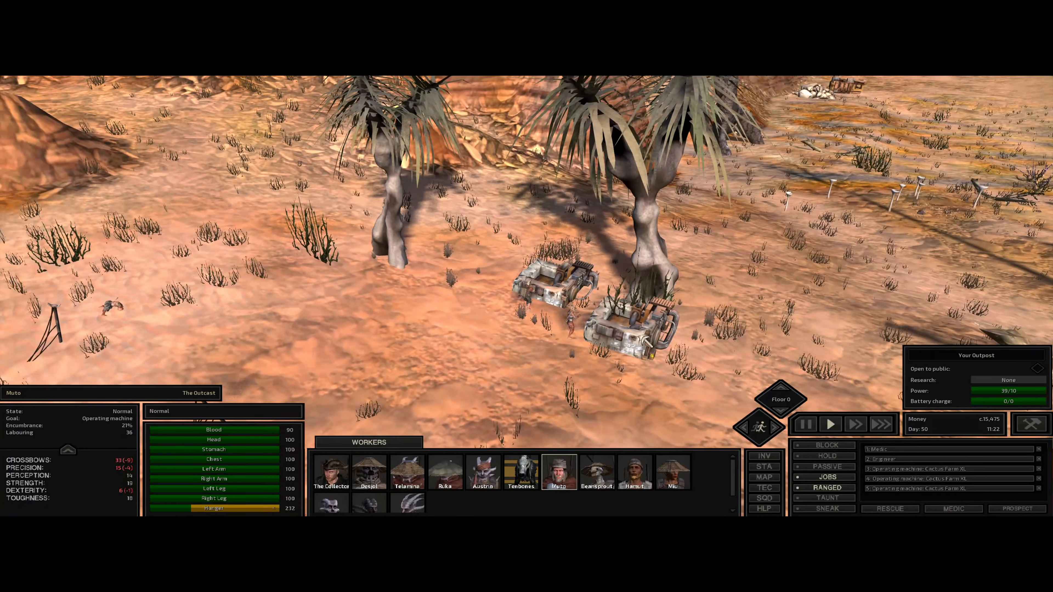
click(624, 335)
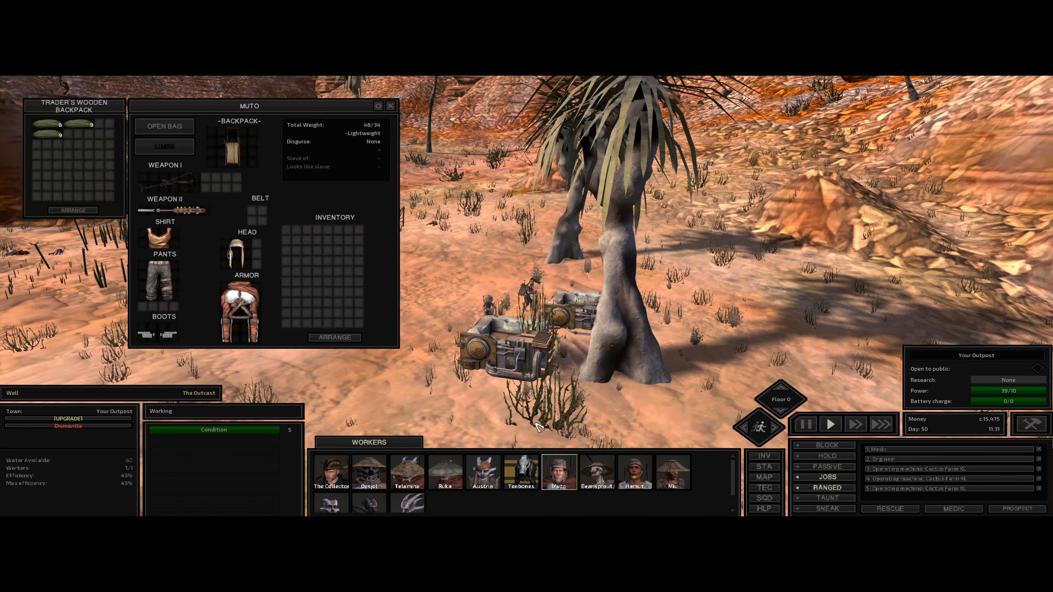
mouse_move(60, 126)
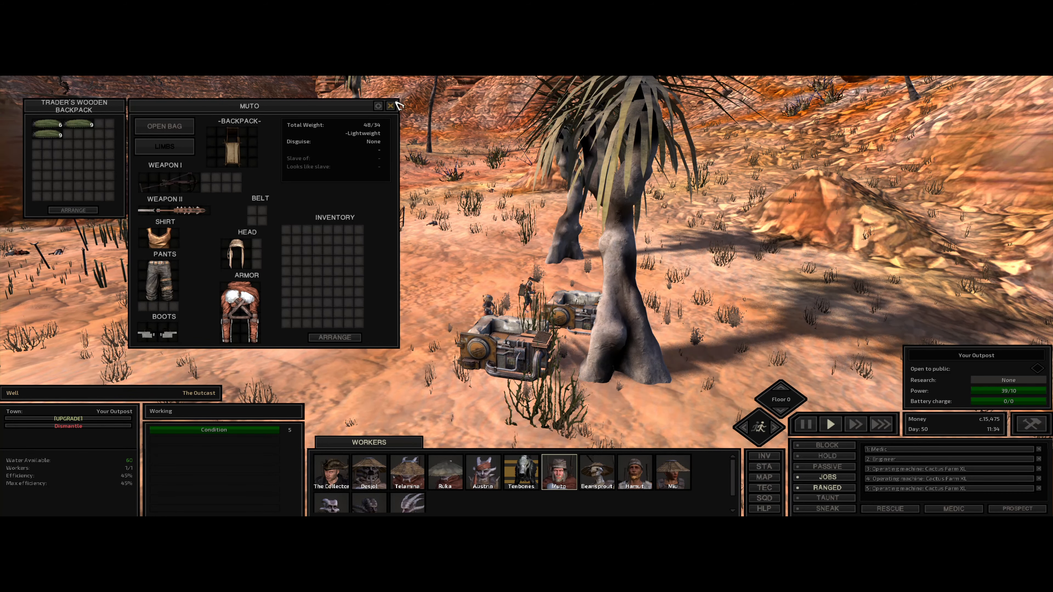
click(392, 105)
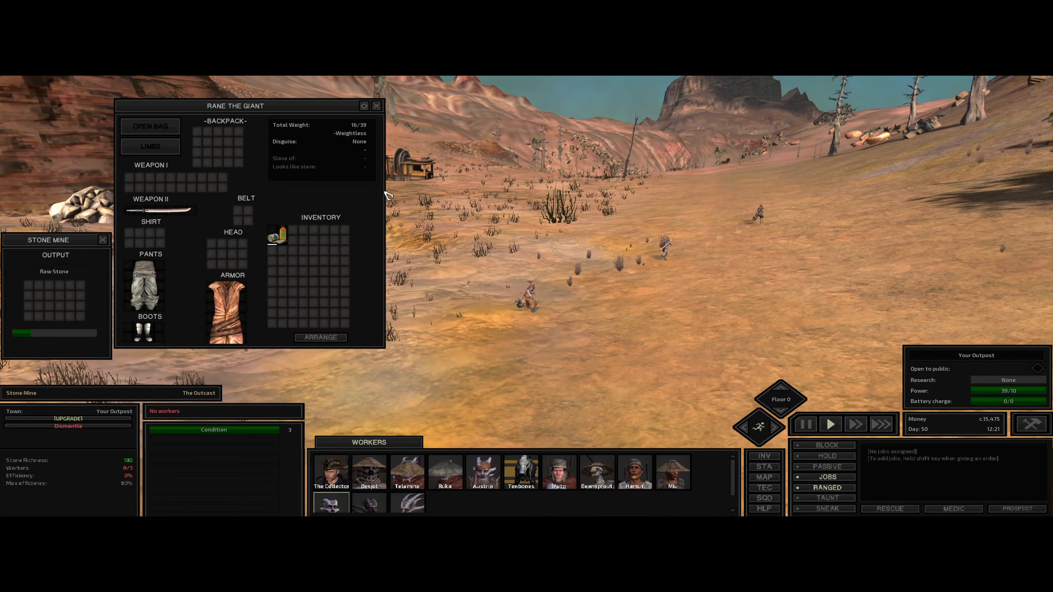
- Send Greasepot from the workers bar to start mining rock at the unstaffed stone mine
click(376, 106)
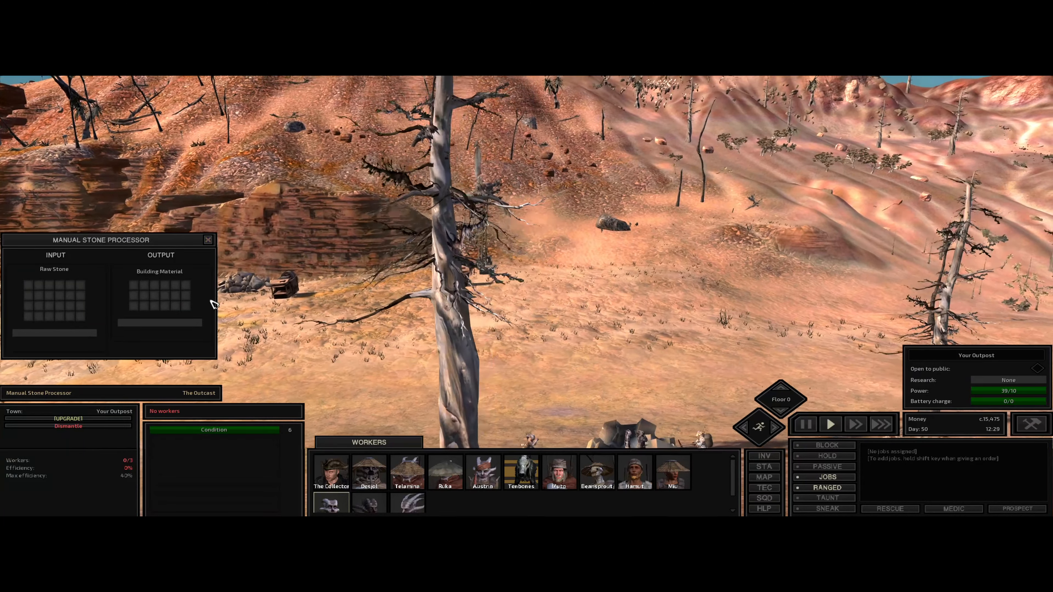
mouse_move(67, 419)
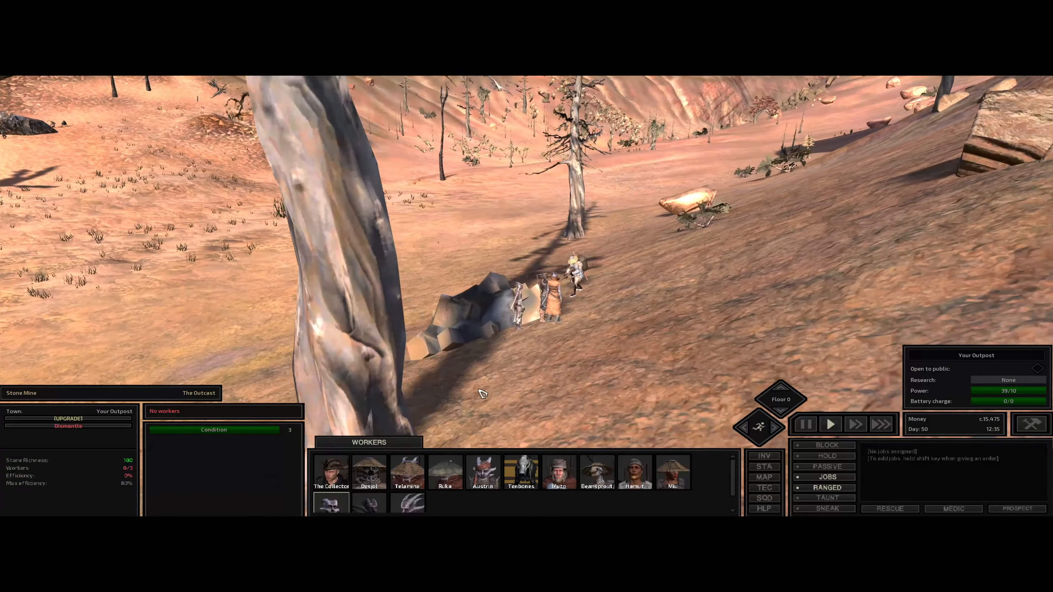
click(330, 502)
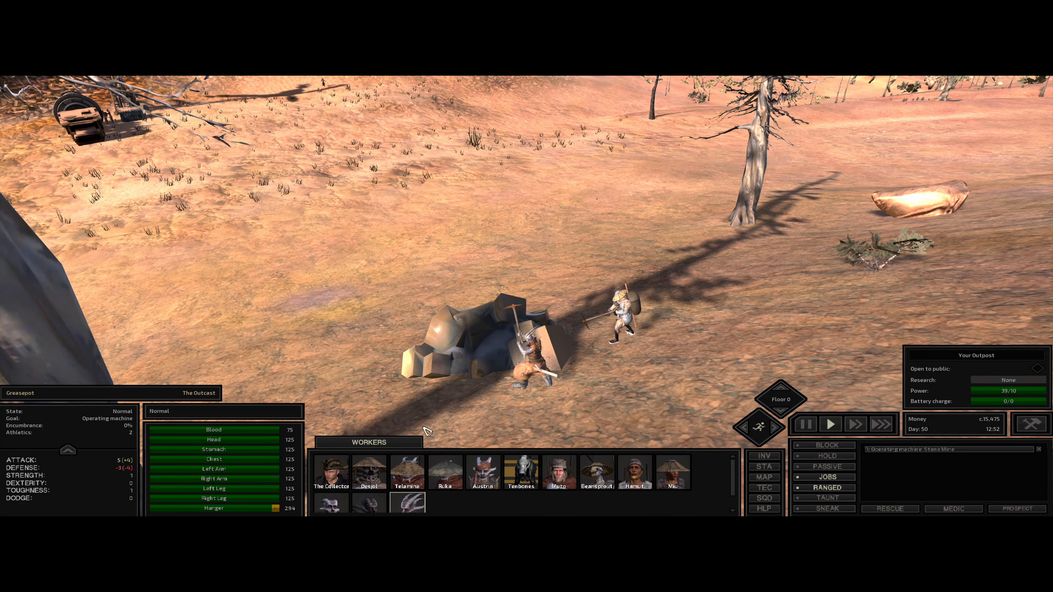
click(494, 329)
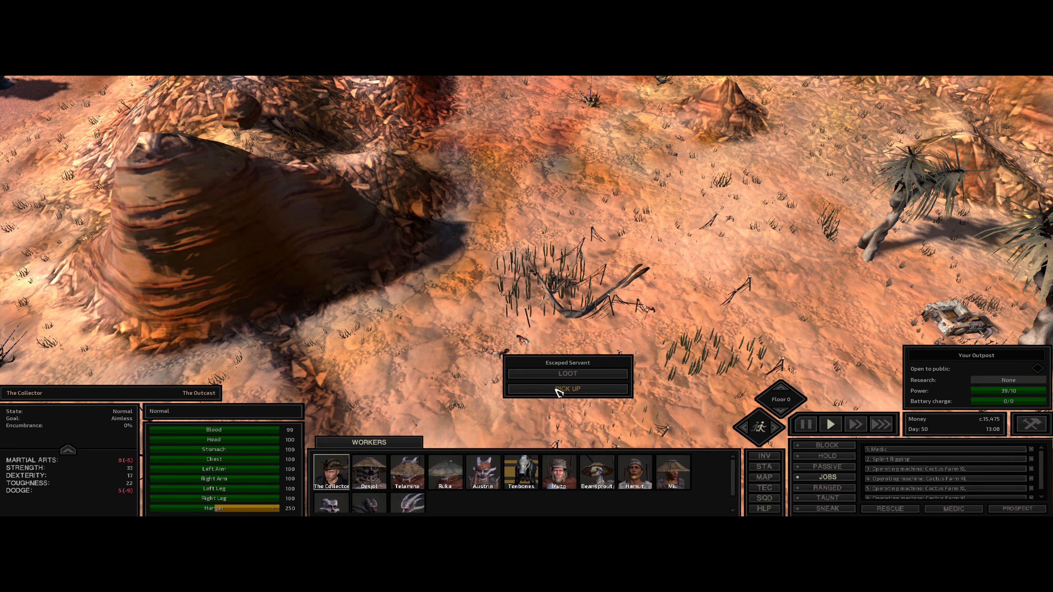
- Have The Collector pick up the Escaped Servant, carry them off and put them down
click(566, 389)
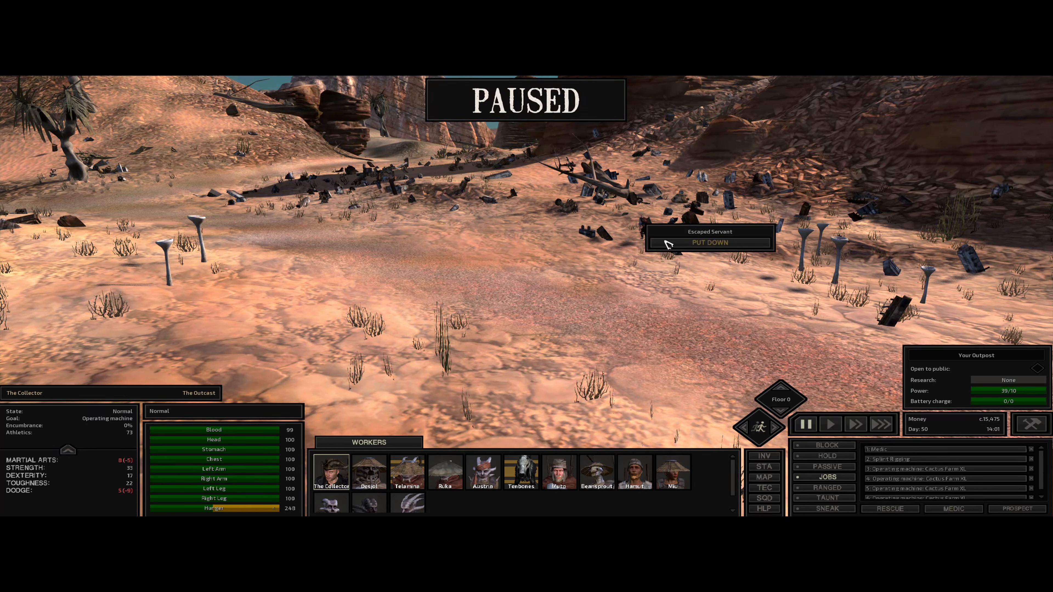
click(708, 242)
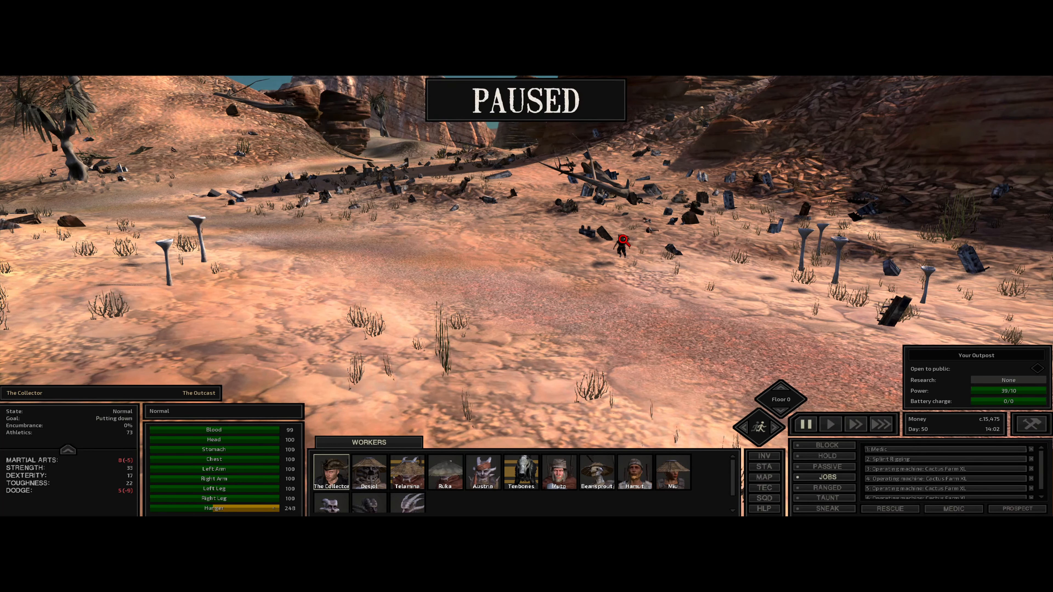
click(621, 243)
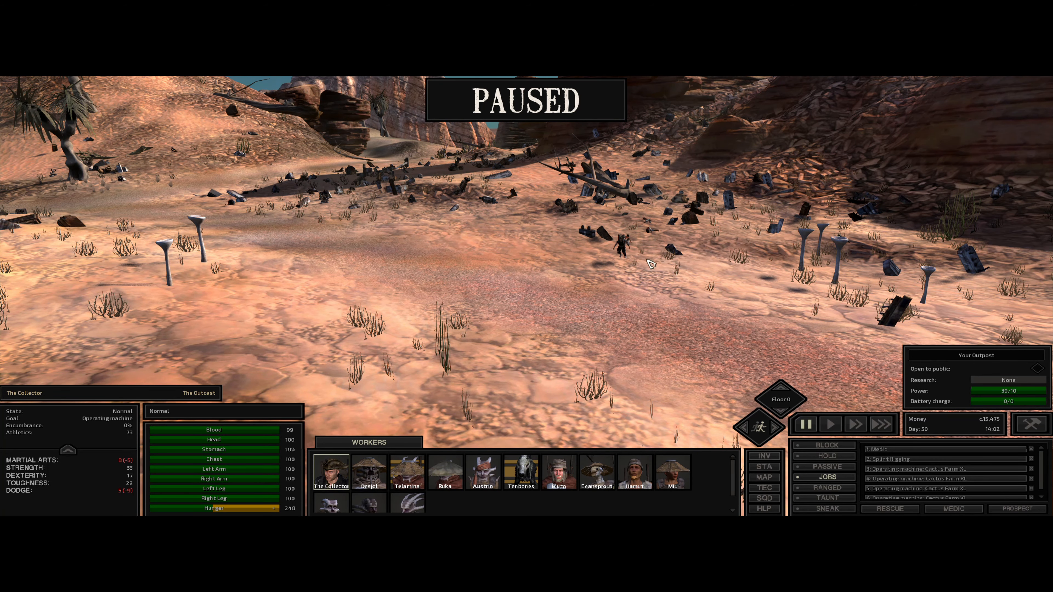
click(829, 423)
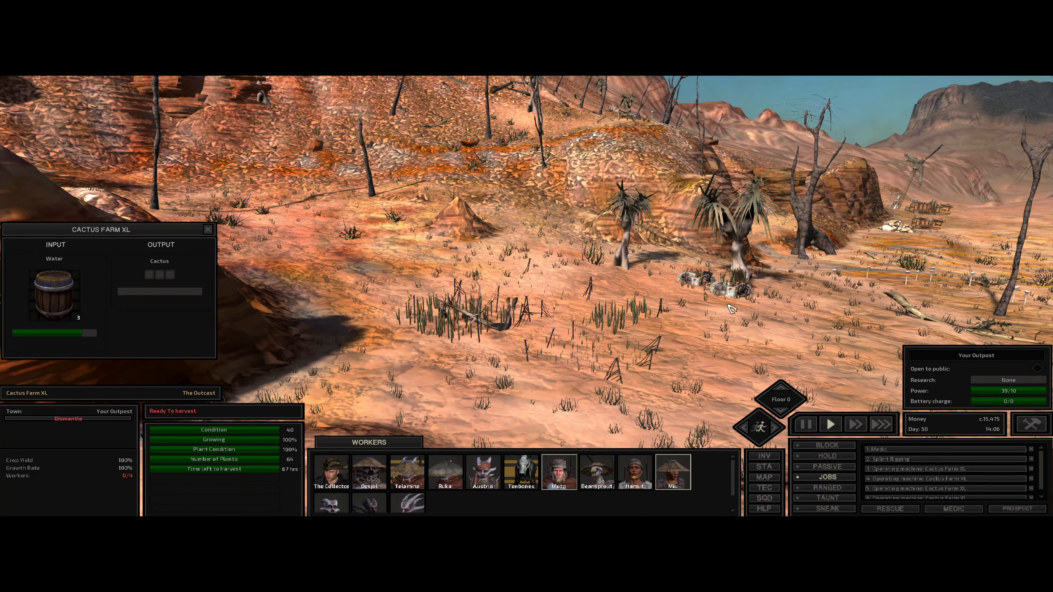
- Check the Cactus Farm XL harvest and move its cactus output into Muto's backpack
click(671, 472)
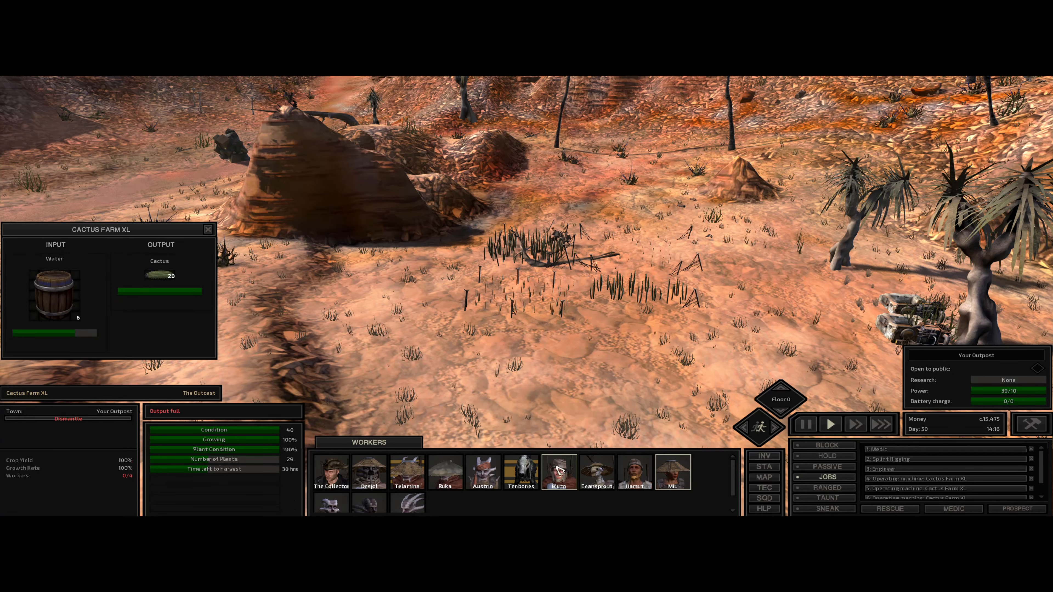
click(558, 472)
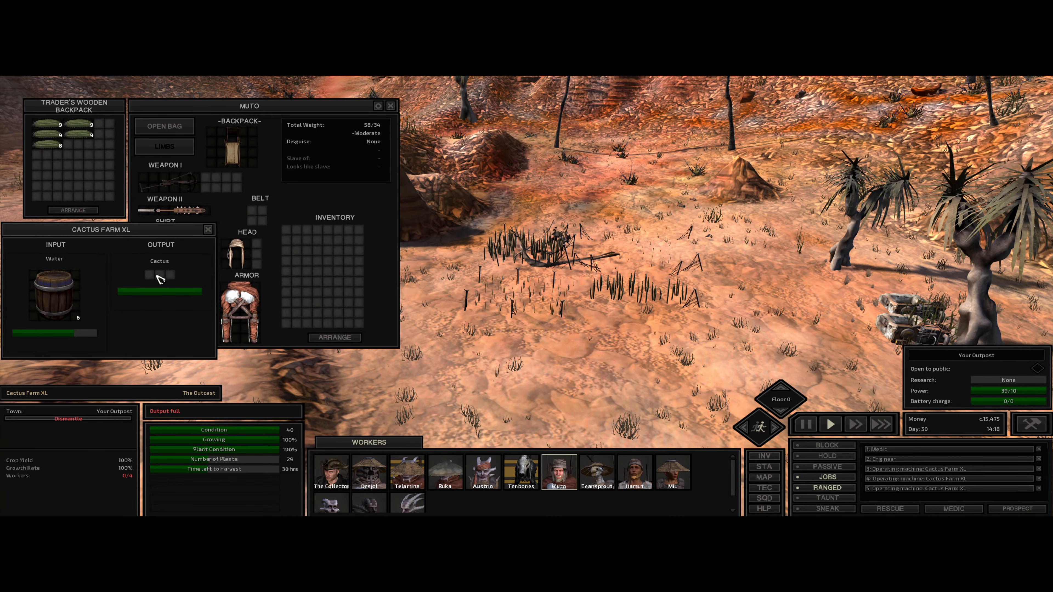
click(389, 106)
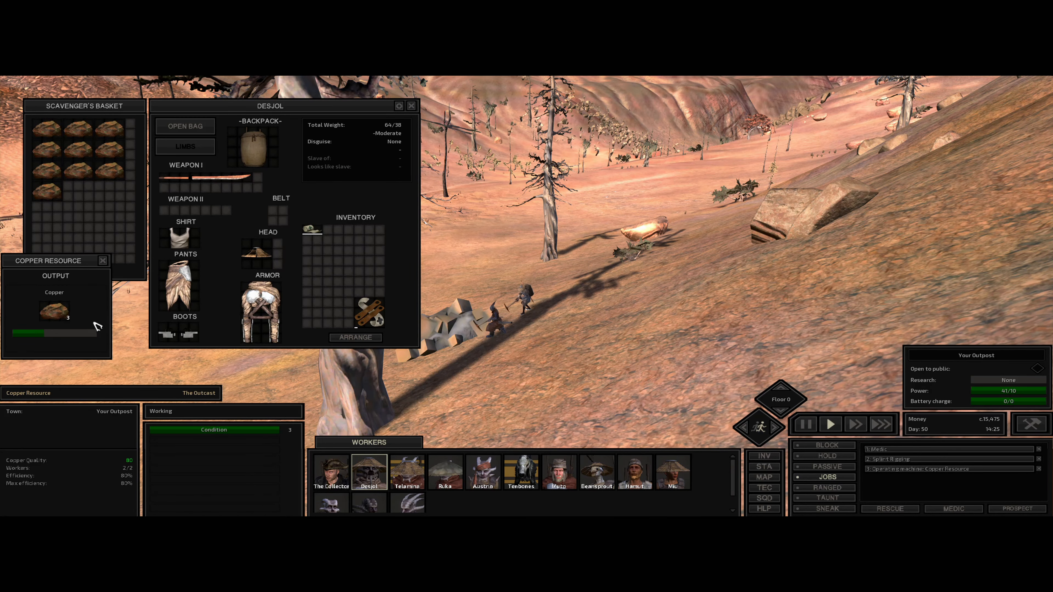
- Move copper ore into Desjol's basket and arrange it, then take iron plates into Telamina's basket
click(102, 260)
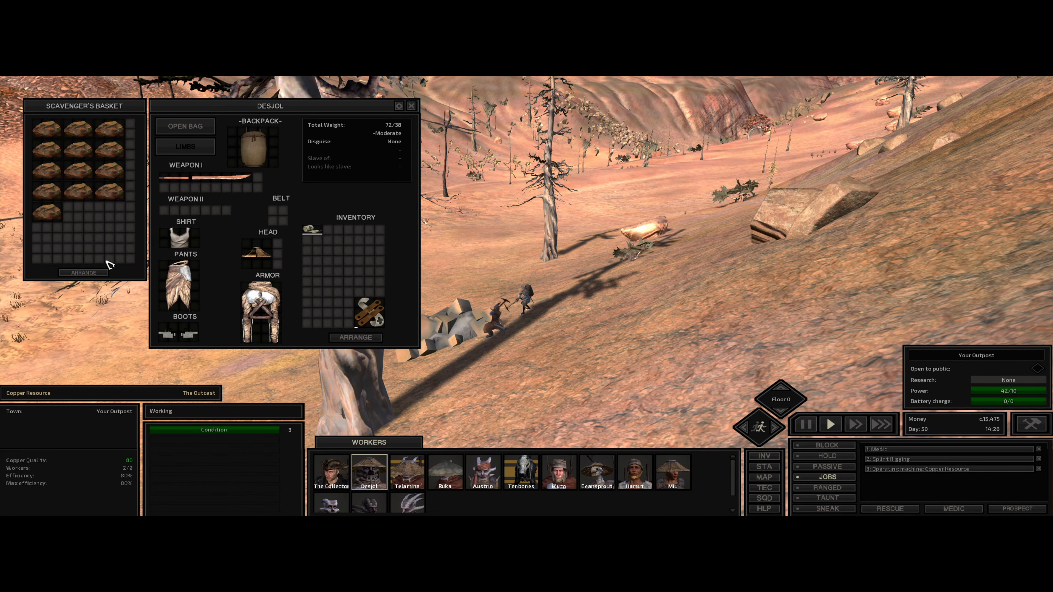
click(410, 106)
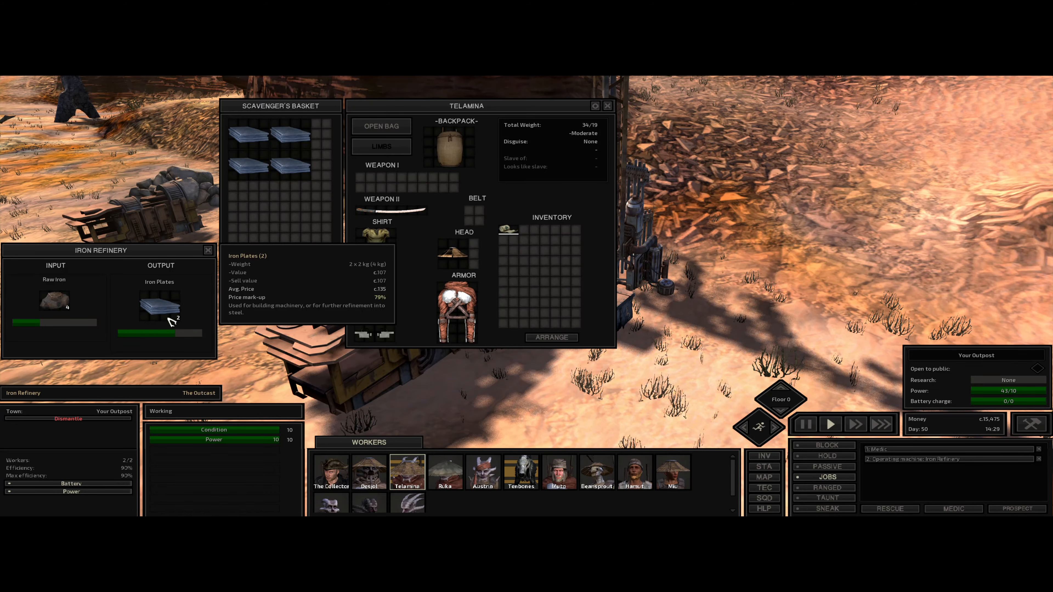
click(607, 105)
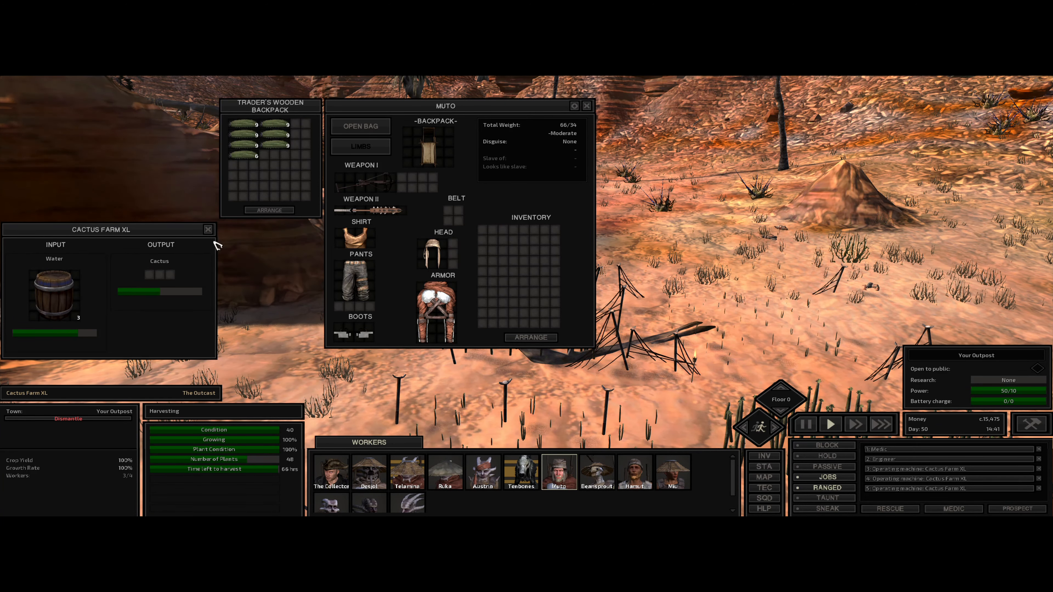
- Close the inventory windows and open the Cactus Farm XL's storage with its fresh cactus
click(585, 105)
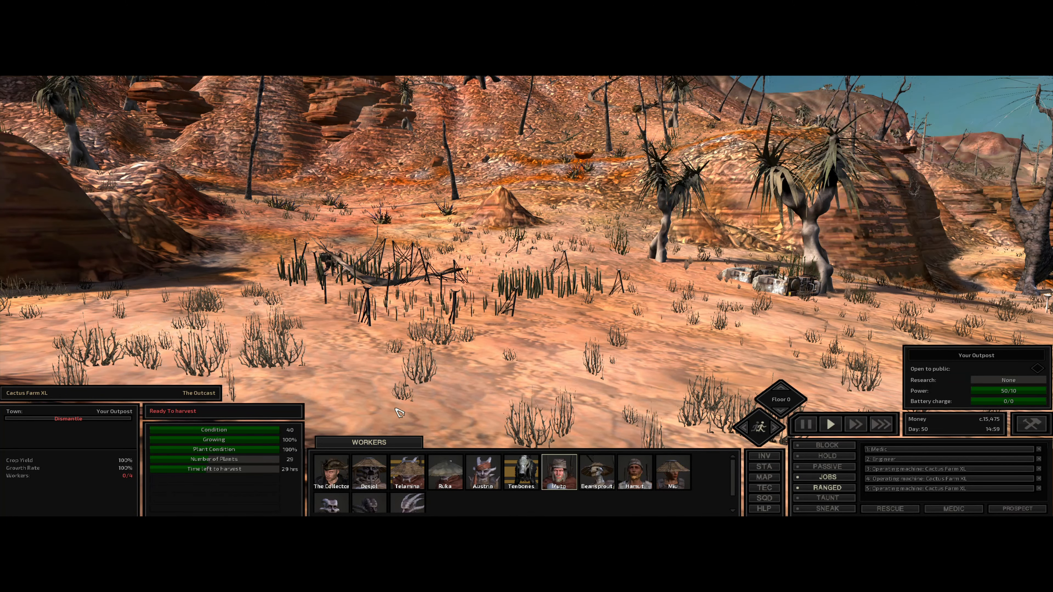
click(356, 269)
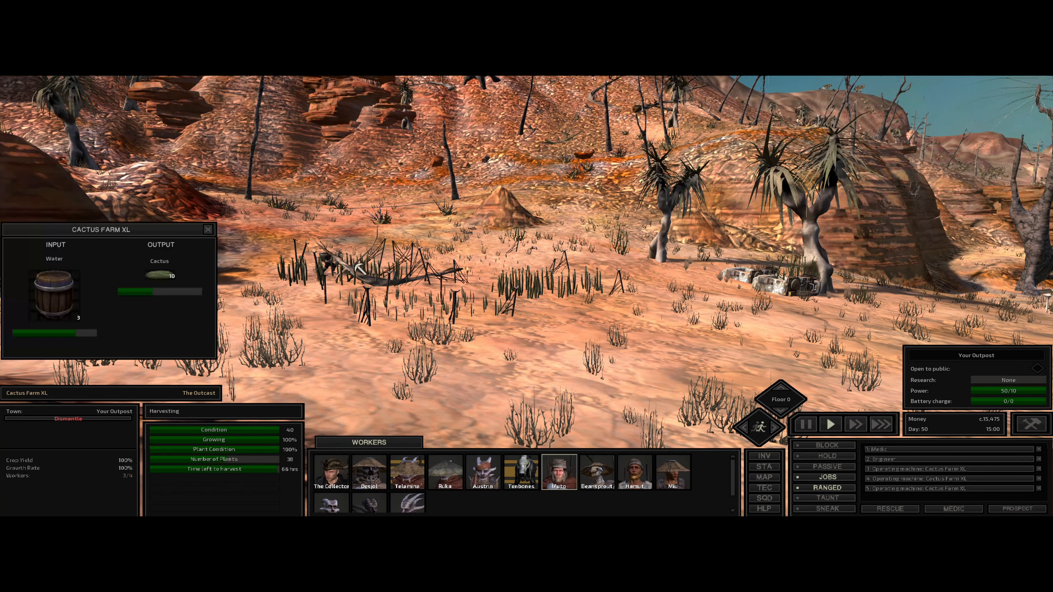
click(559, 471)
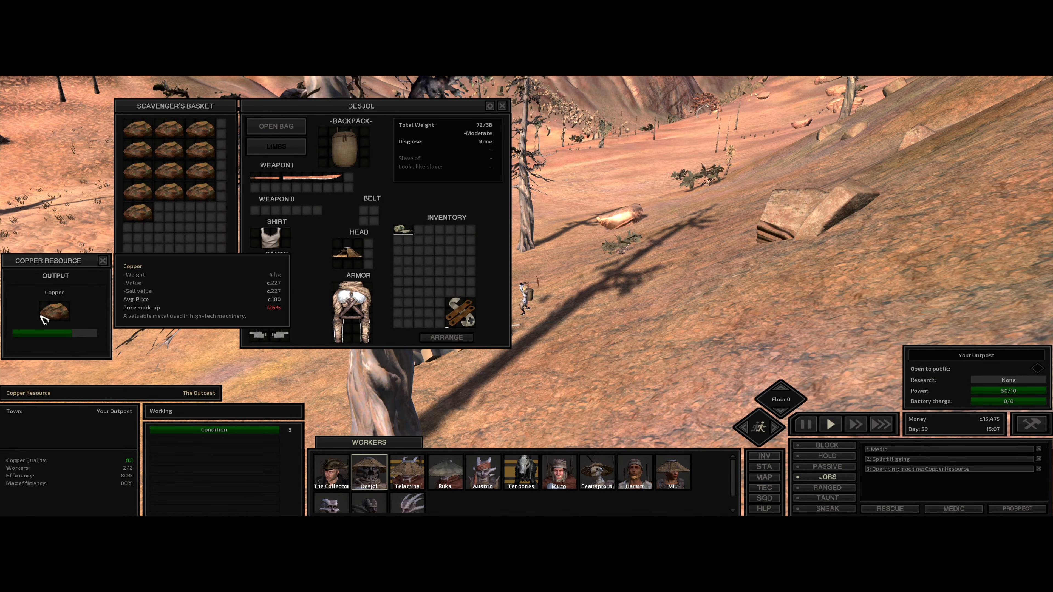
- Collect the copper from the Copper Resource mine's output
click(502, 105)
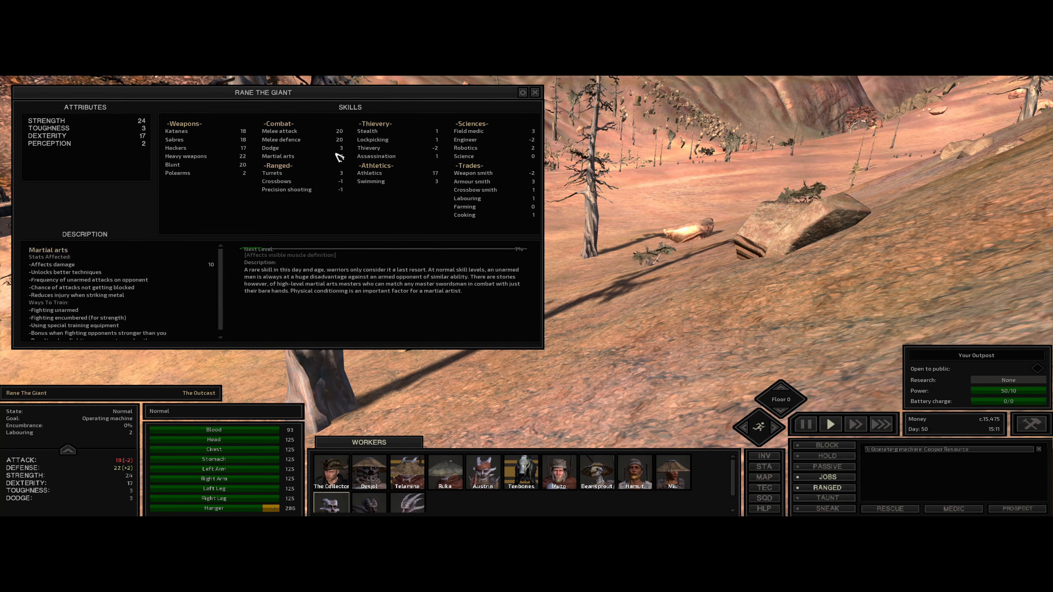
- Flip through Kang's and Greasepot's skill sheets, then close the stats window
click(535, 92)
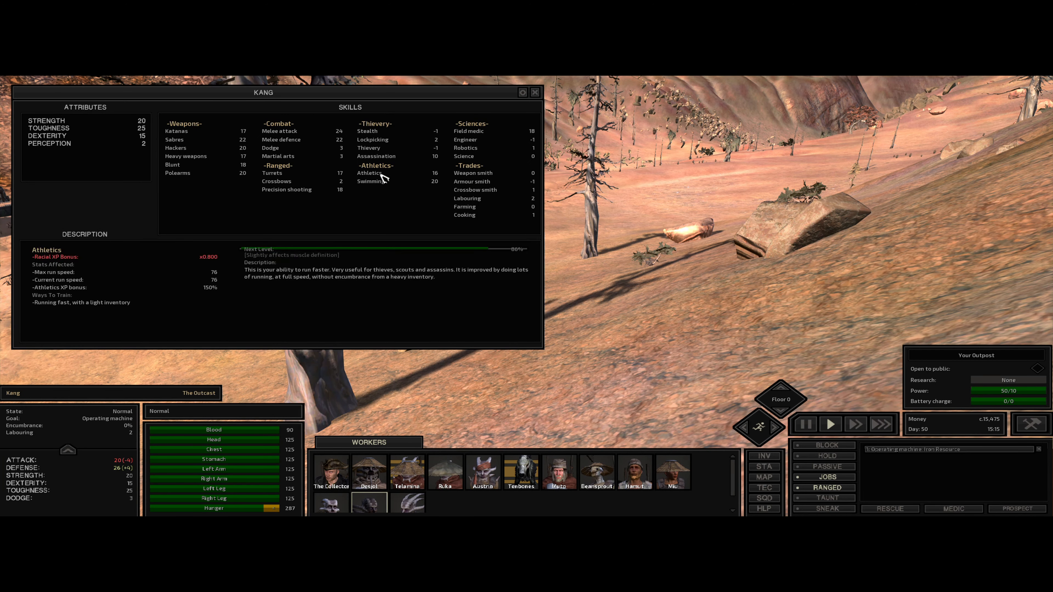
click(535, 92)
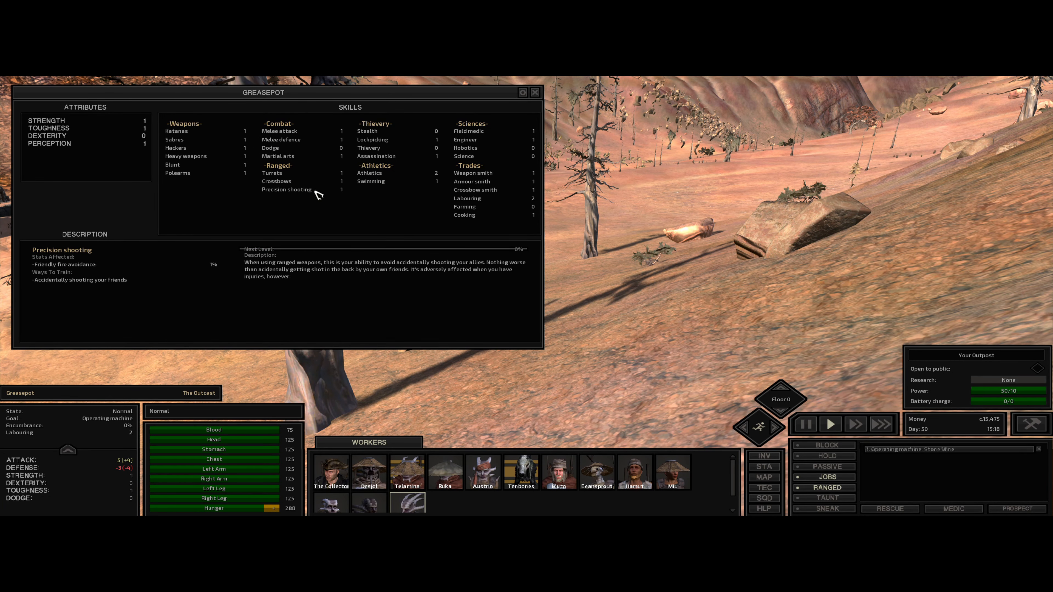
click(535, 93)
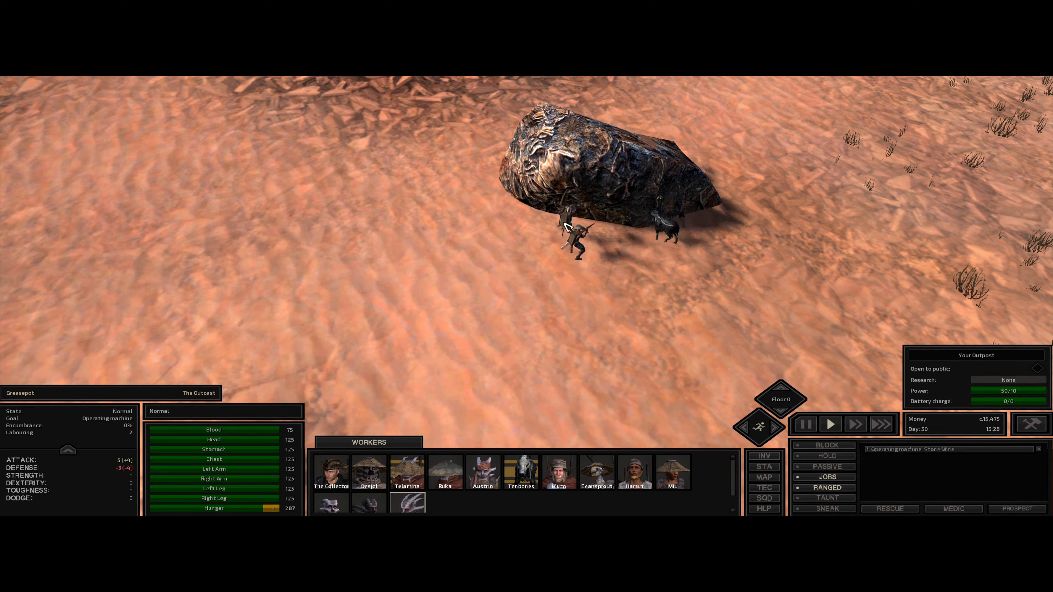
- Select Greasepot and check his inventory before reassigning him to the stone mine
click(445, 470)
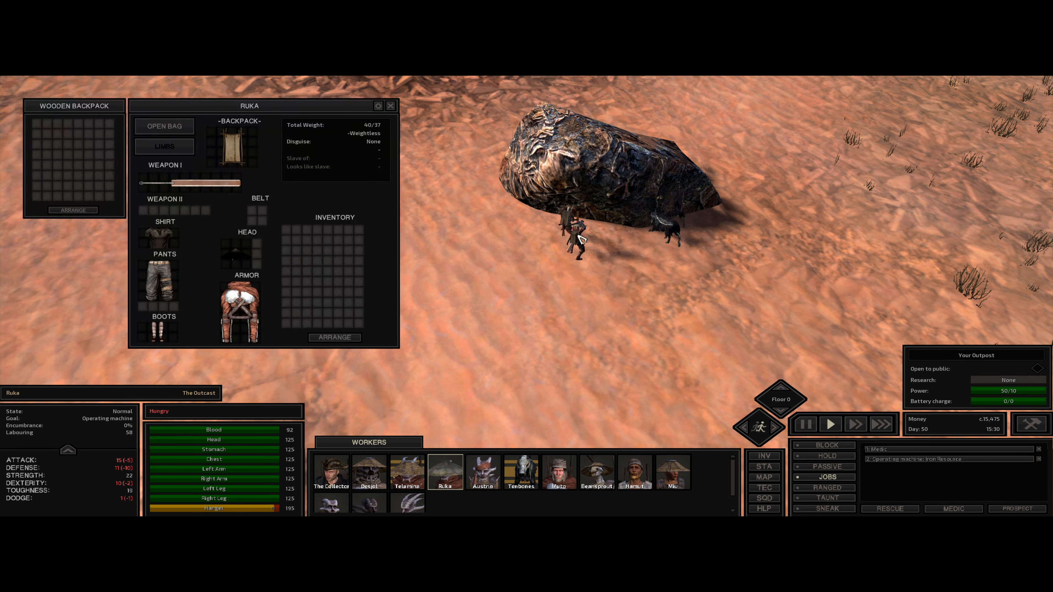
click(389, 105)
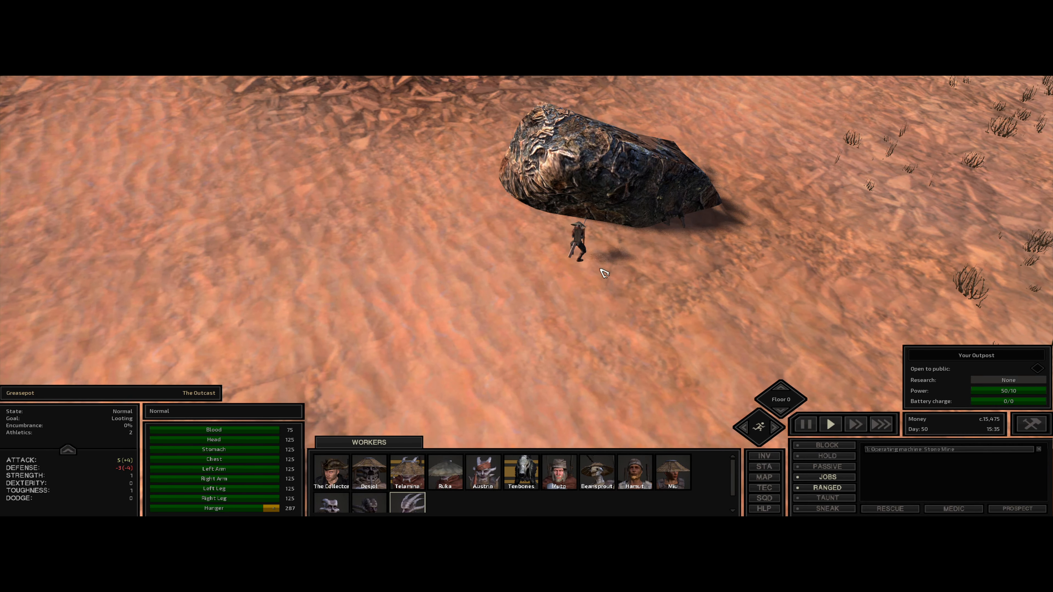
mouse_move(549, 275)
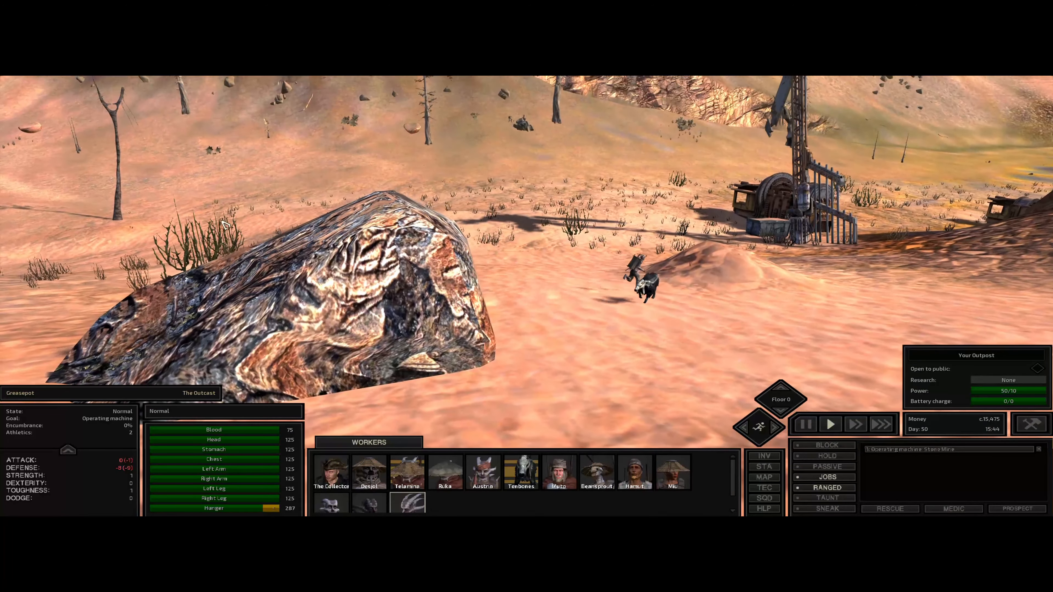
- Order Greasepot to the deposit and collect two stacks of stone into his backpack
right_click(517, 135)
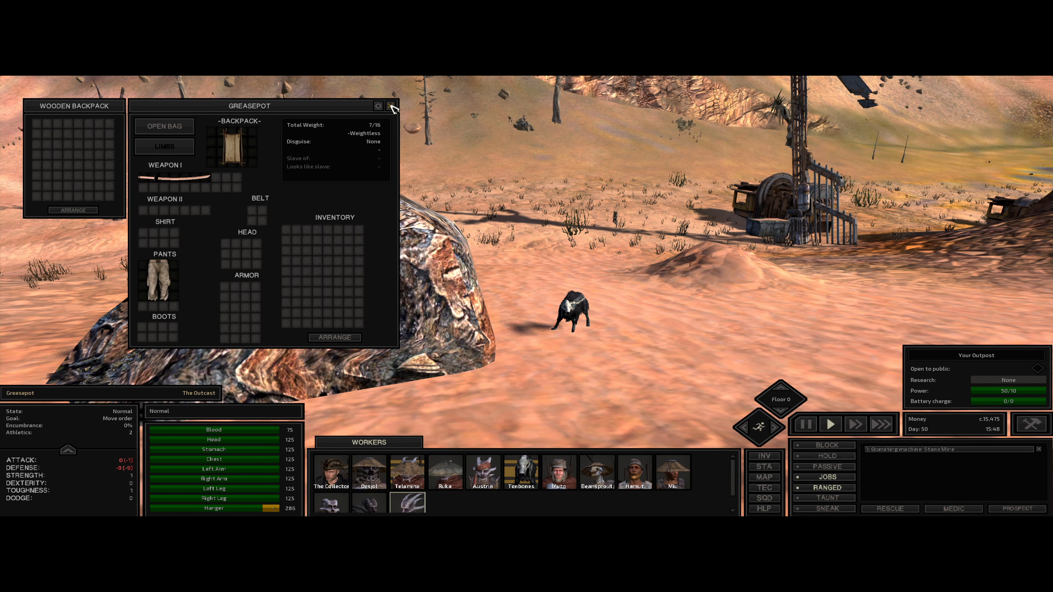
click(392, 106)
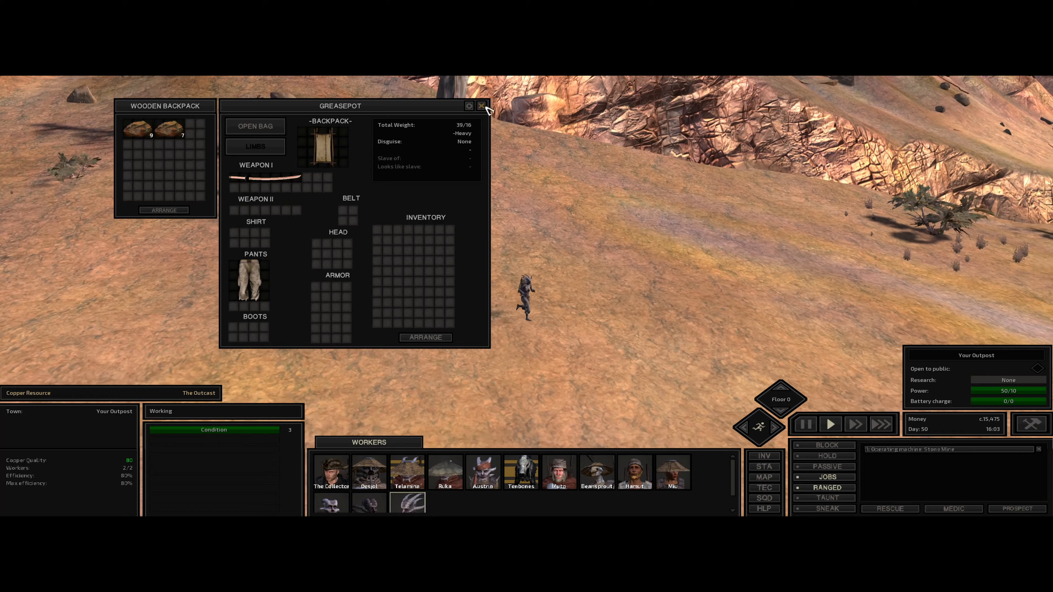
- Check the manual stone processor, then Muto's cactus-filled backpack beside the Cactus Farm XL
click(481, 105)
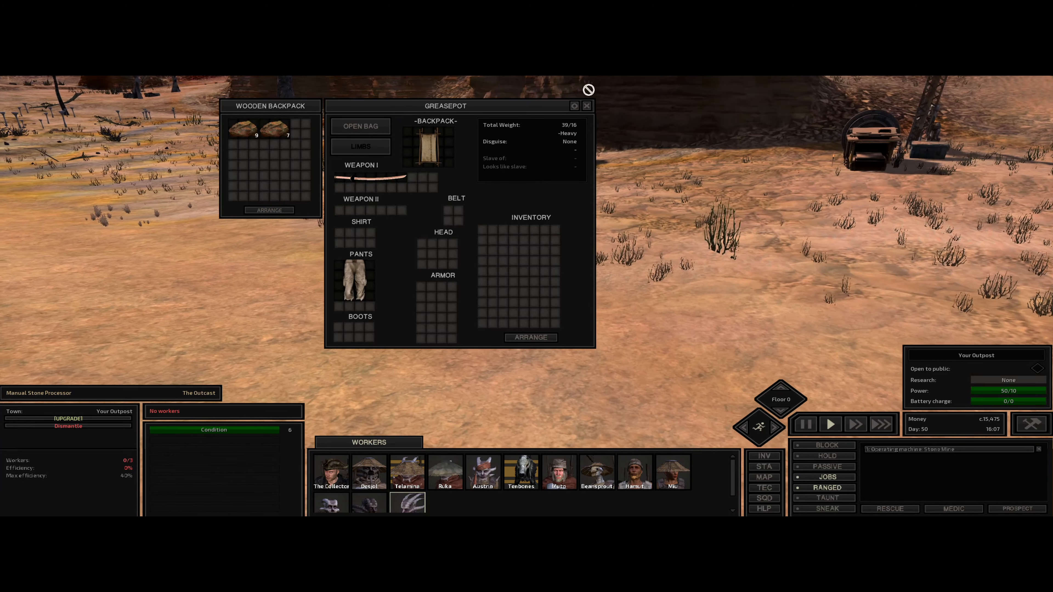
click(586, 105)
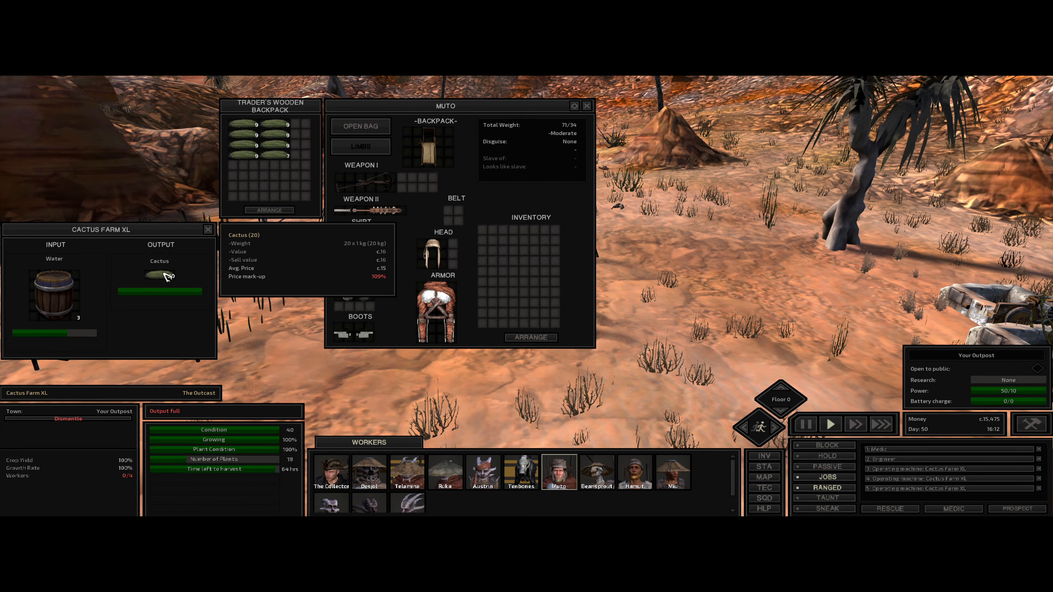
- Leave the cactus farm growing and switch to Hamut at the weapon smith machinery
click(586, 105)
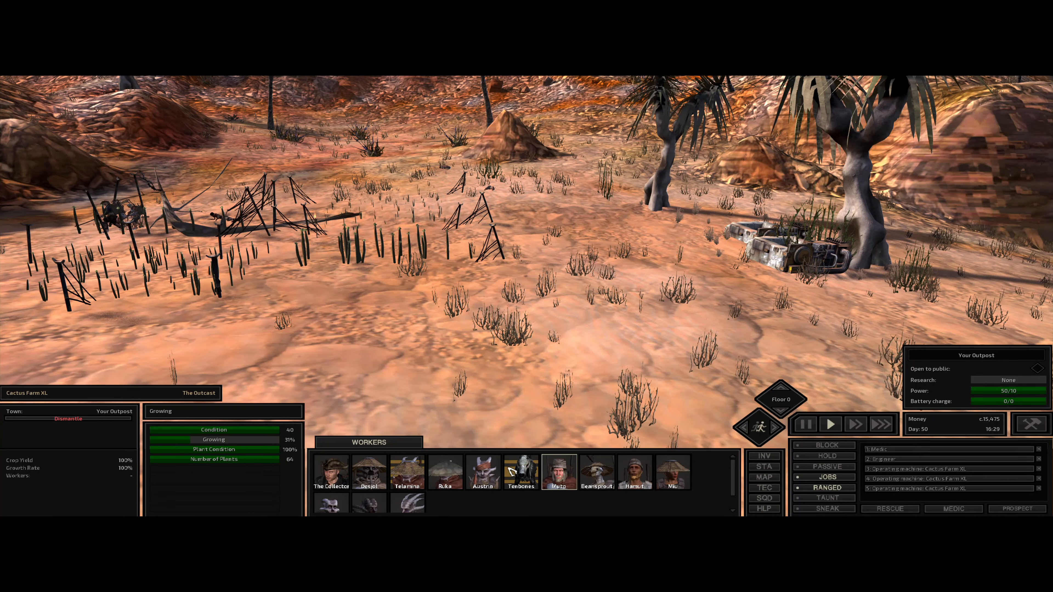
click(634, 472)
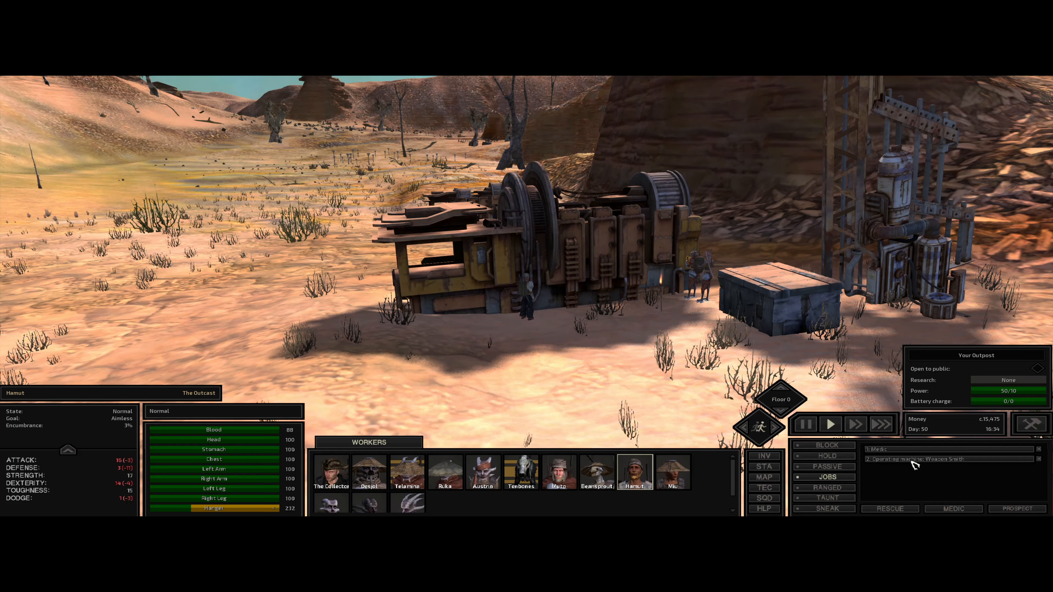
- Move the refinery's Iron Plates into Hamut's pack, then switch to Muto at the cactus farm
click(634, 470)
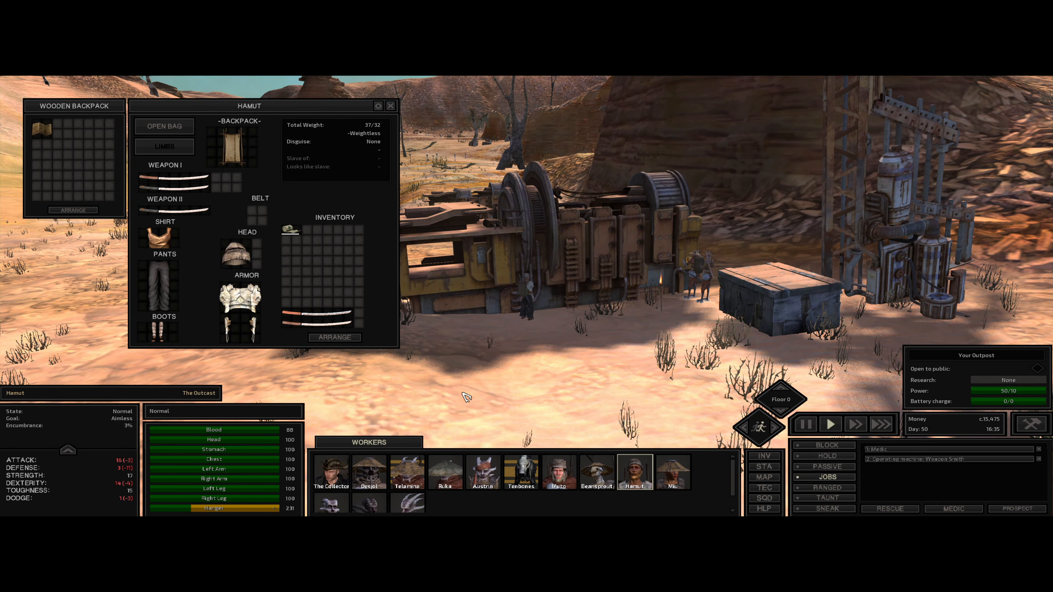
click(390, 105)
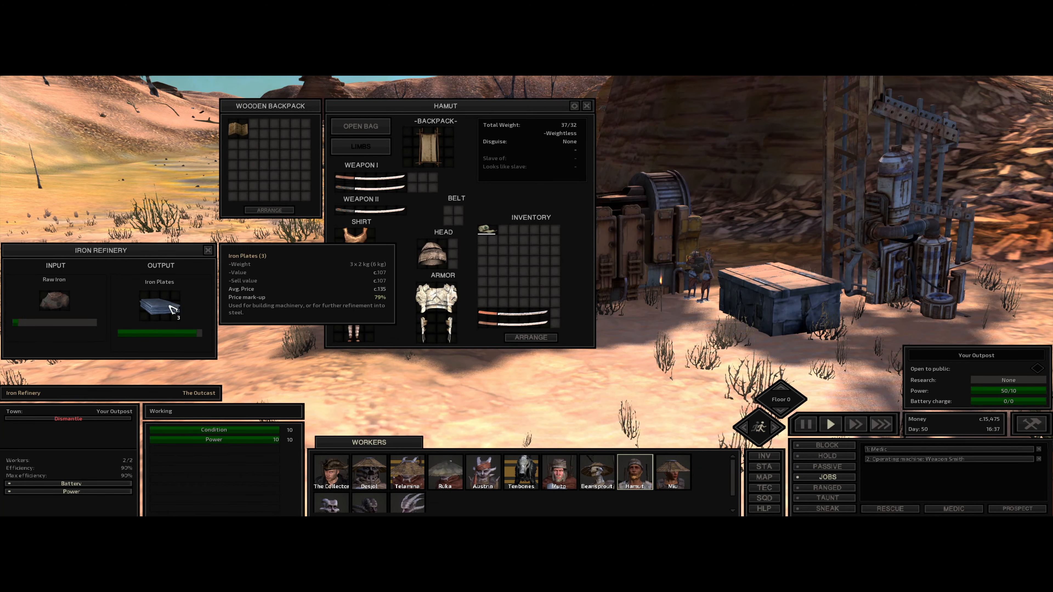
click(586, 106)
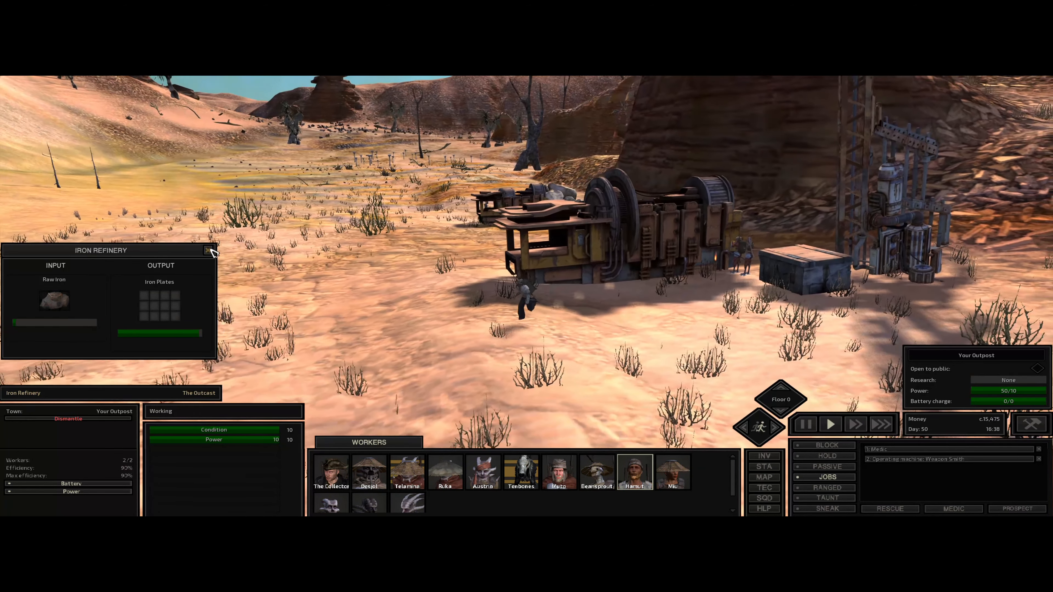
click(209, 250)
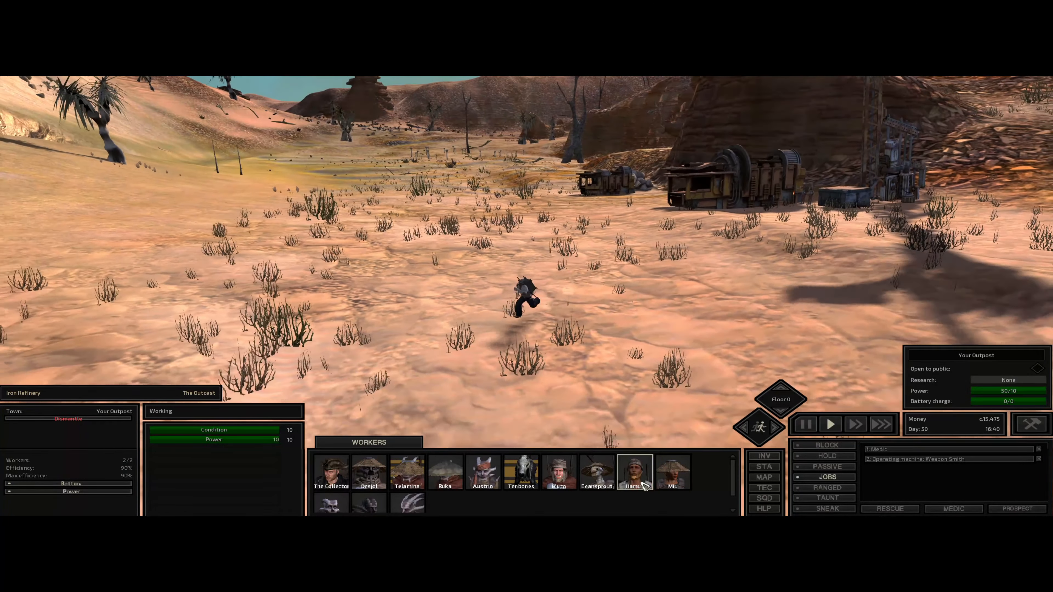
click(673, 473)
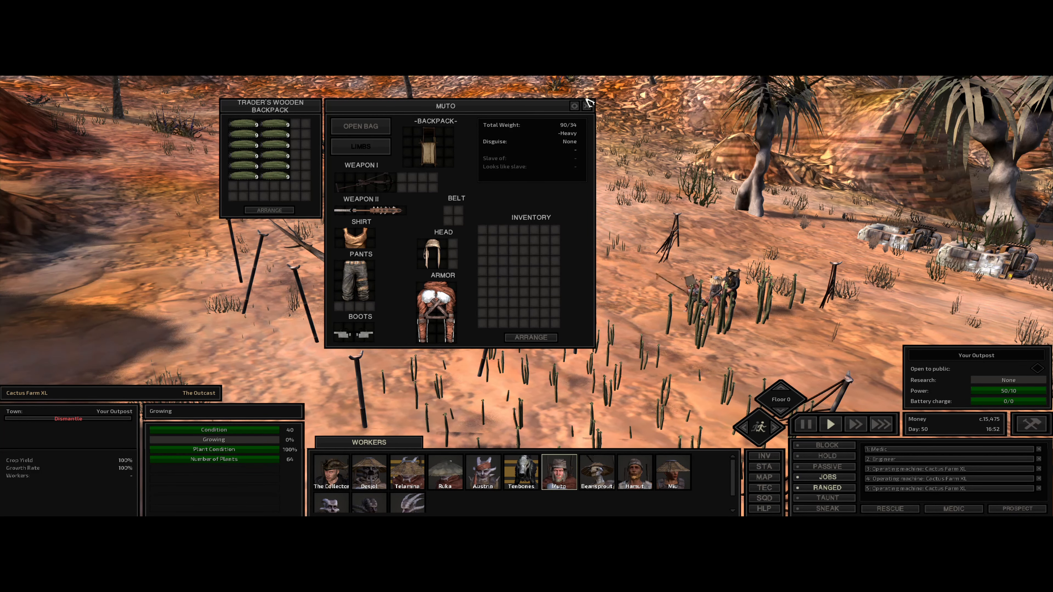
- Set The Collector and Mu harvesting the Cactus Farm XL
click(574, 106)
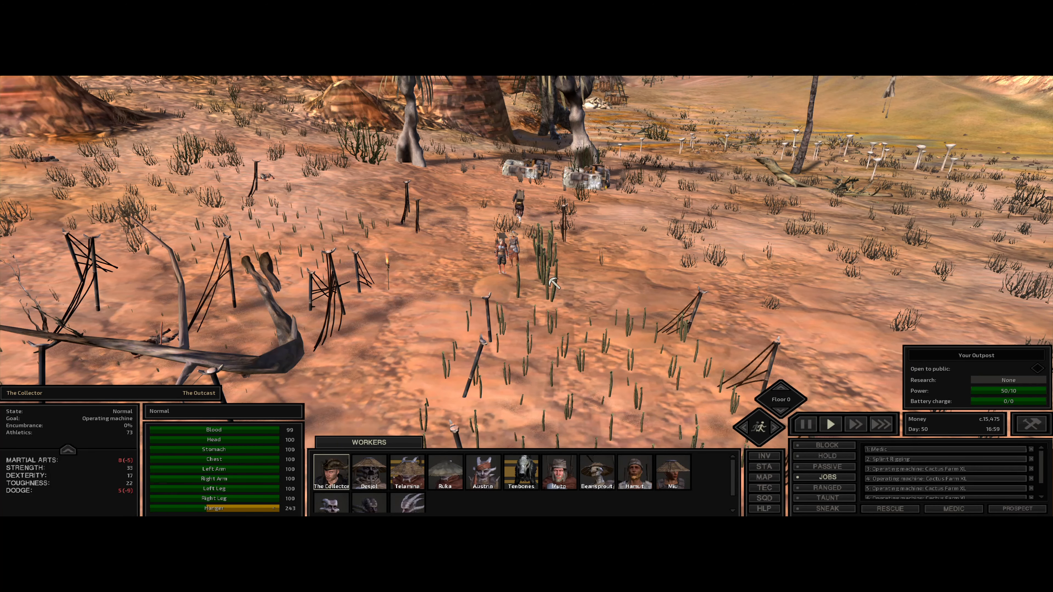
click(558, 472)
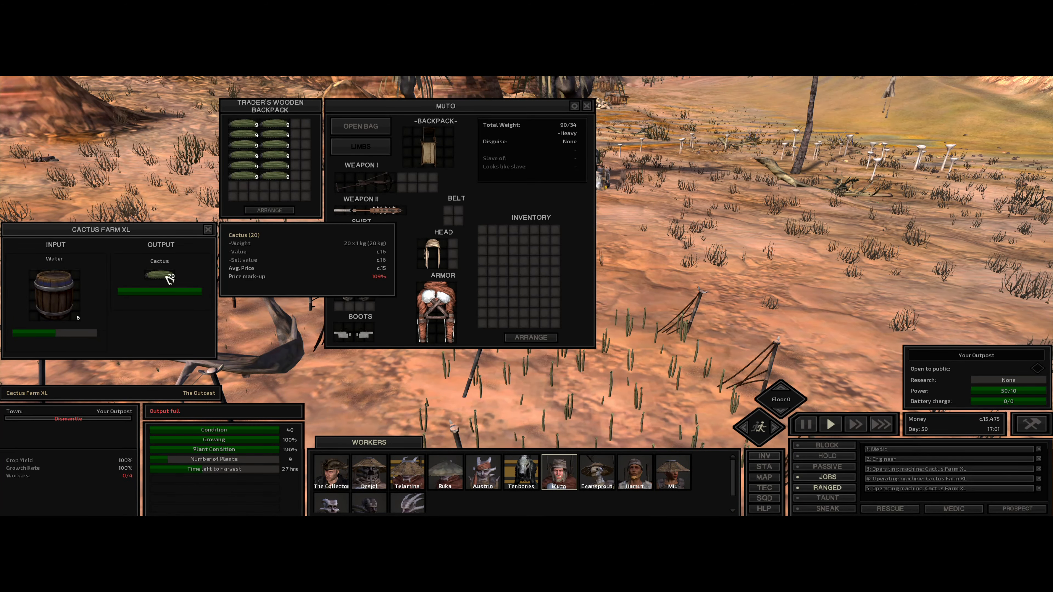
click(586, 105)
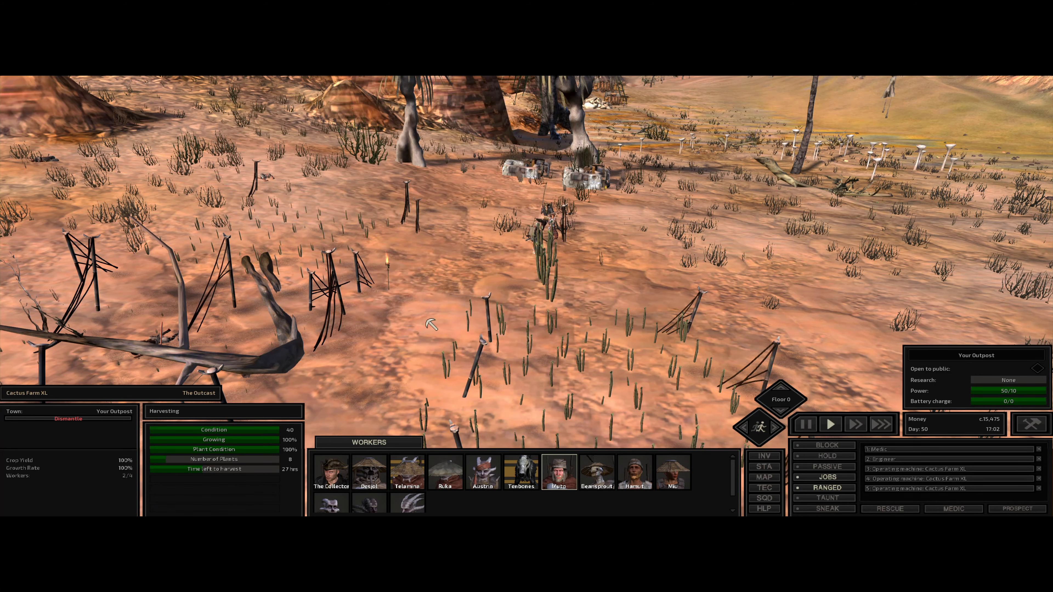
click(672, 472)
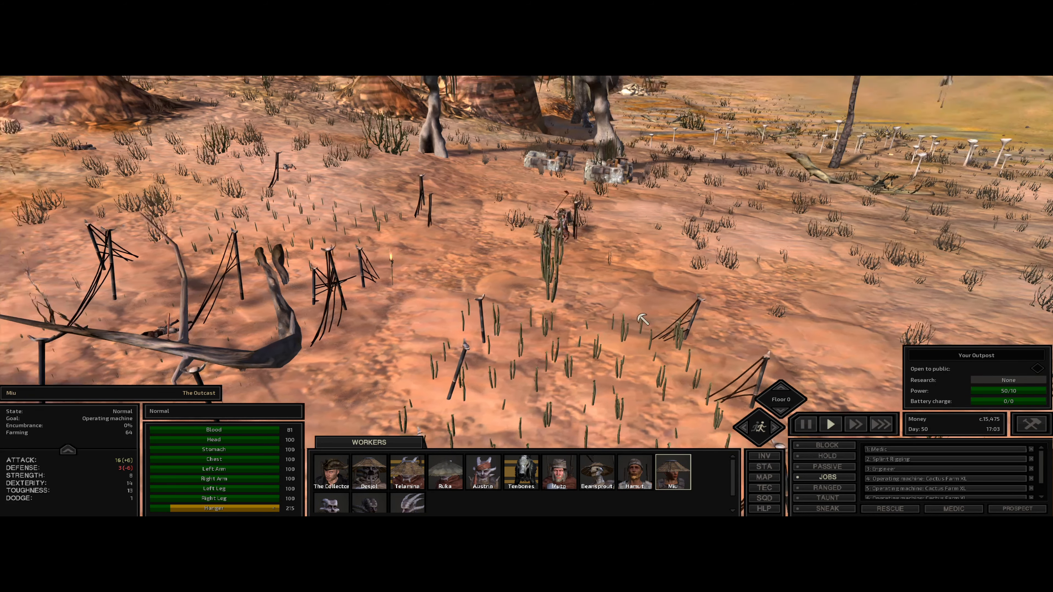
mouse_move(953, 508)
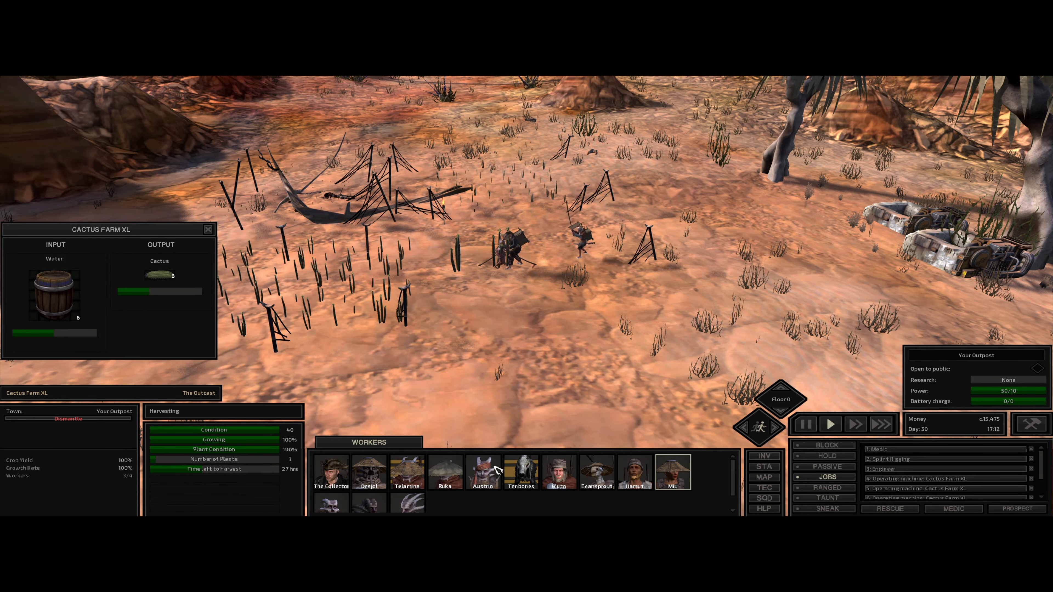
- Move the farm's harvested cactus into Muto's backpack, then switch to Hamut at the Hub
click(559, 469)
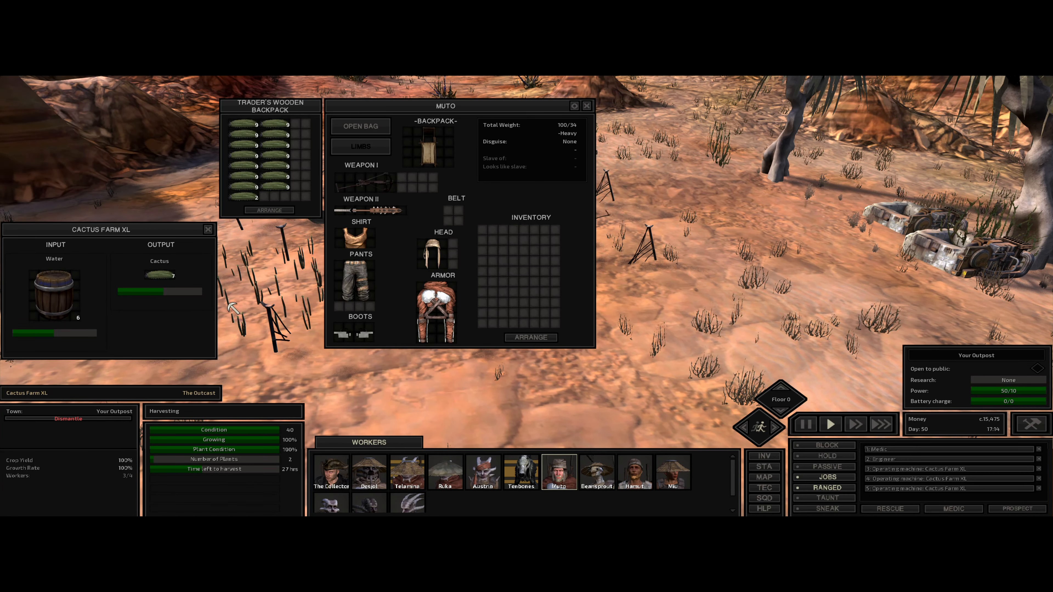
mouse_move(159, 276)
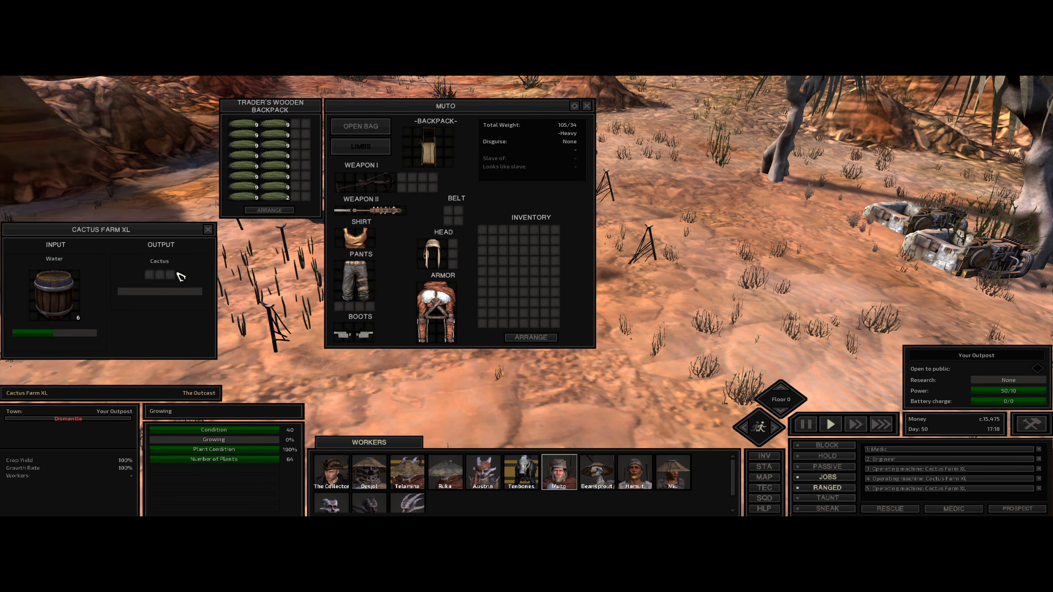
click(586, 105)
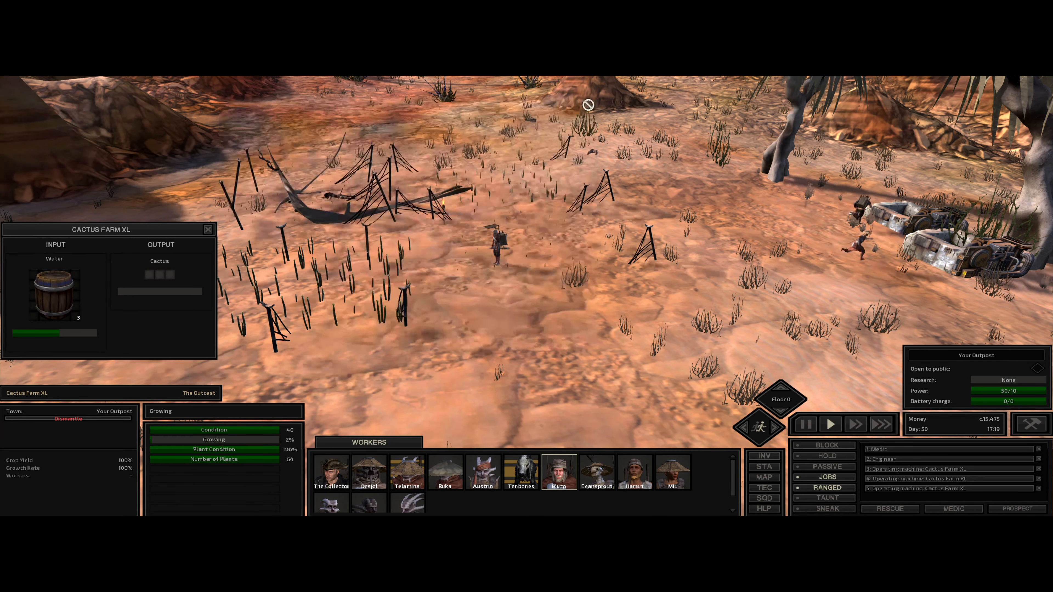
click(634, 470)
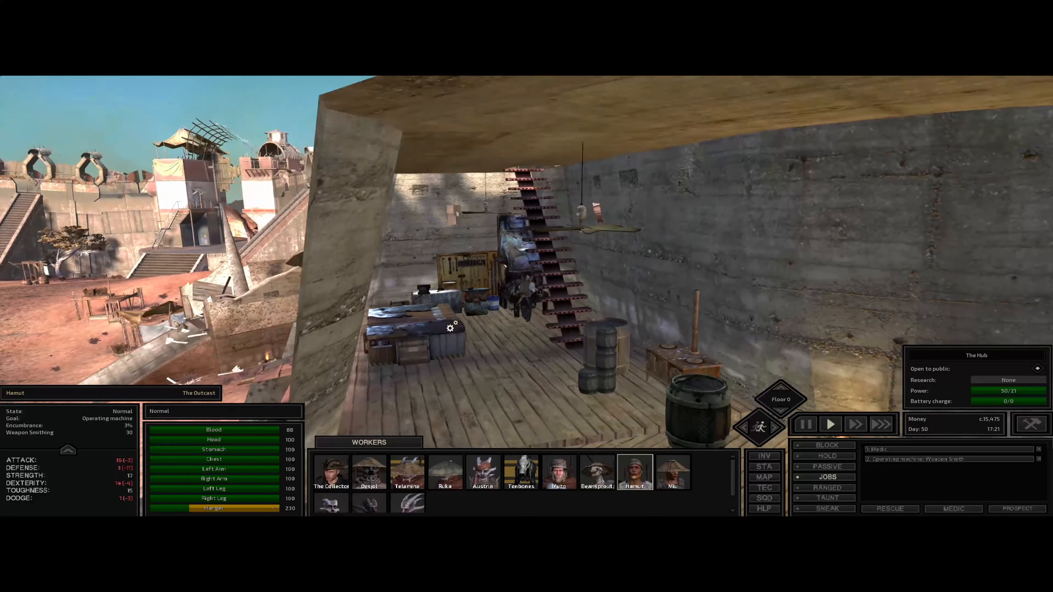
- Review the chewstick cooking stove and katana-forging weapon smith, then bring up Hamut's inventory
click(559, 472)
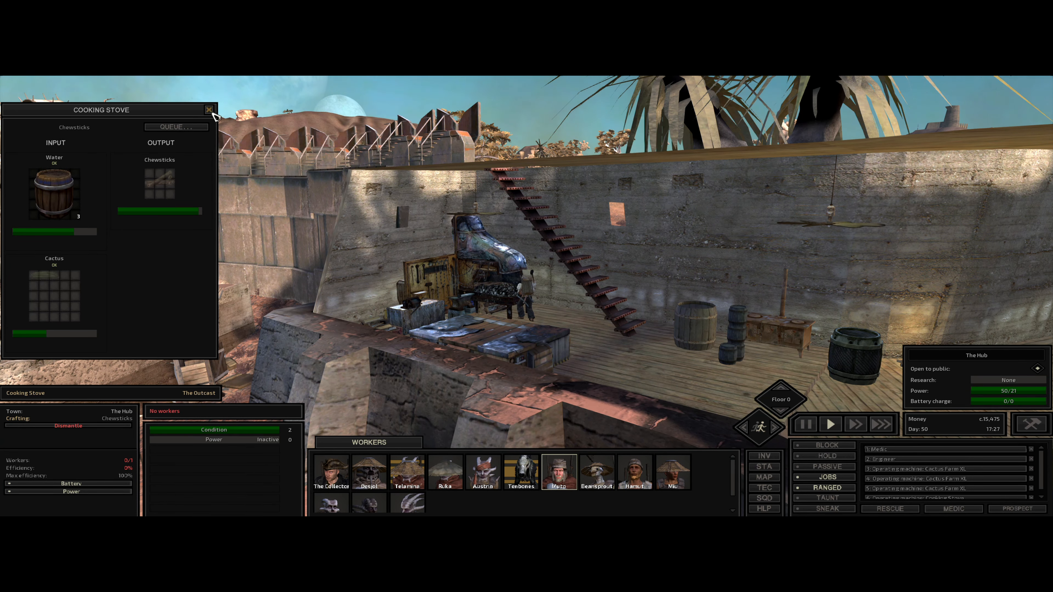
click(209, 109)
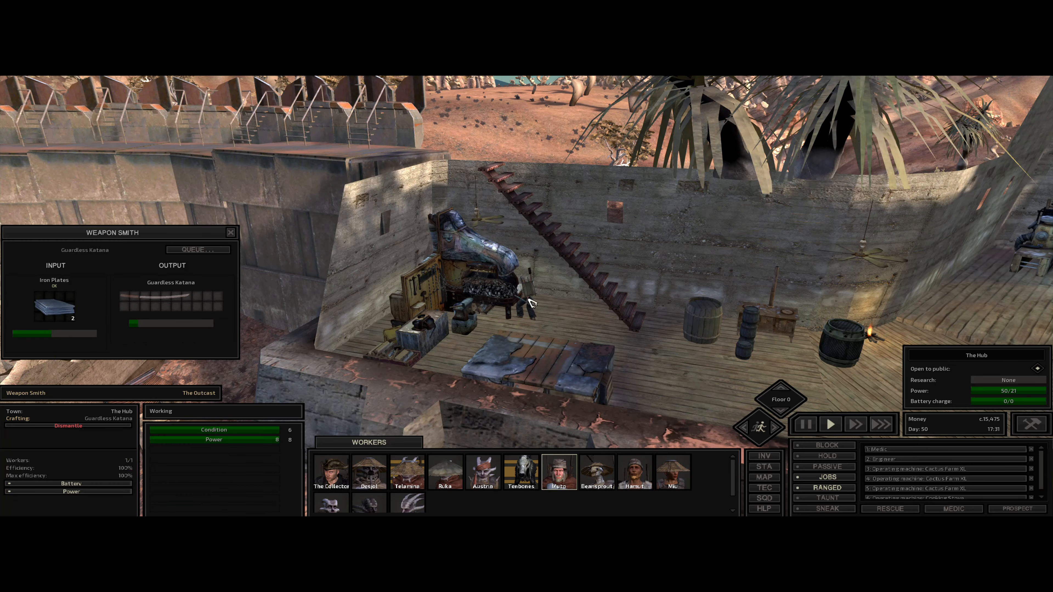
click(634, 472)
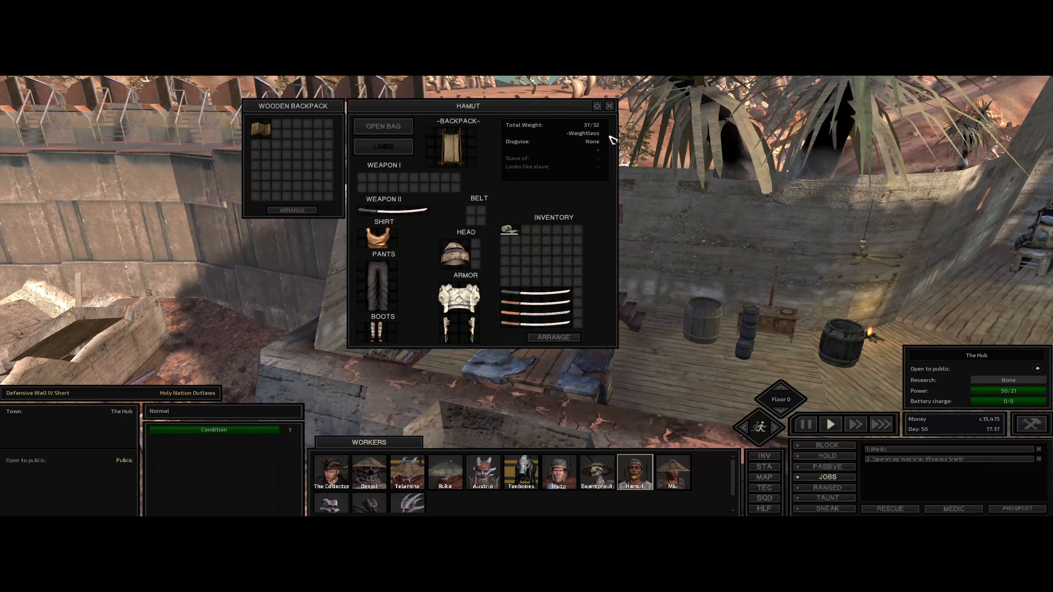
- Inspect Desjol's copper mine output and Telamina's refinery iron plates
click(608, 106)
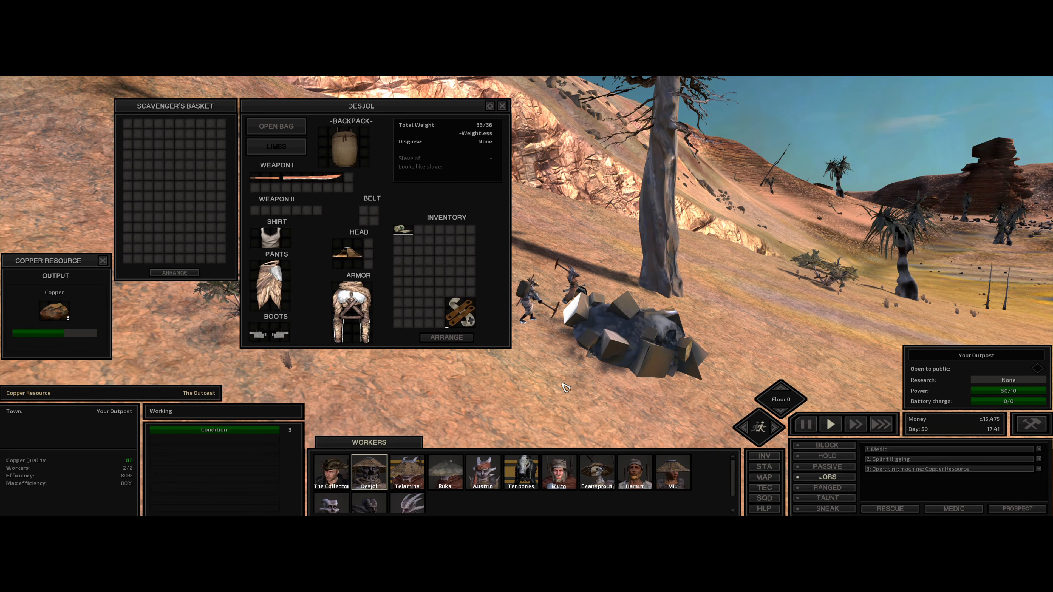
click(501, 105)
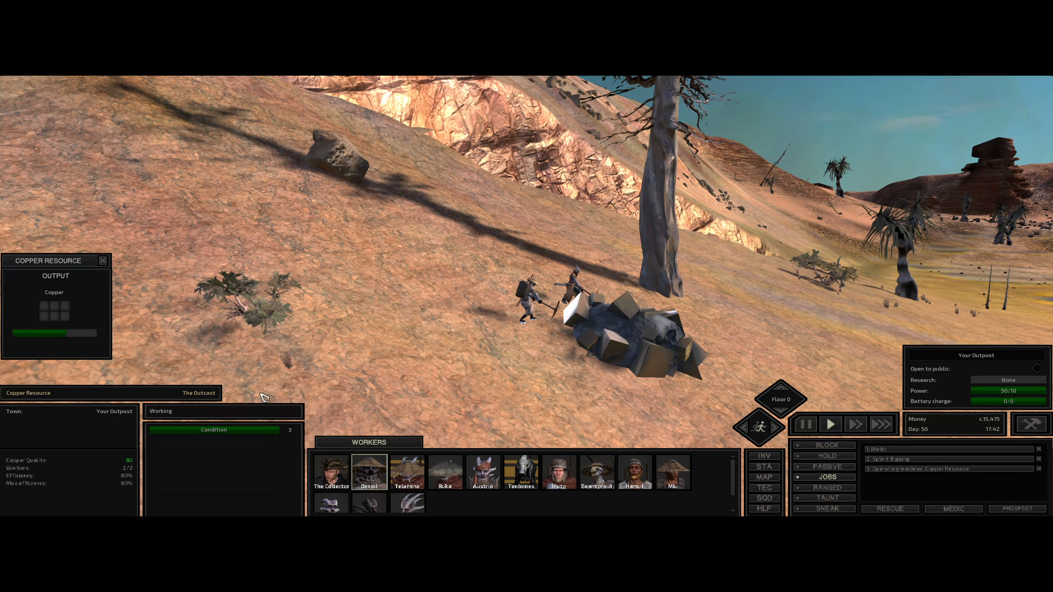
click(406, 472)
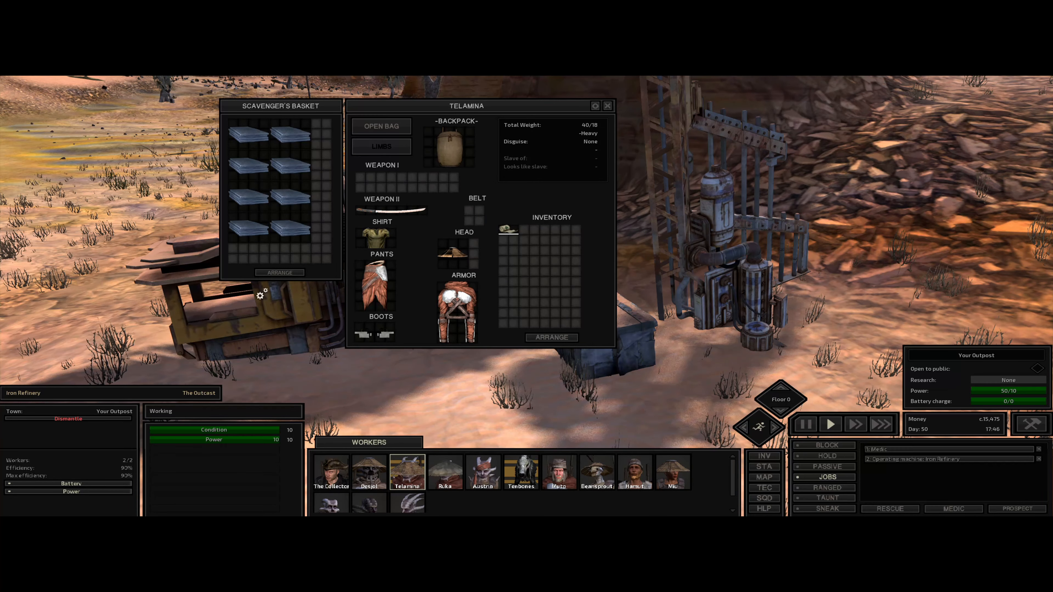
click(607, 105)
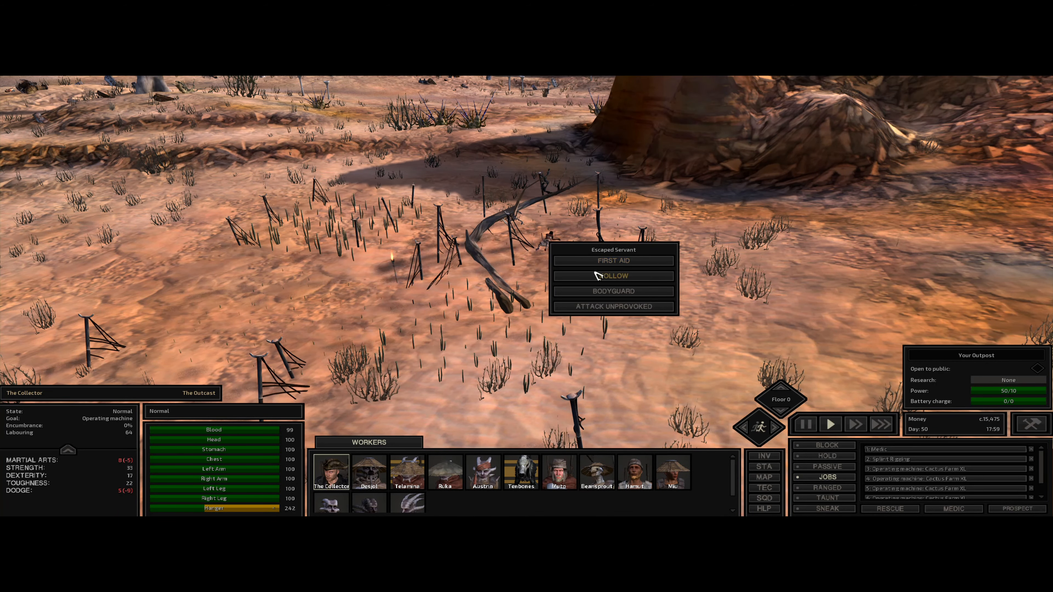
- Have The Collector attack the escaped servant unprovoked and review his skill sheet
click(612, 306)
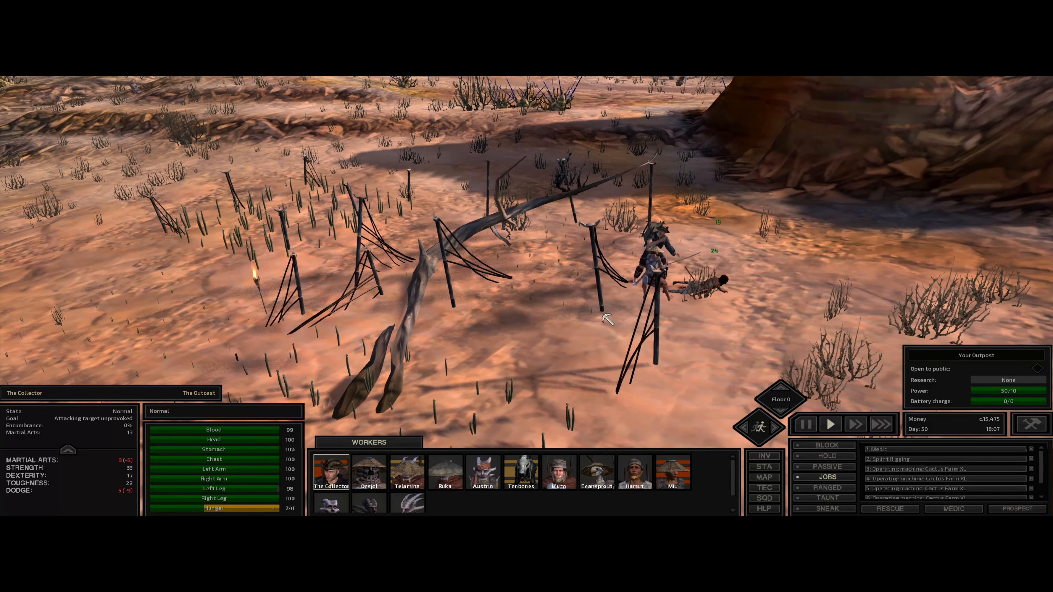
click(330, 467)
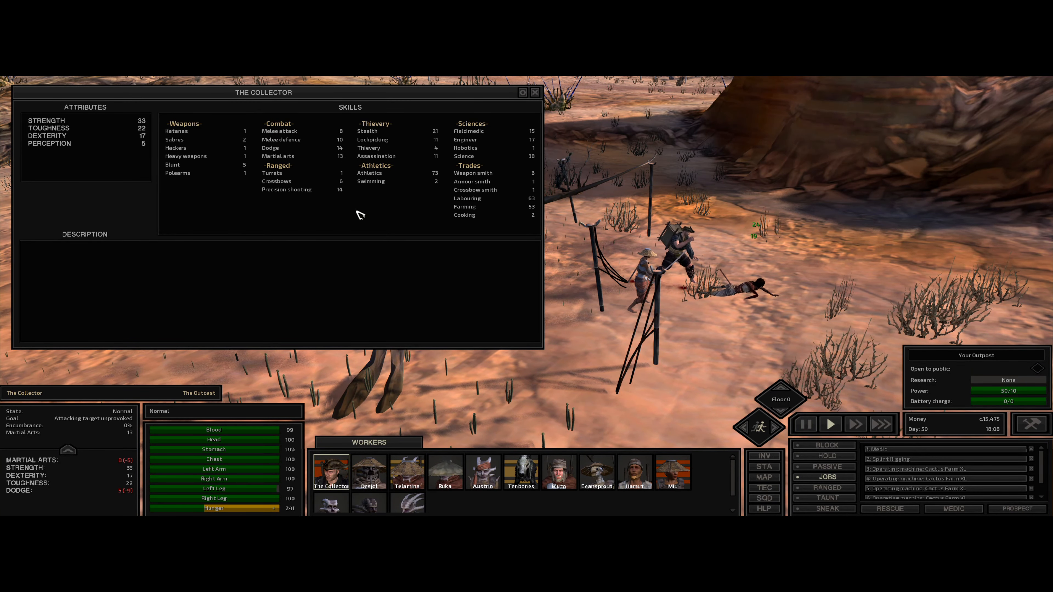
click(535, 92)
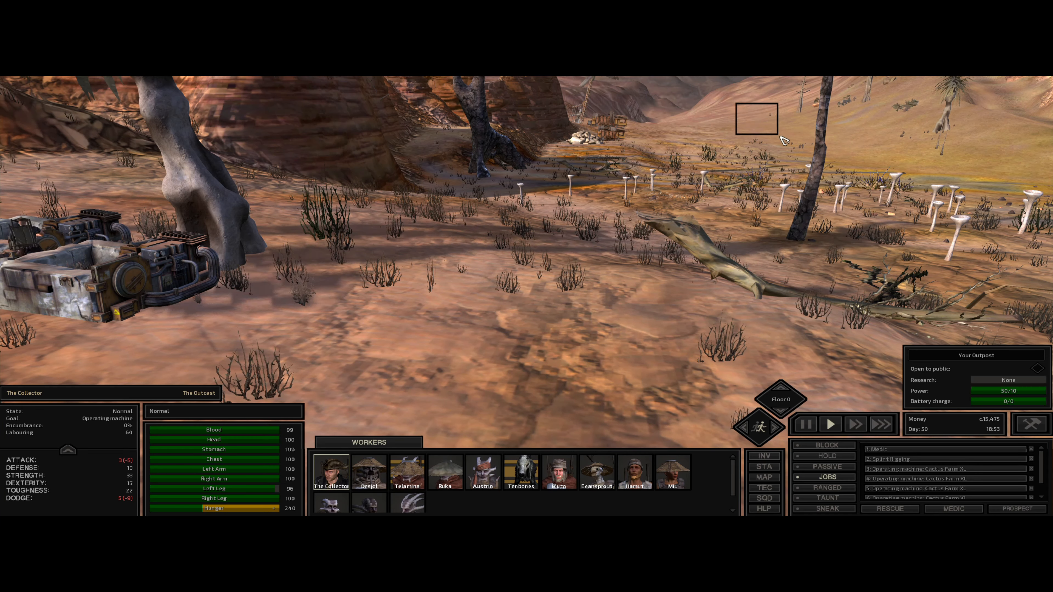
- Check the iron refinery, then assign Greasepot to use the manual stone processor
click(633, 472)
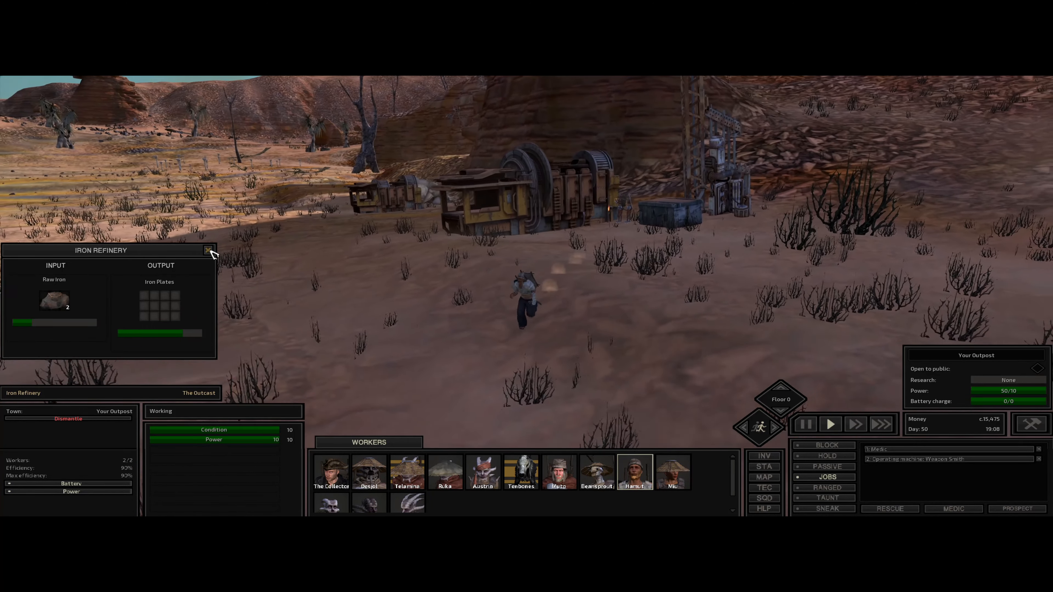
click(209, 250)
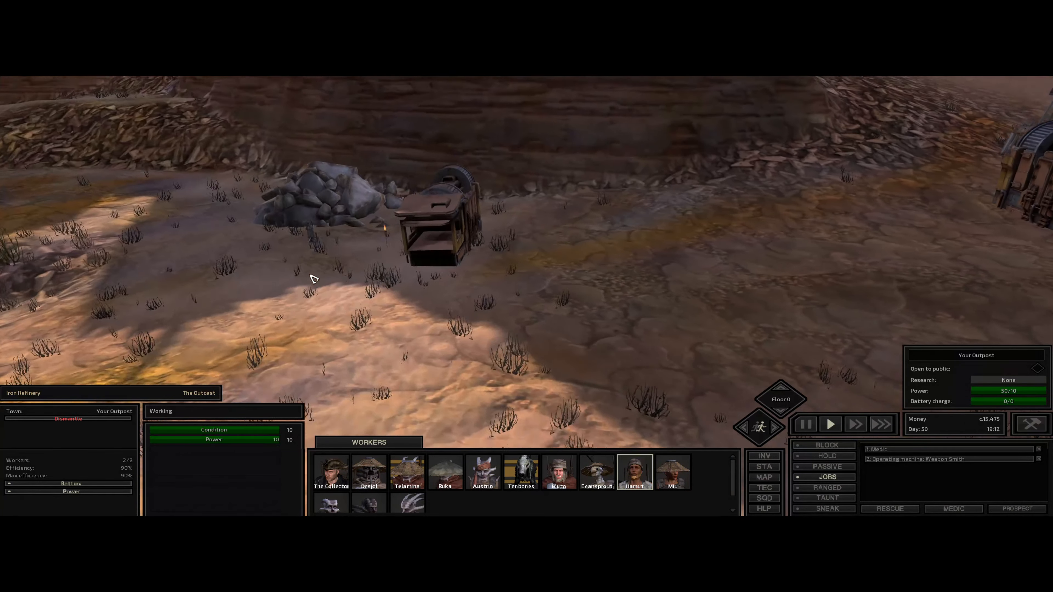
click(634, 470)
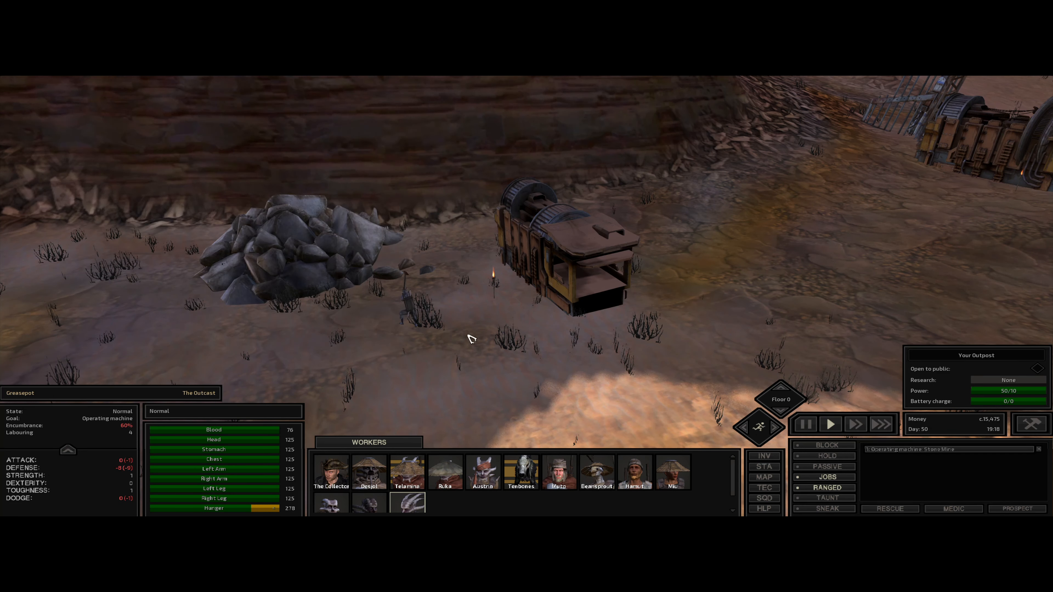
click(336, 268)
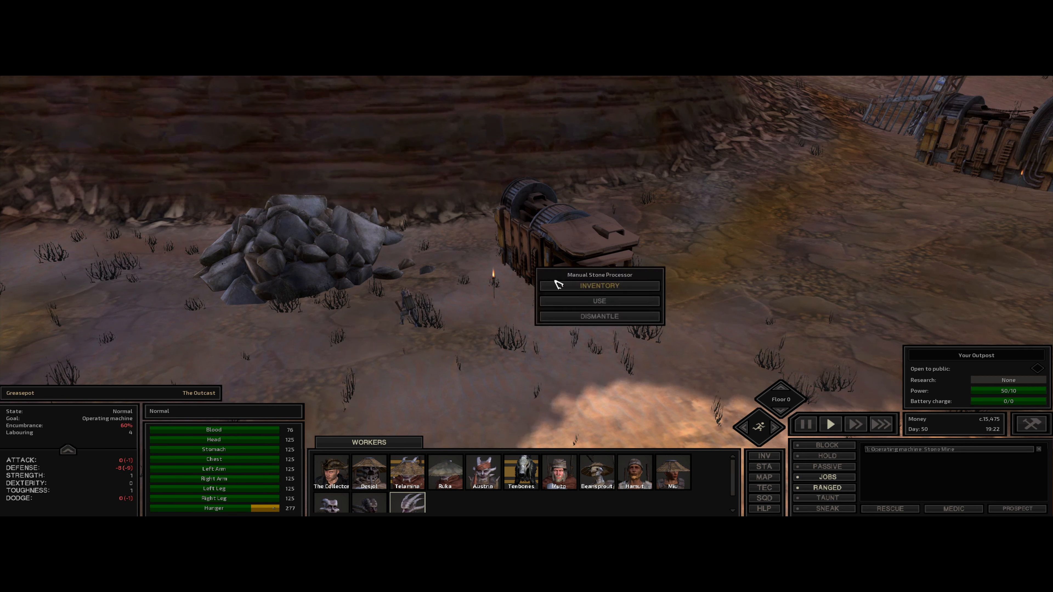
click(597, 301)
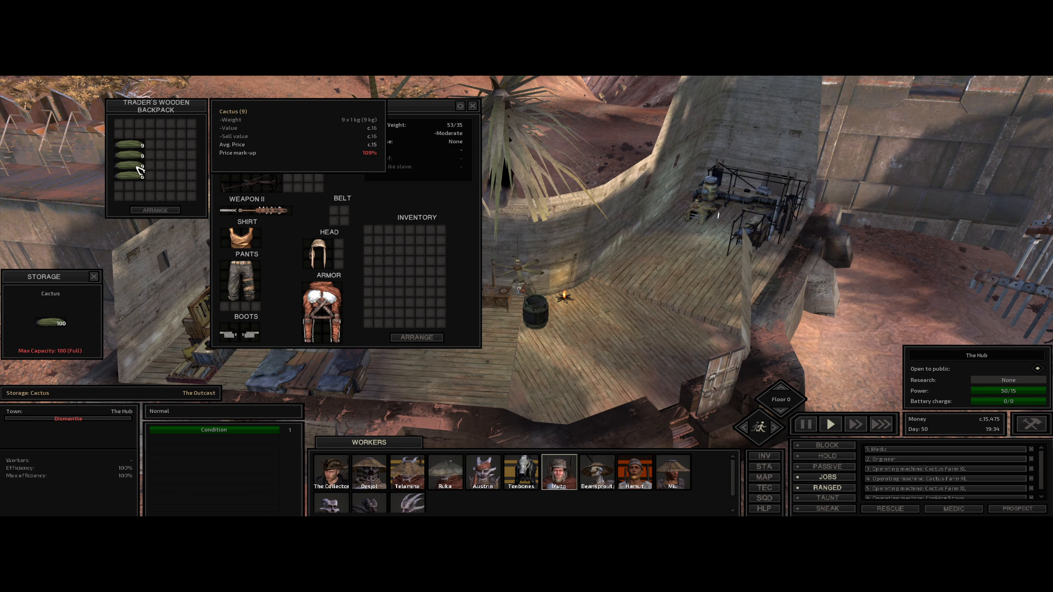
- Supply Muto's cactus to the Hub cooking stove so it makes chewsticks
click(472, 106)
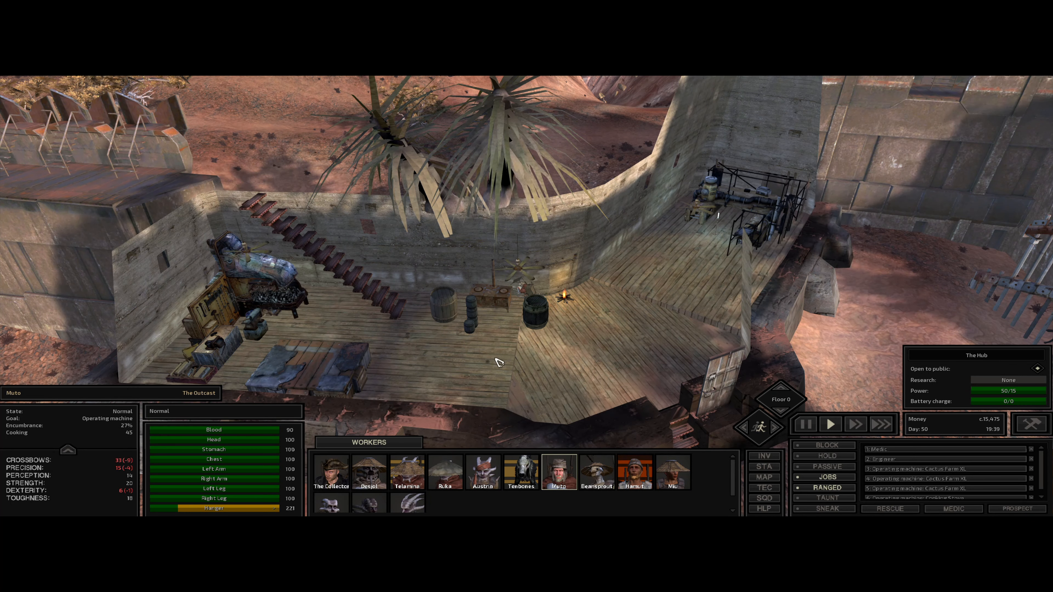
click(484, 292)
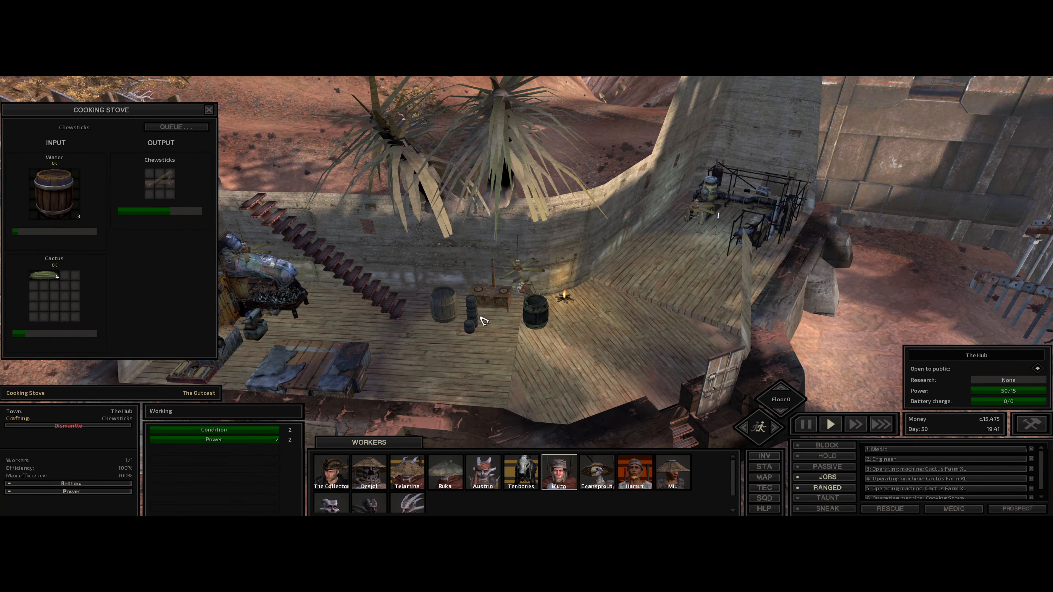
click(470, 312)
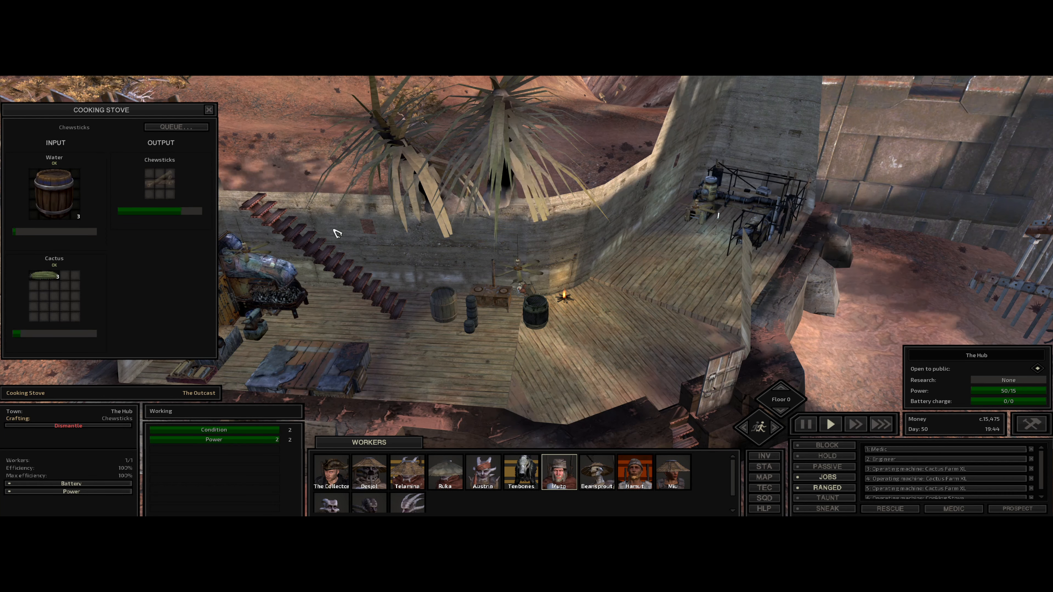
click(209, 110)
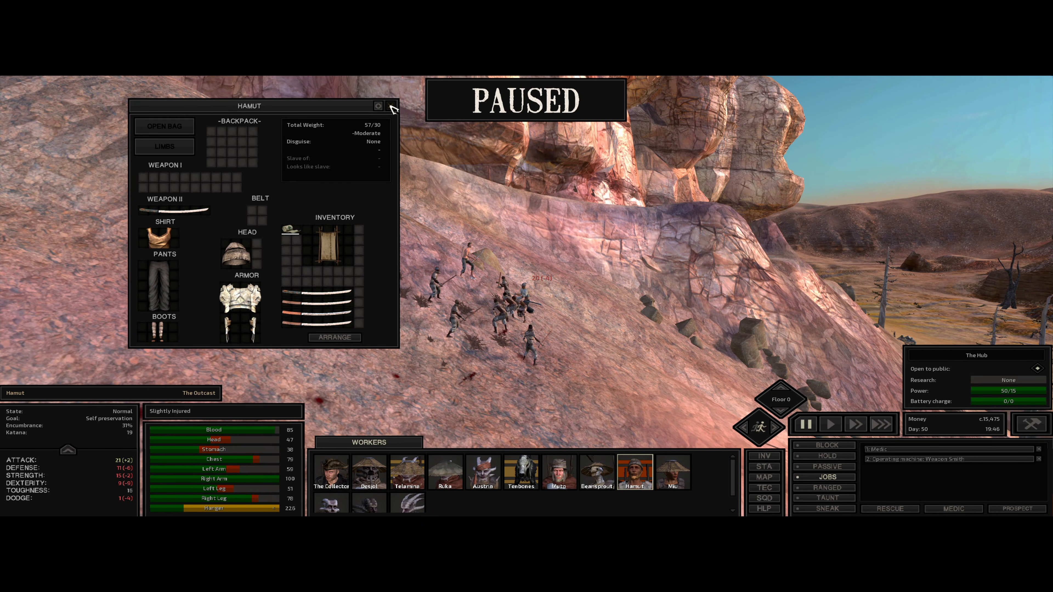
- Set Hamut to block, resume, and send Rane and Greasepot's group against the hungry bandits
click(378, 106)
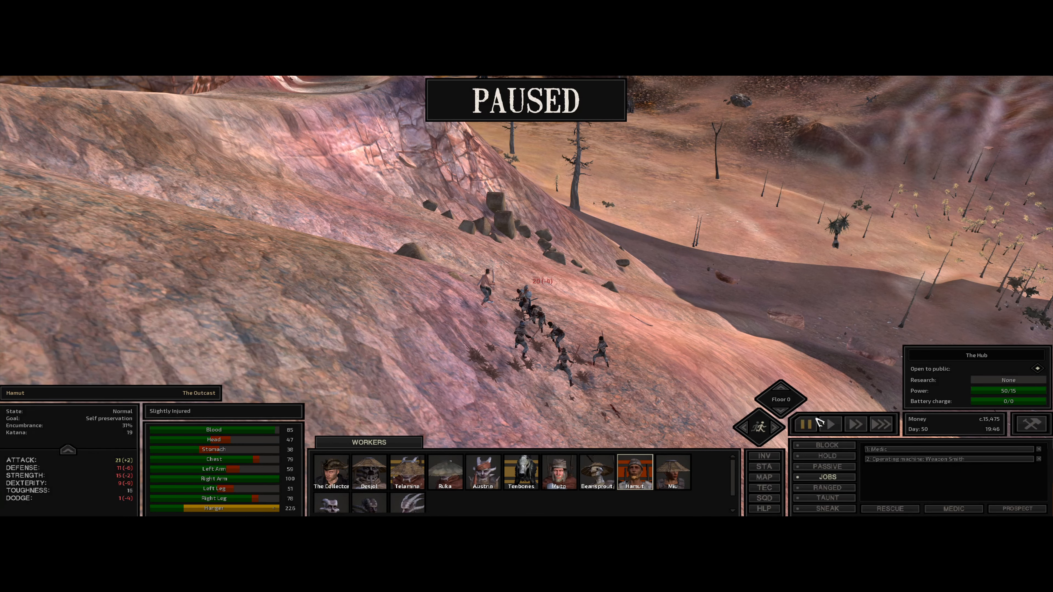
click(826, 445)
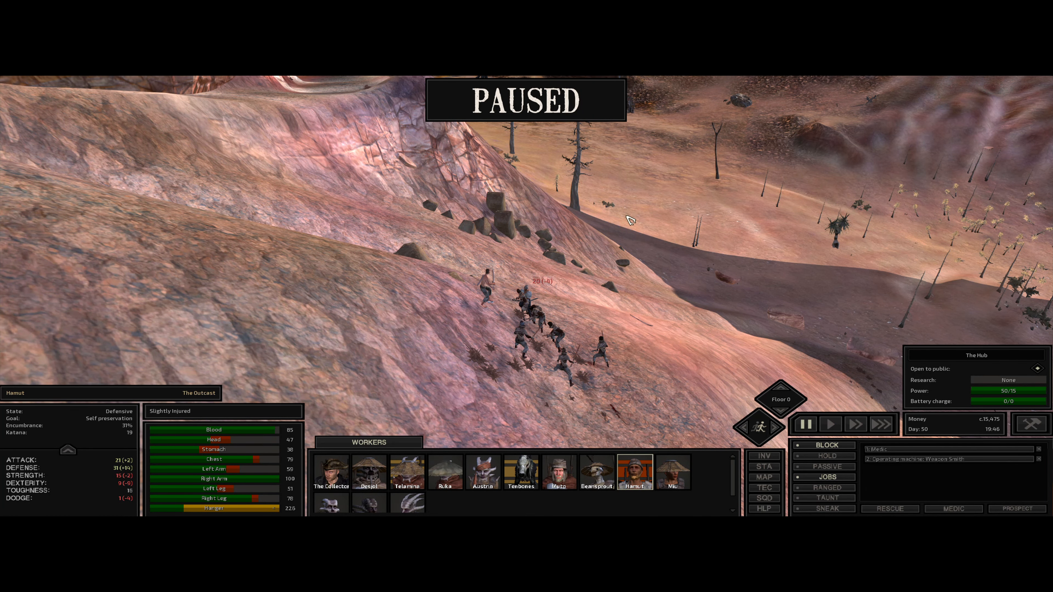
click(830, 424)
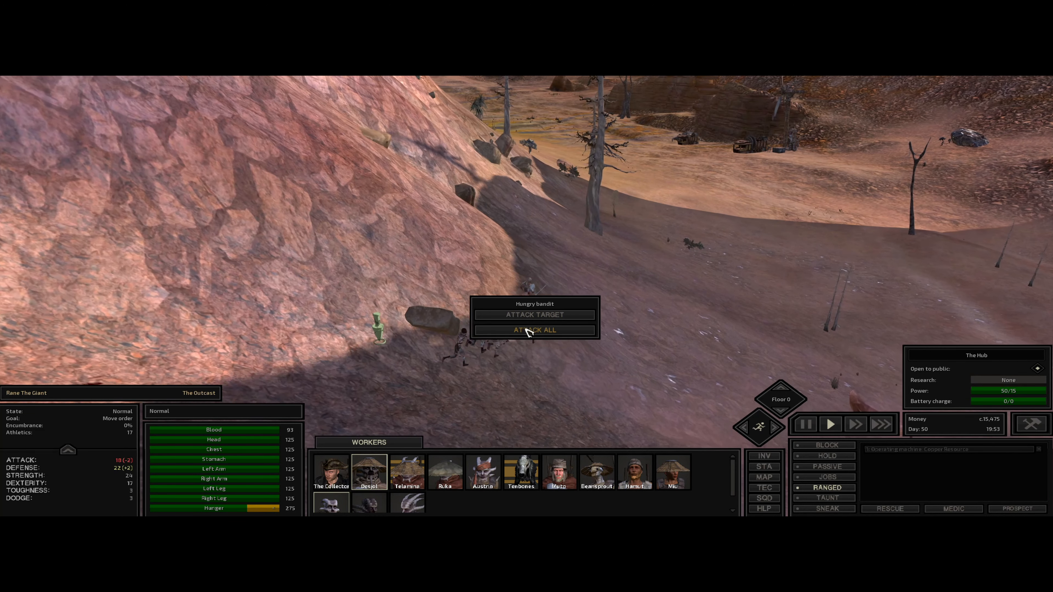
click(534, 330)
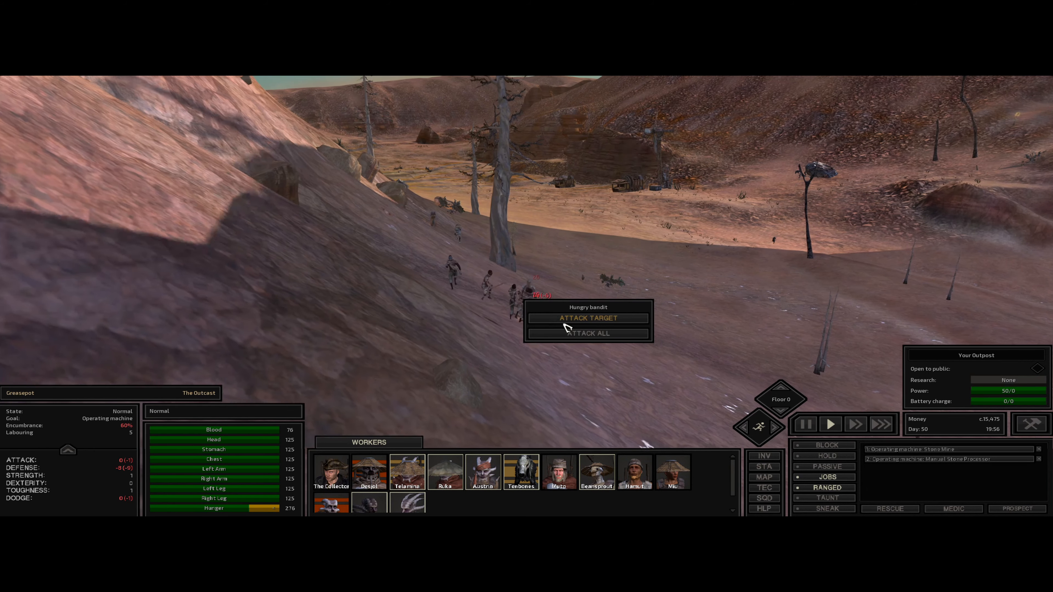
click(587, 334)
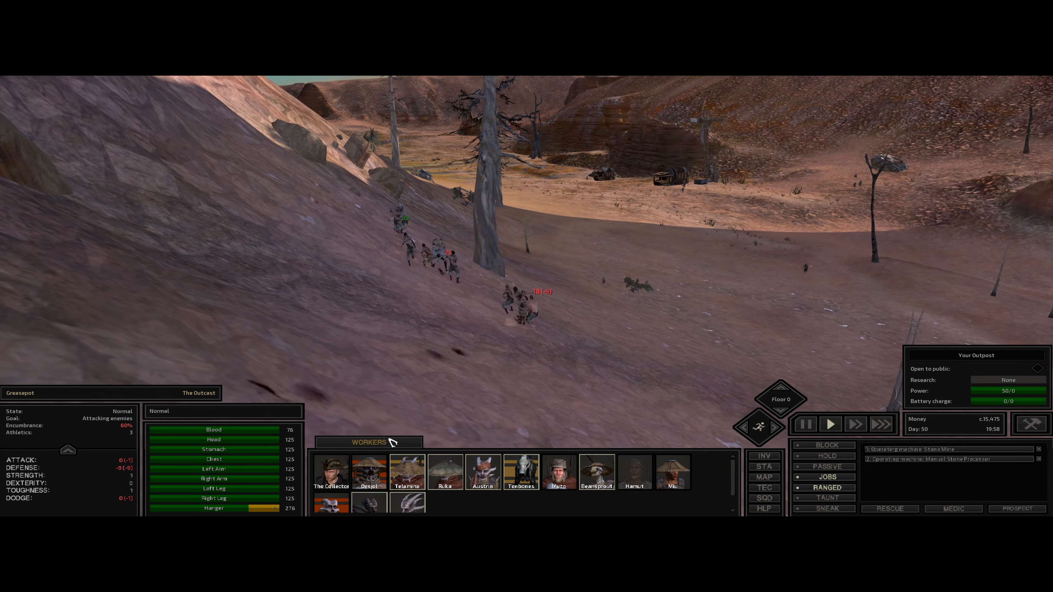
- Check Desjol's and Rane's inventories and set the downed Hamut to passive
click(368, 472)
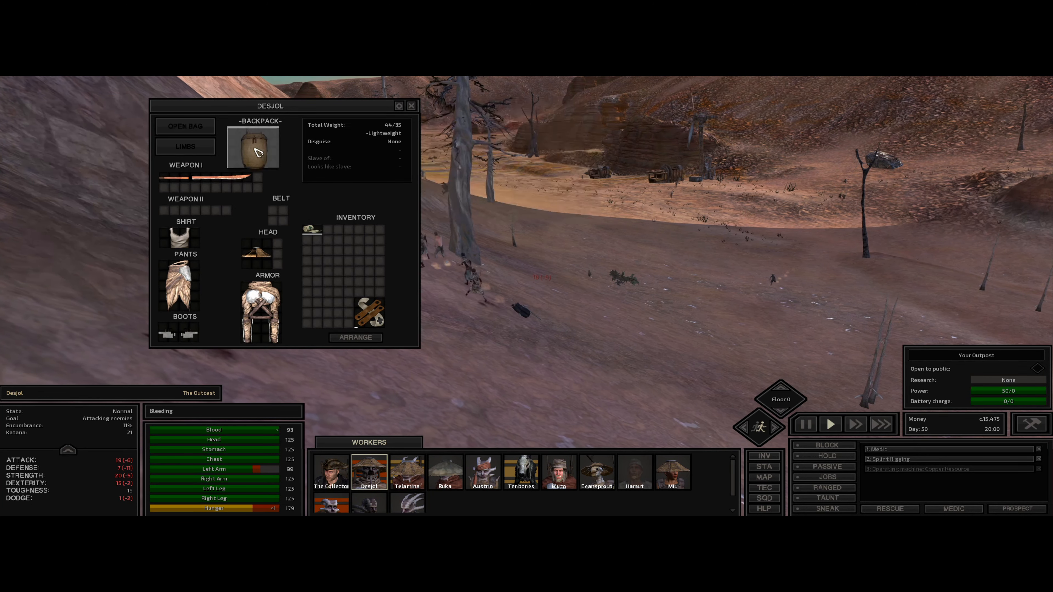
drag(254, 146, 356, 248)
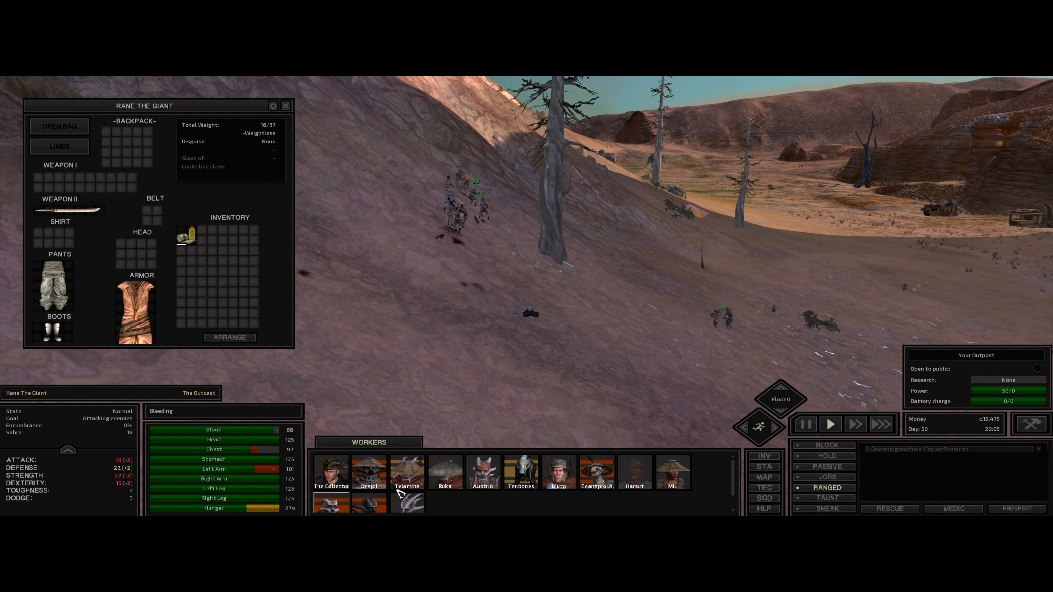
click(633, 470)
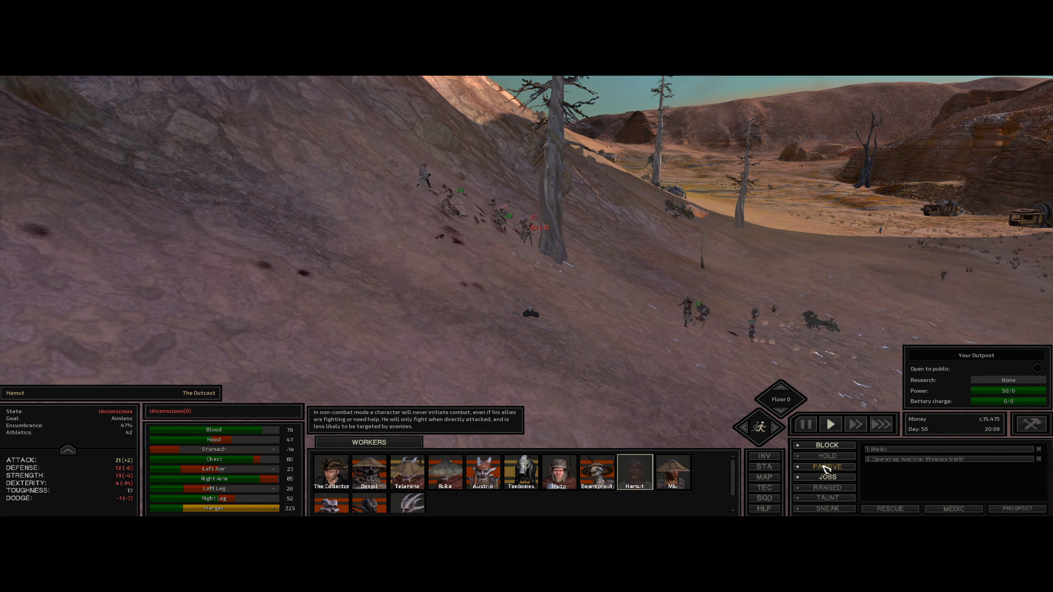
click(826, 467)
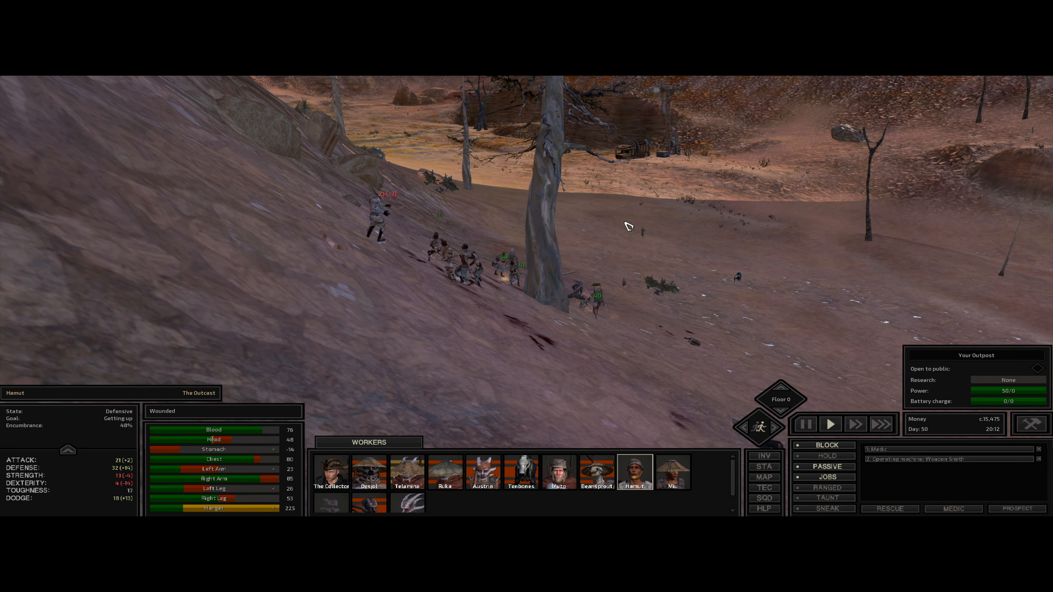
click(406, 472)
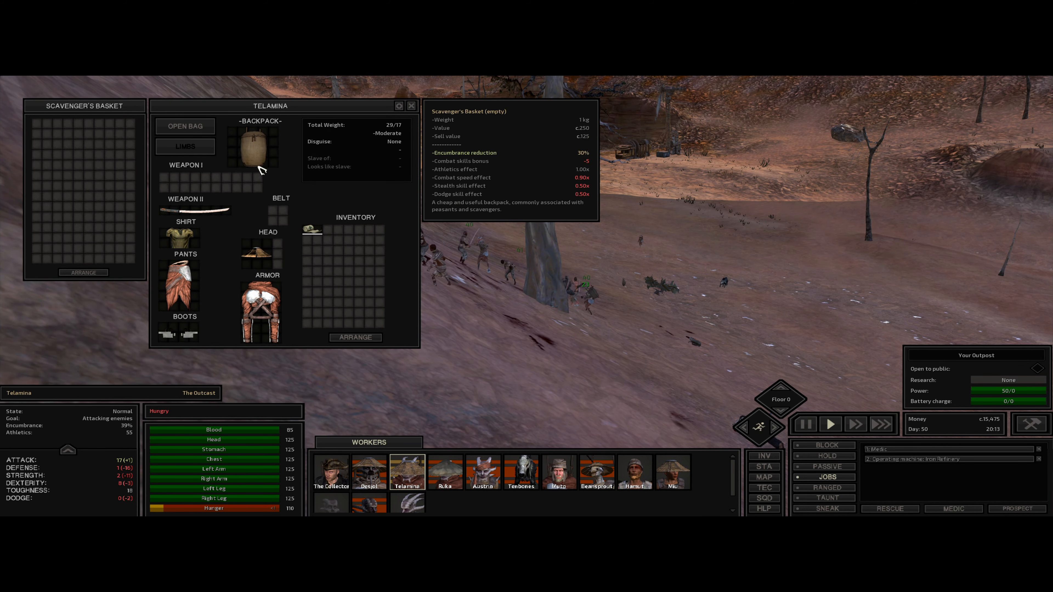
- Move Greaspot and The Collector up into the Hub toward the bar's stairs
click(412, 105)
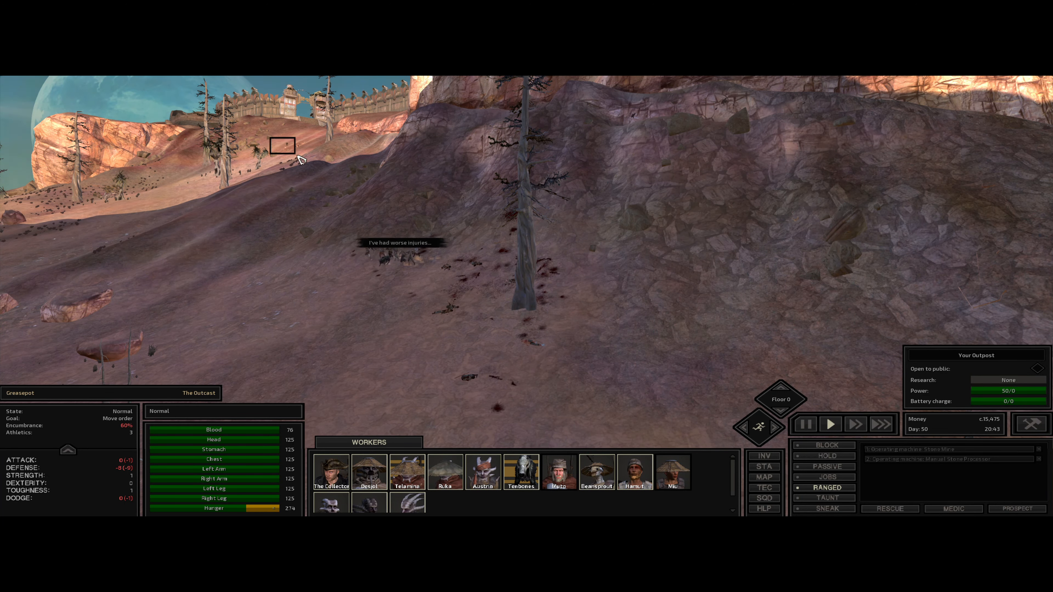
click(558, 472)
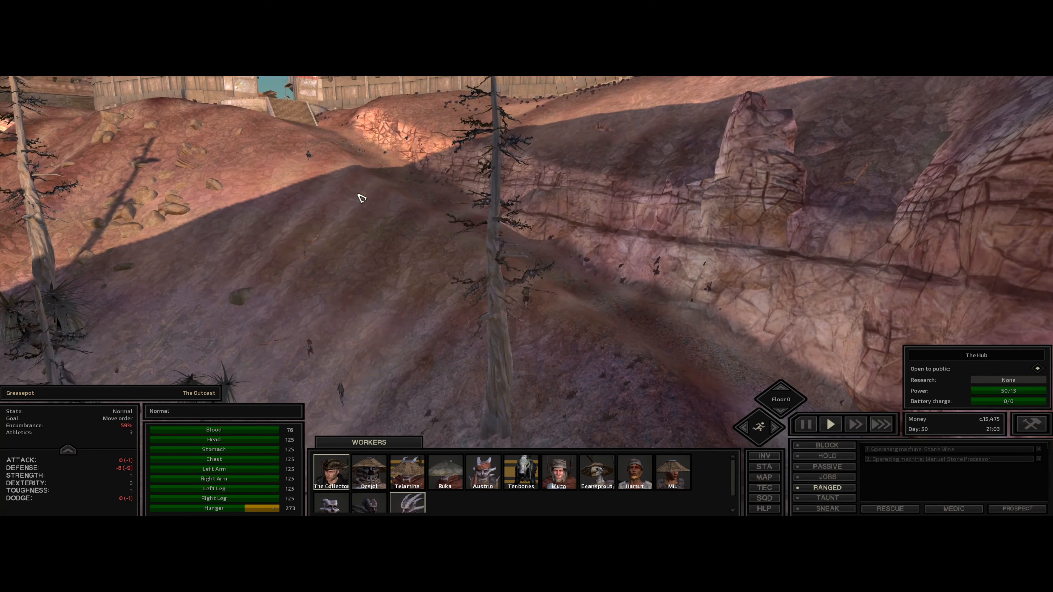
click(520, 470)
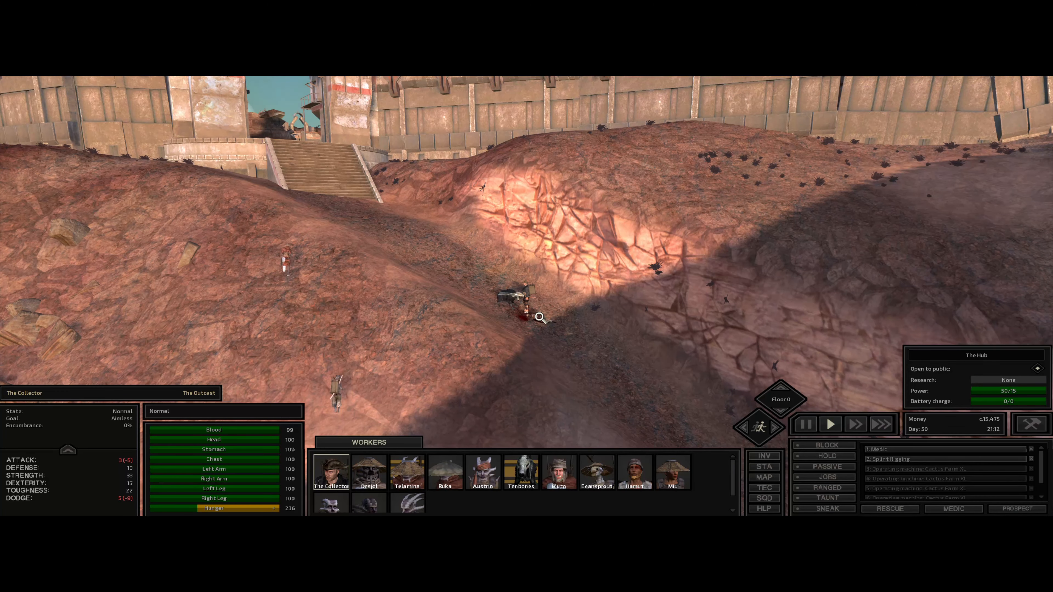
click(541, 317)
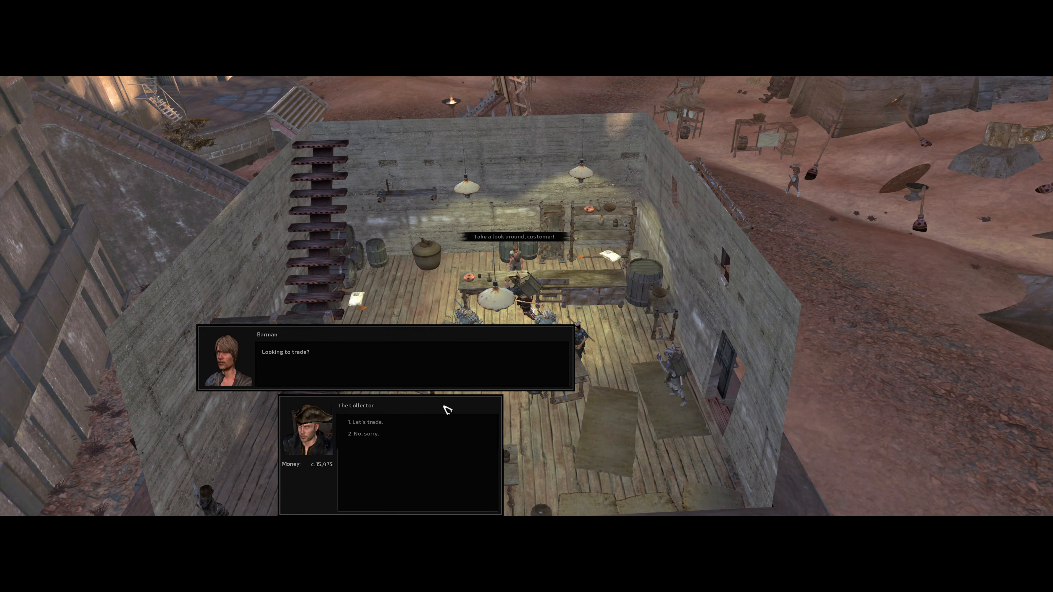
- Agree to trade with the Hub barman to begin selling copper and buying food
click(365, 421)
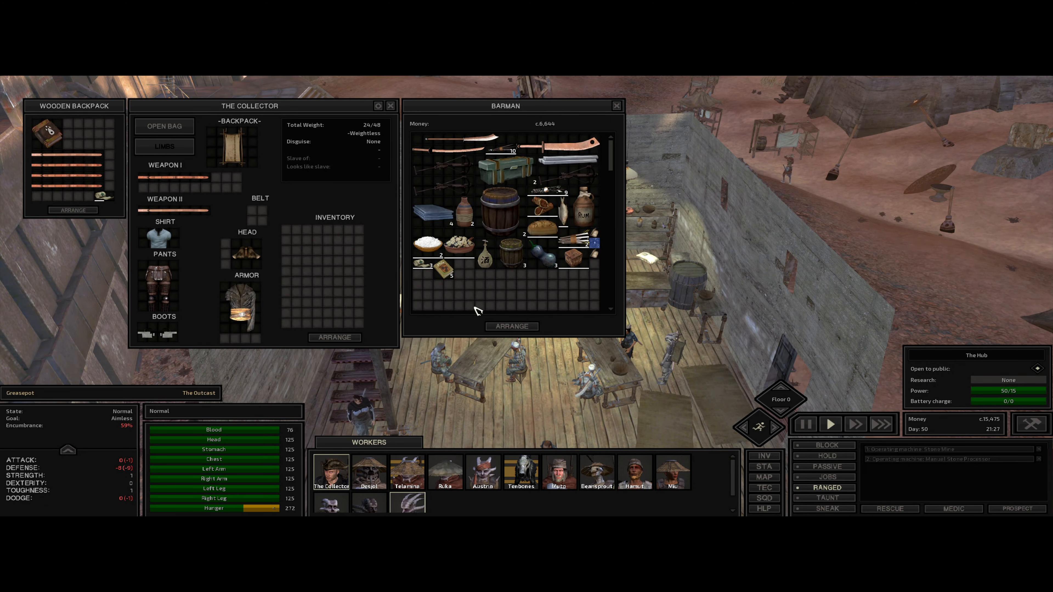
mouse_move(89, 180)
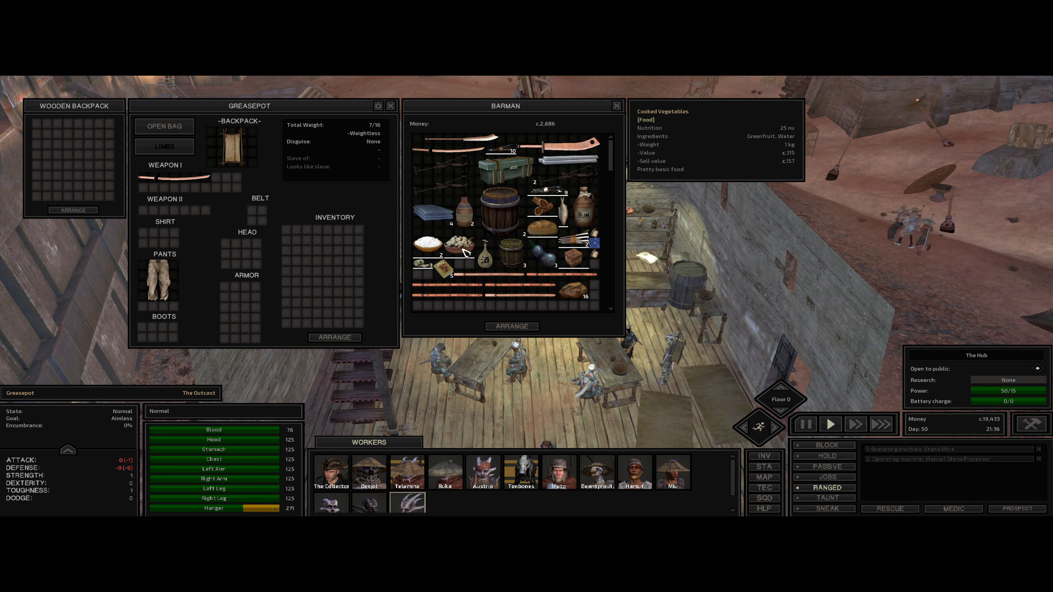
mouse_move(439, 243)
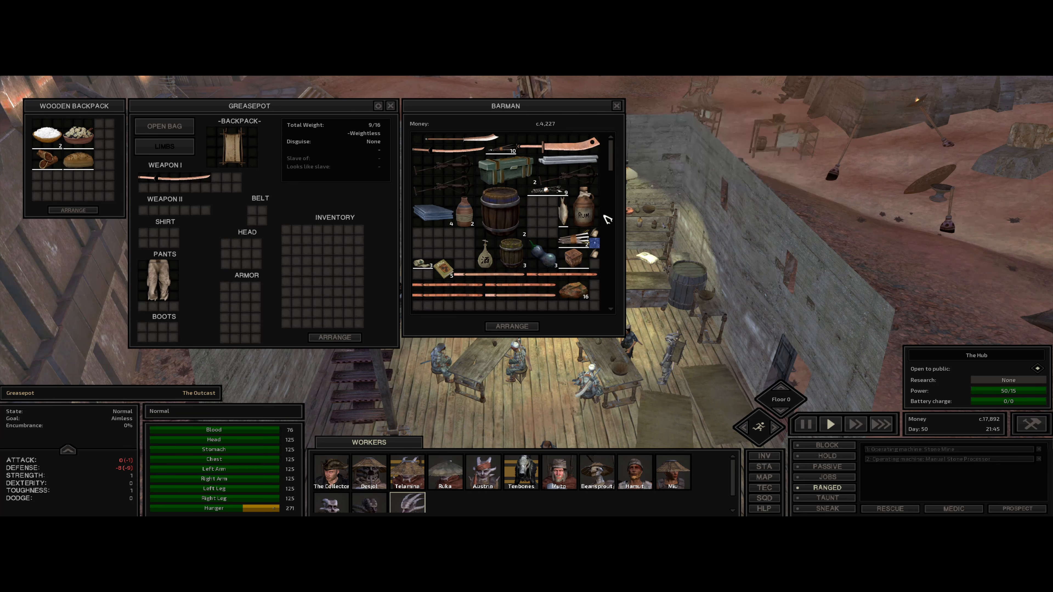
mouse_move(429, 215)
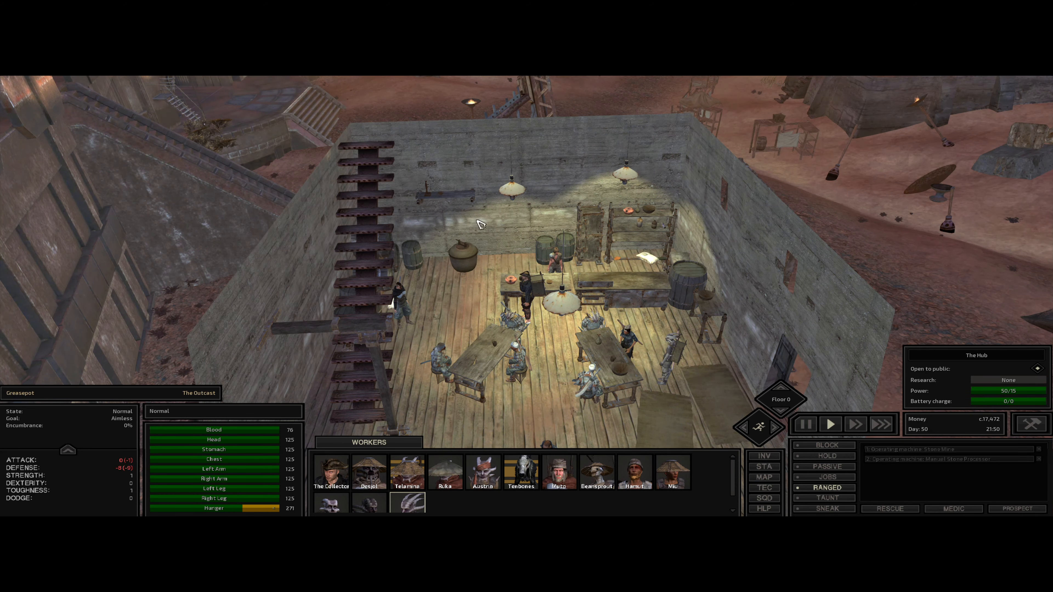
- Send the squad out of the bar and toward the nearby shack
click(330, 472)
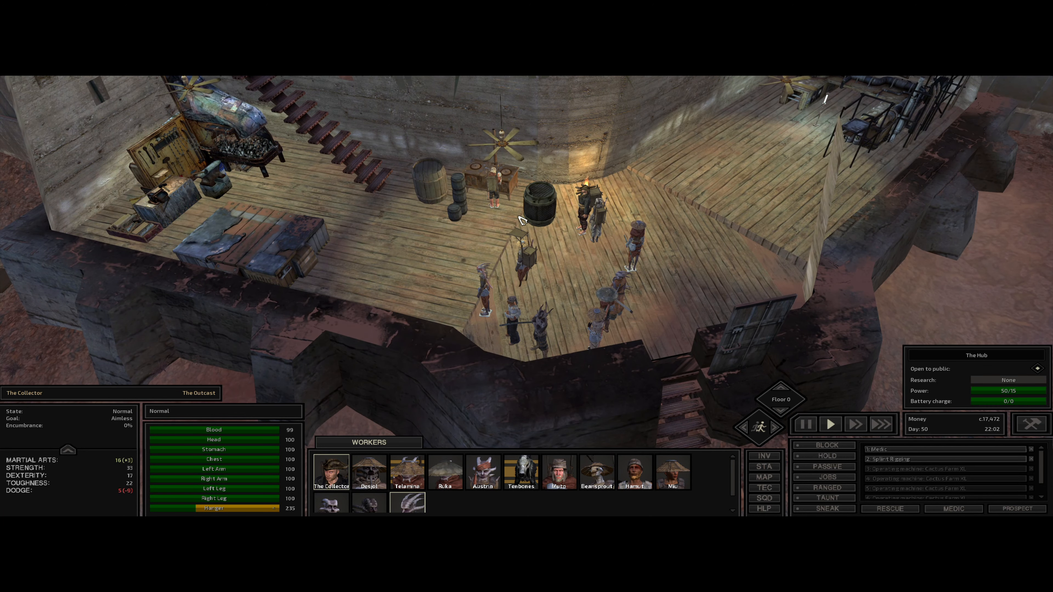
click(634, 473)
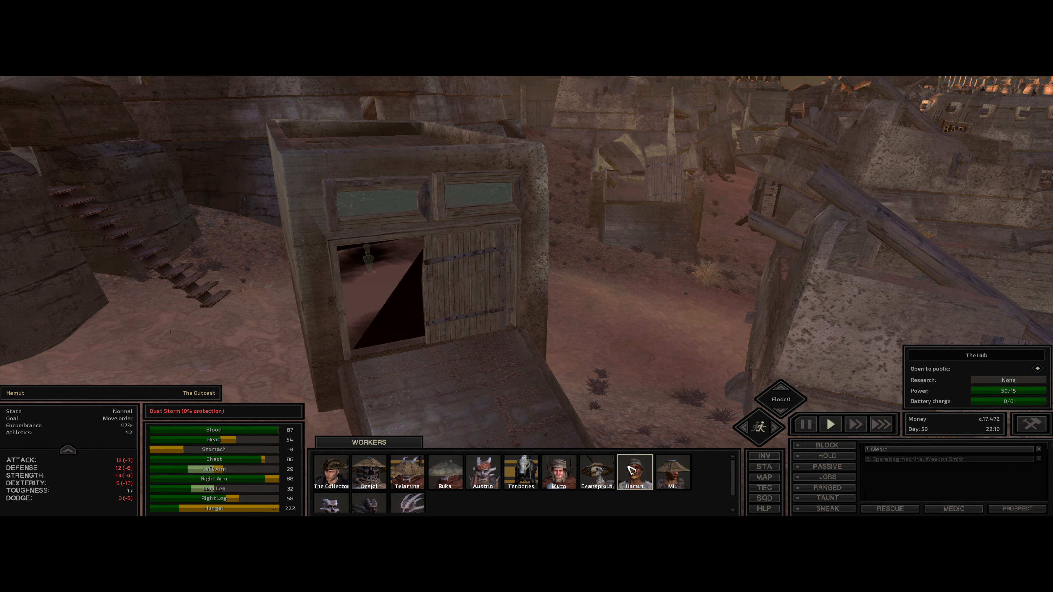
- Check on Greaspot, the sleeping Rane the Giant, Miu and Kang inside the shack
click(671, 472)
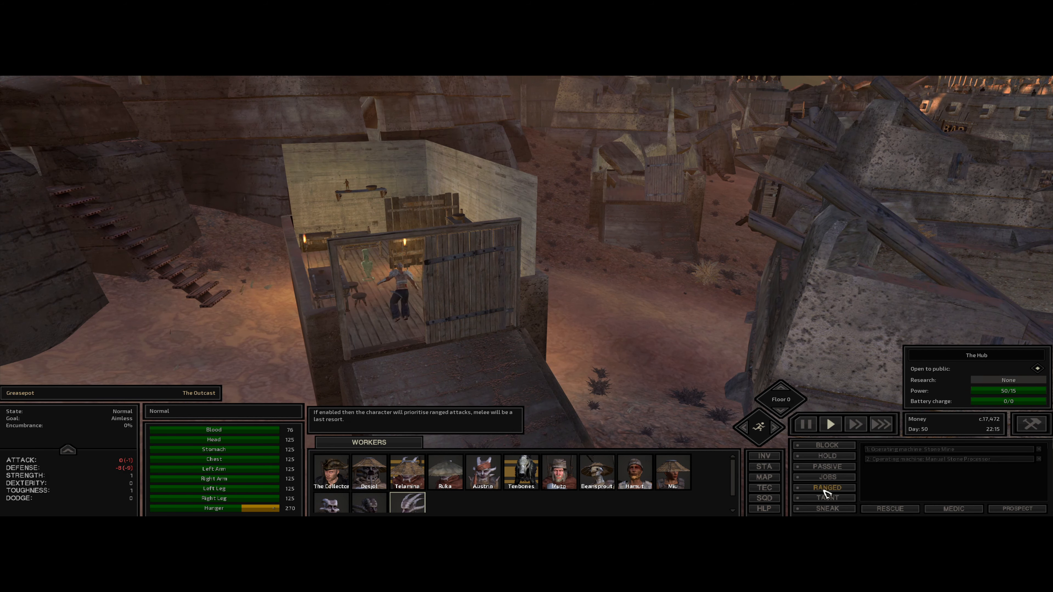
click(634, 472)
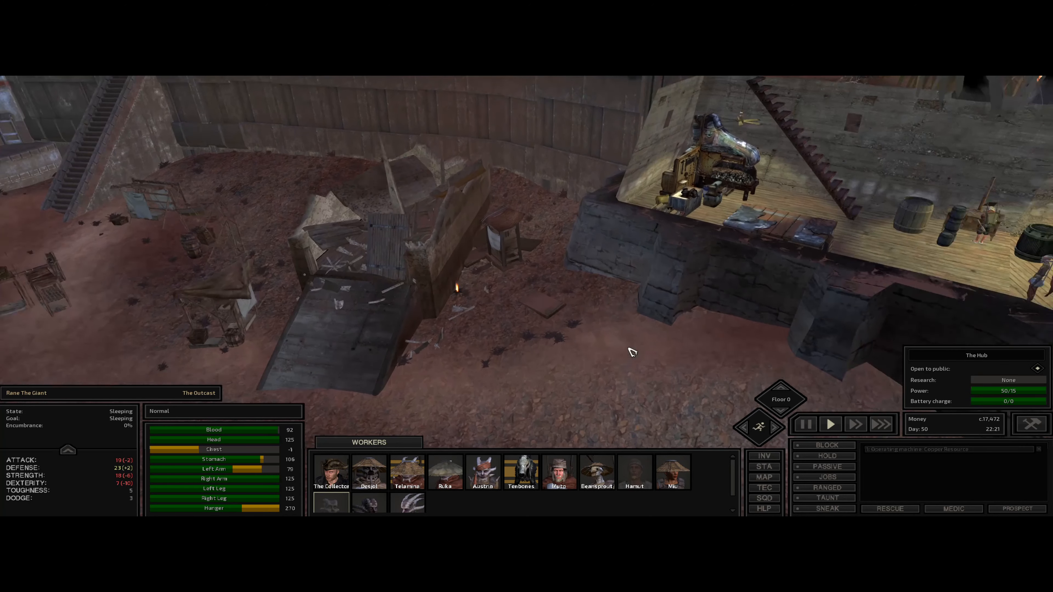
click(672, 472)
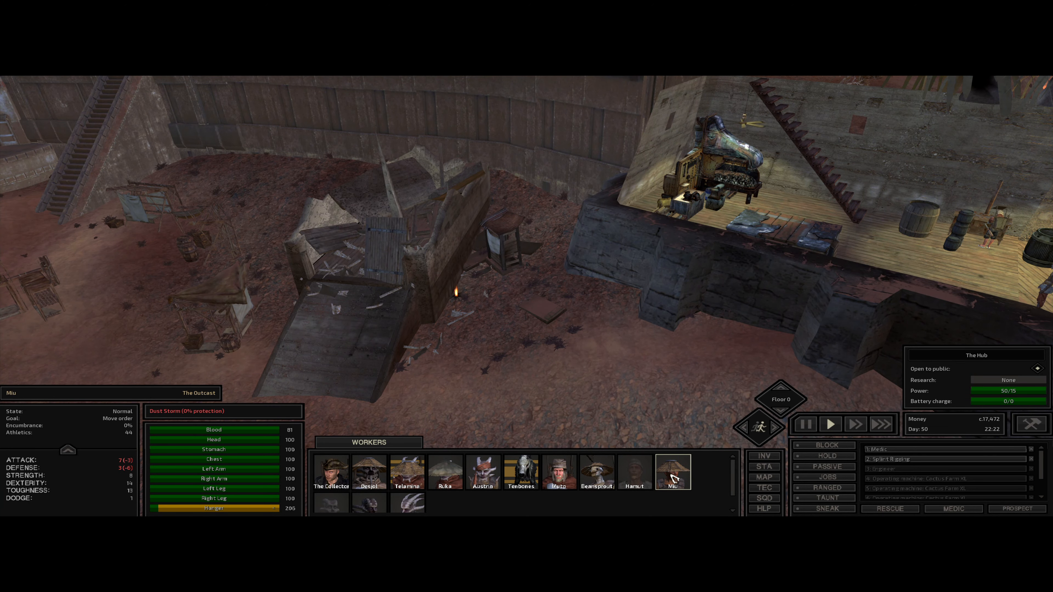
click(407, 502)
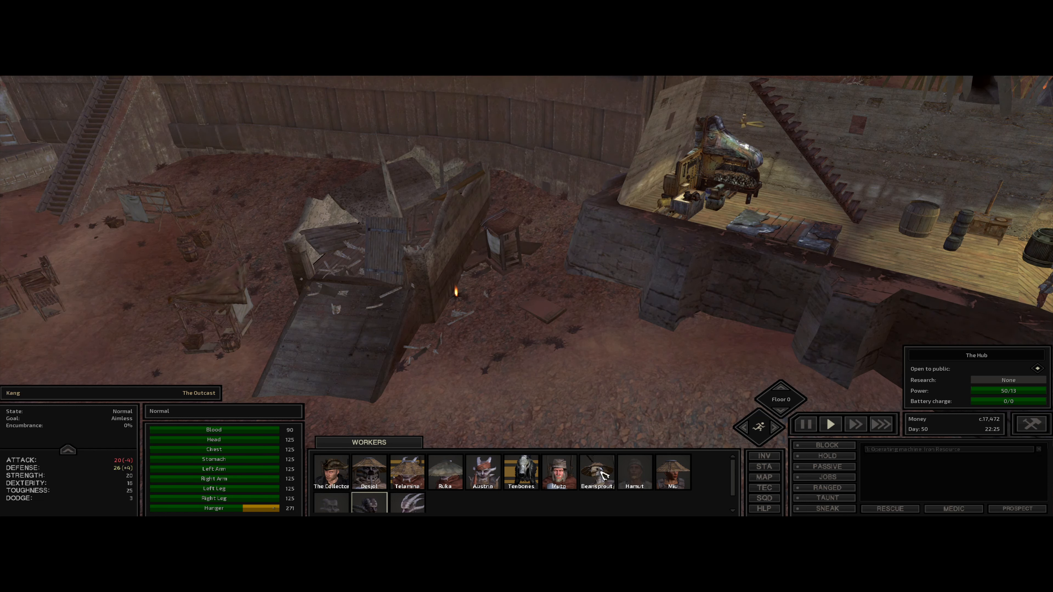
- Have the wounded Ruka sleep in a camp bed, then turn to Muto and Telamina for orders
click(559, 470)
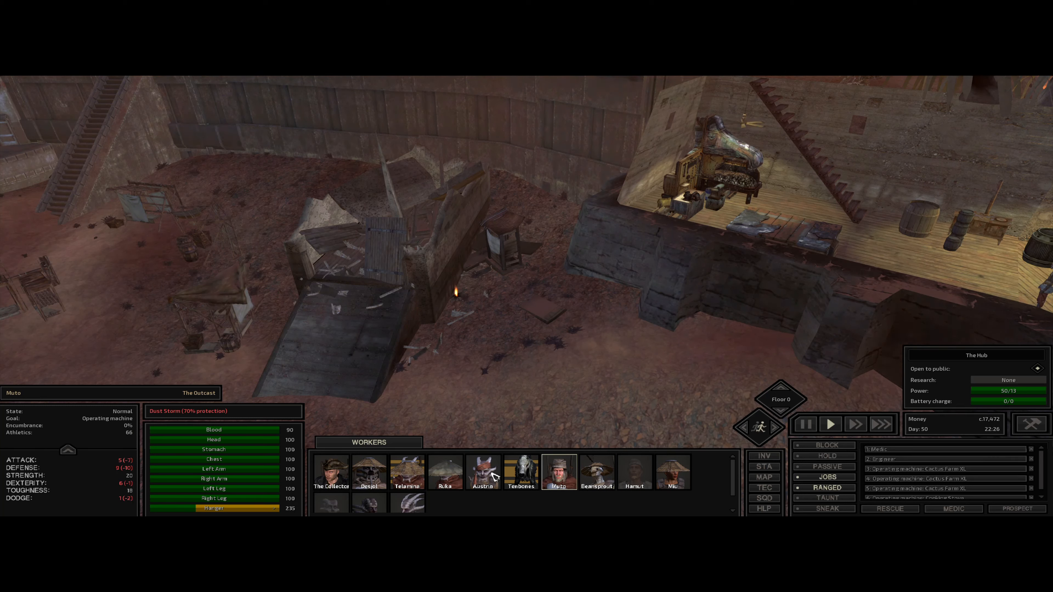
click(444, 473)
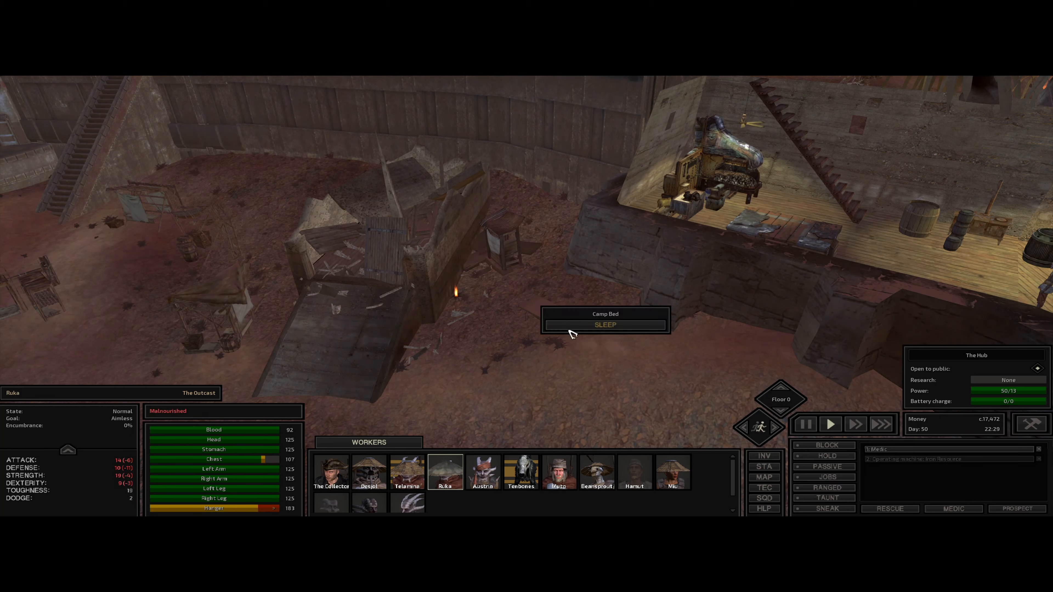
click(406, 472)
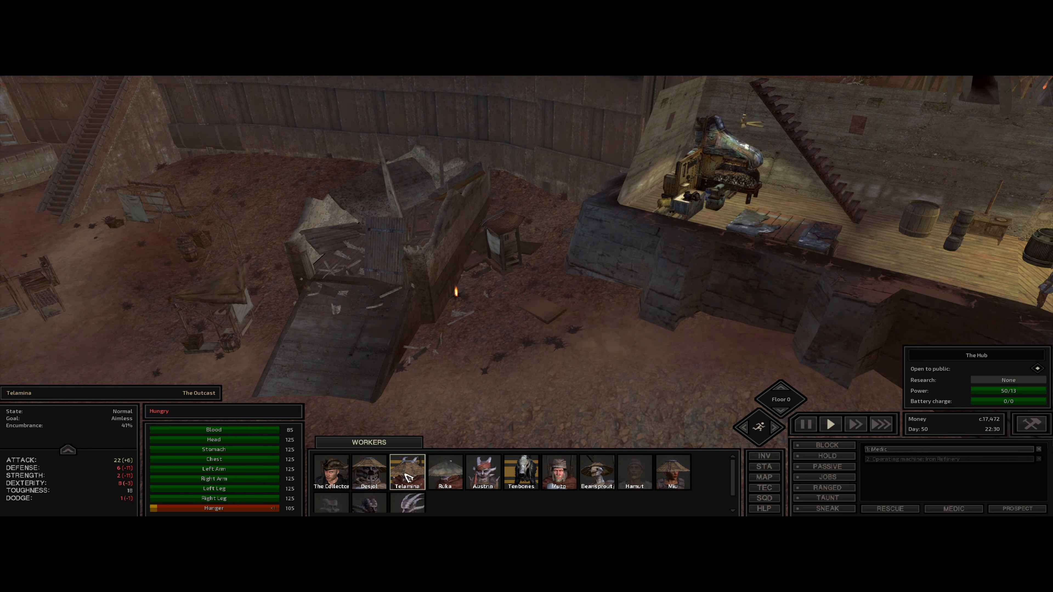
click(368, 473)
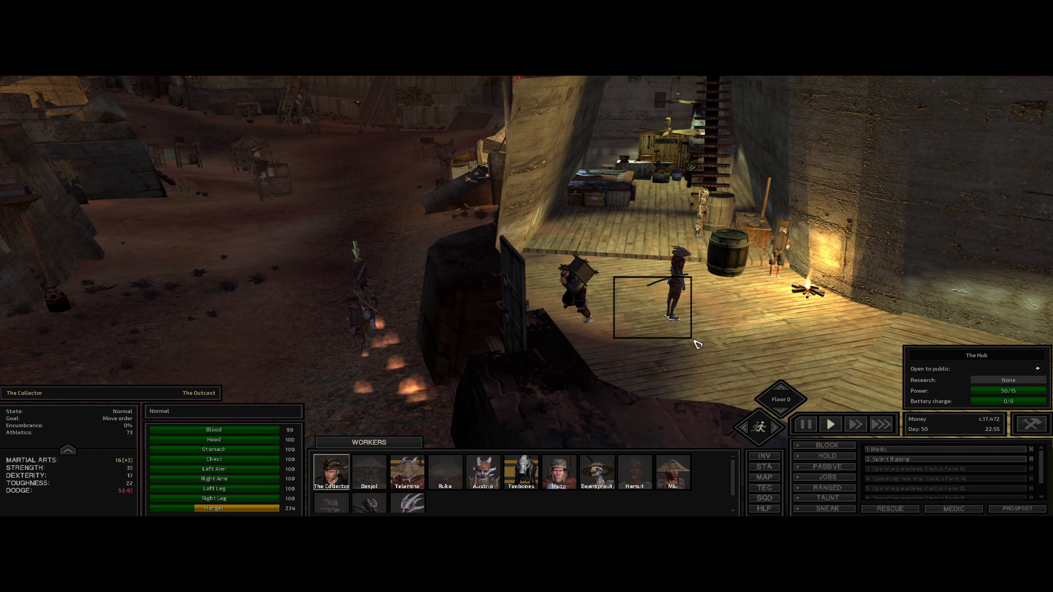
- Send The Collector into the lit building and review Greaspot's skills and attributes
click(407, 470)
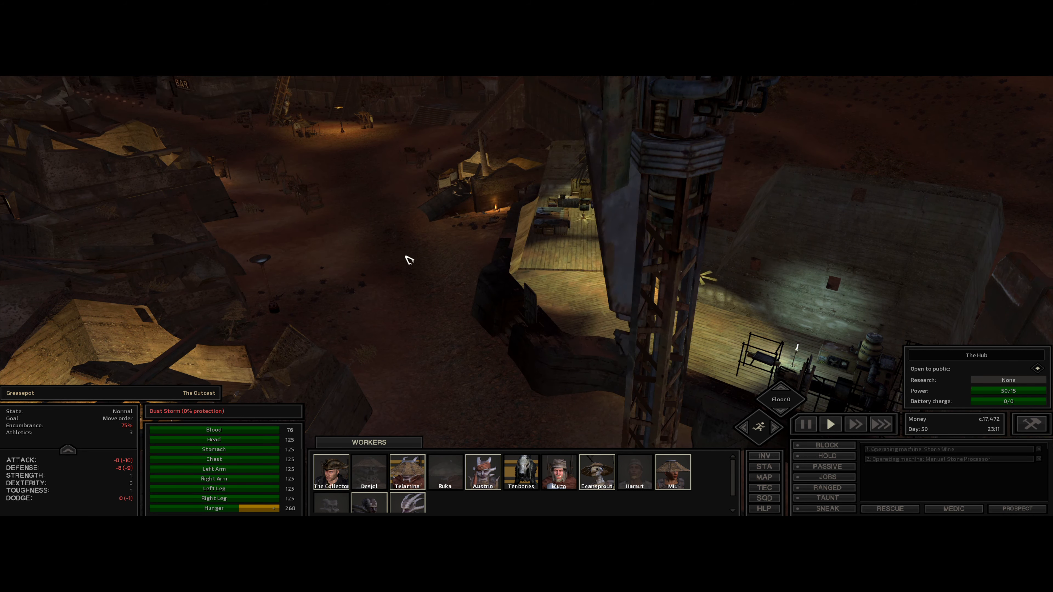
click(330, 470)
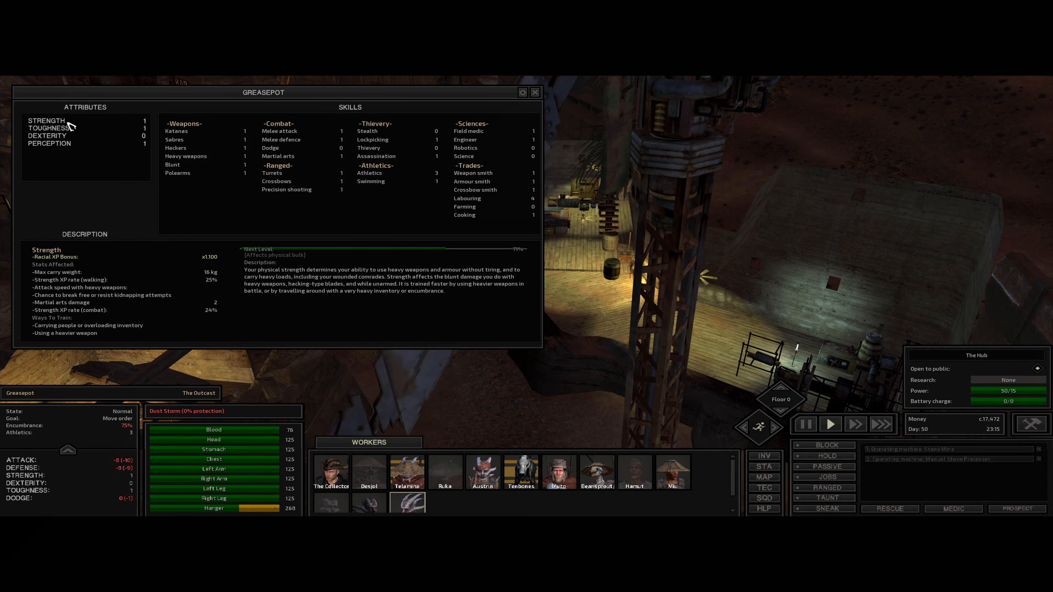
click(535, 93)
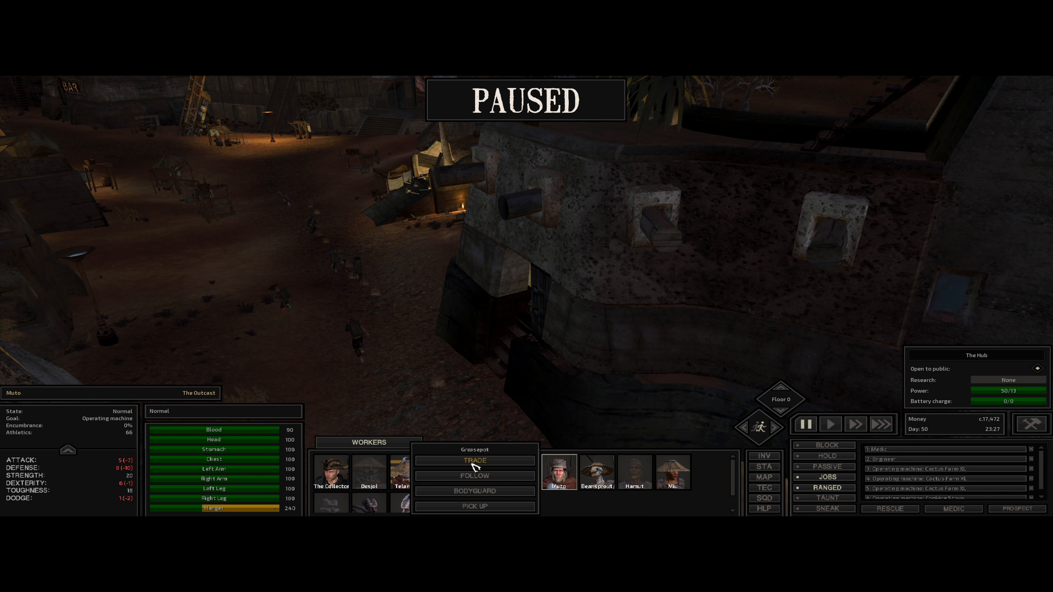
- Trade the barrels from Greaspot into Muto's backpack and finish trading
click(475, 460)
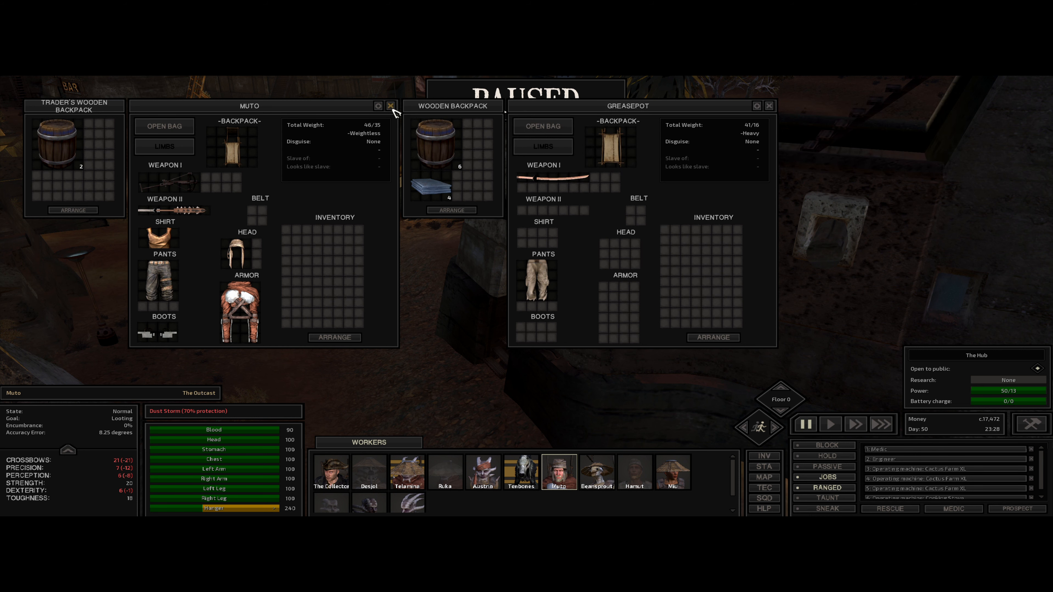
click(391, 106)
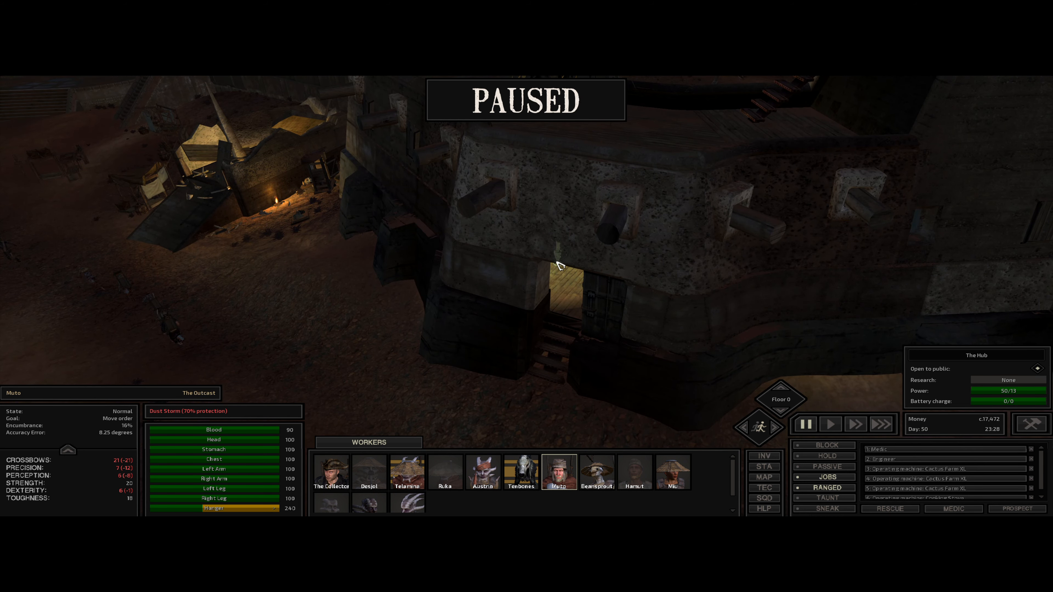
- Send Muto inside and bring up the cooking stove's cactus, water and chewstick inventory
click(830, 423)
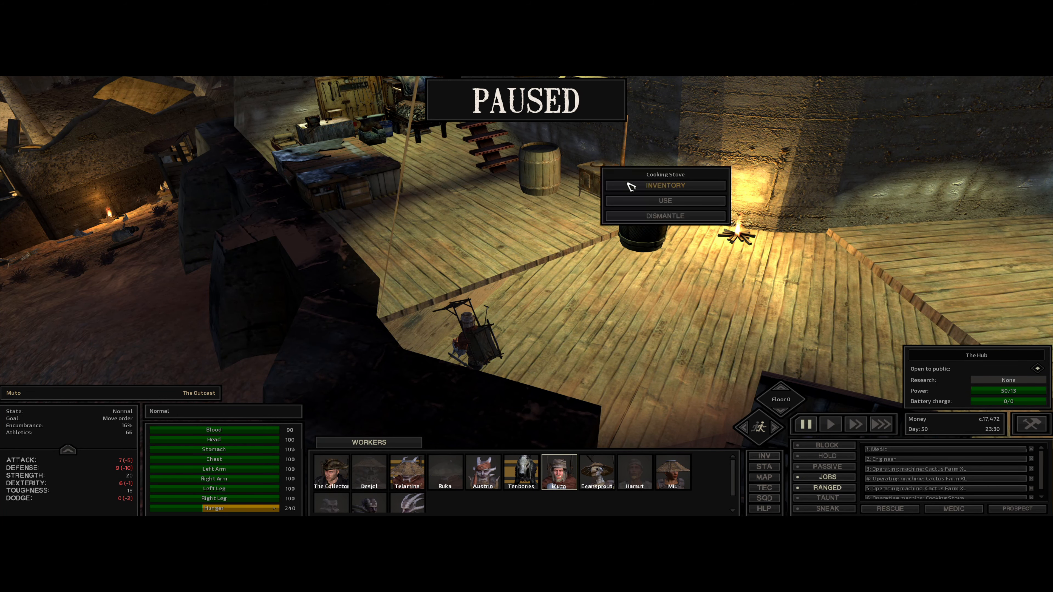
click(664, 185)
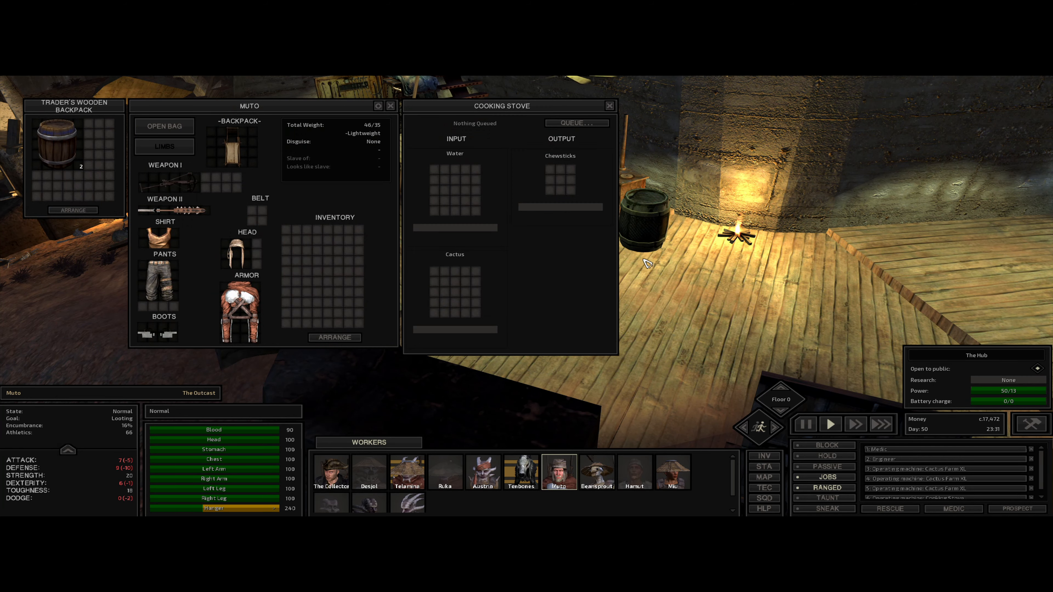